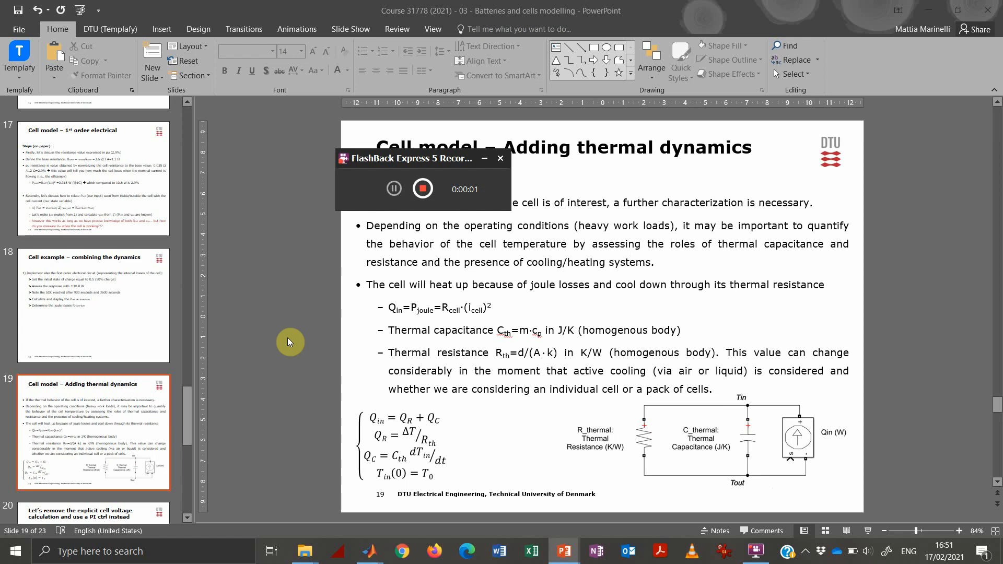
Step through the PowerPoint thermal-extension exercise slide before returning to the model.
left_click(500, 159)
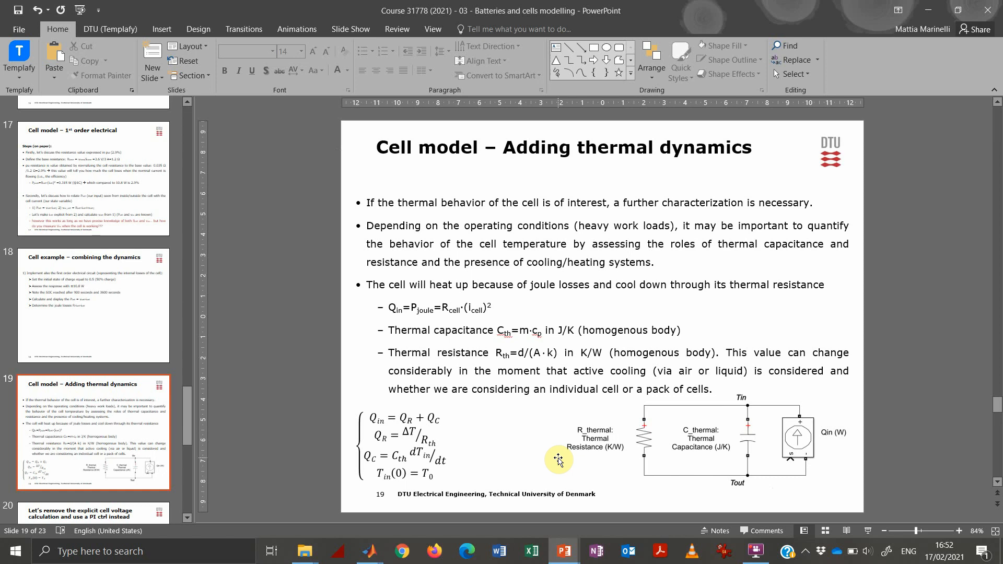
mouse_move(593, 464)
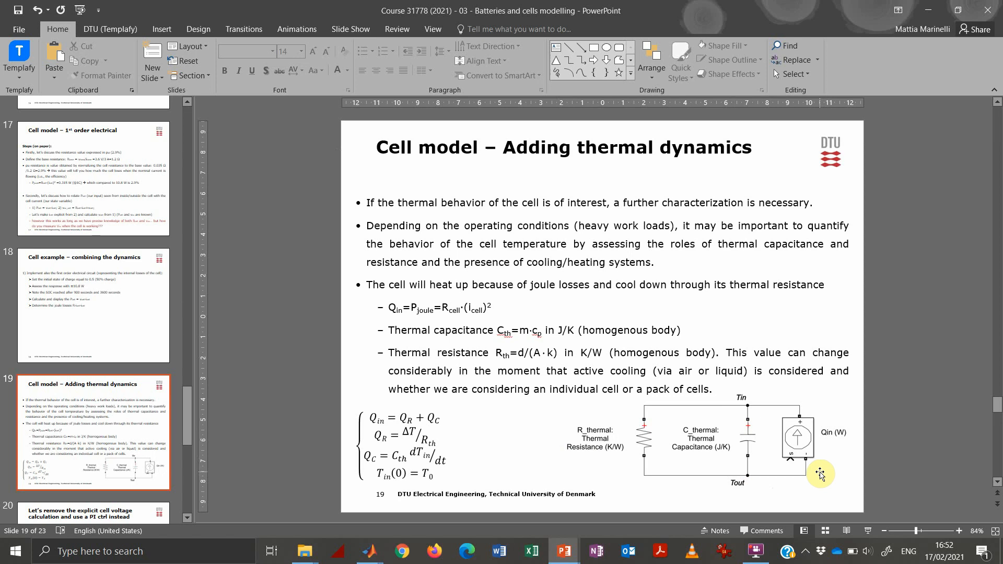
mouse_move(813, 452)
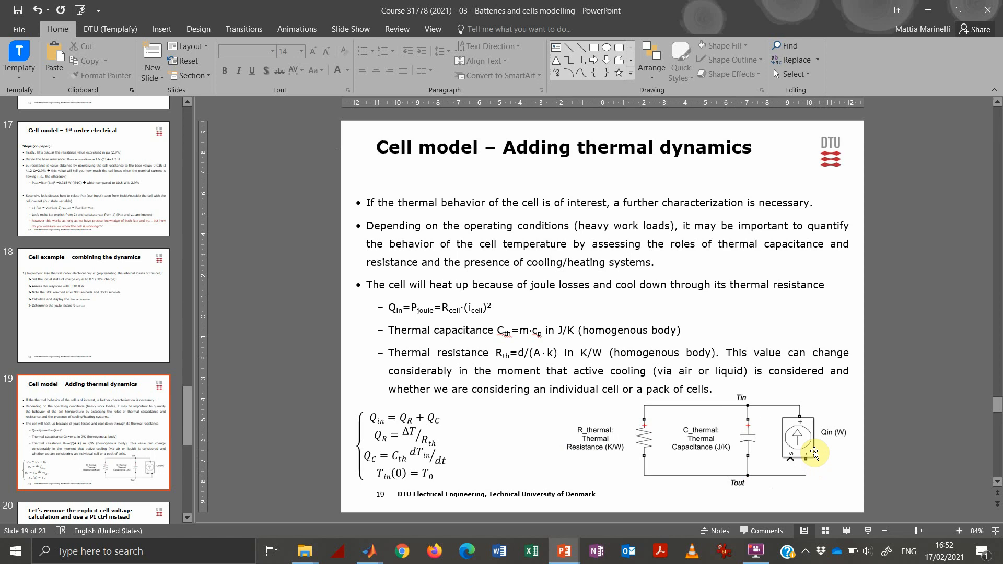
mouse_move(721, 453)
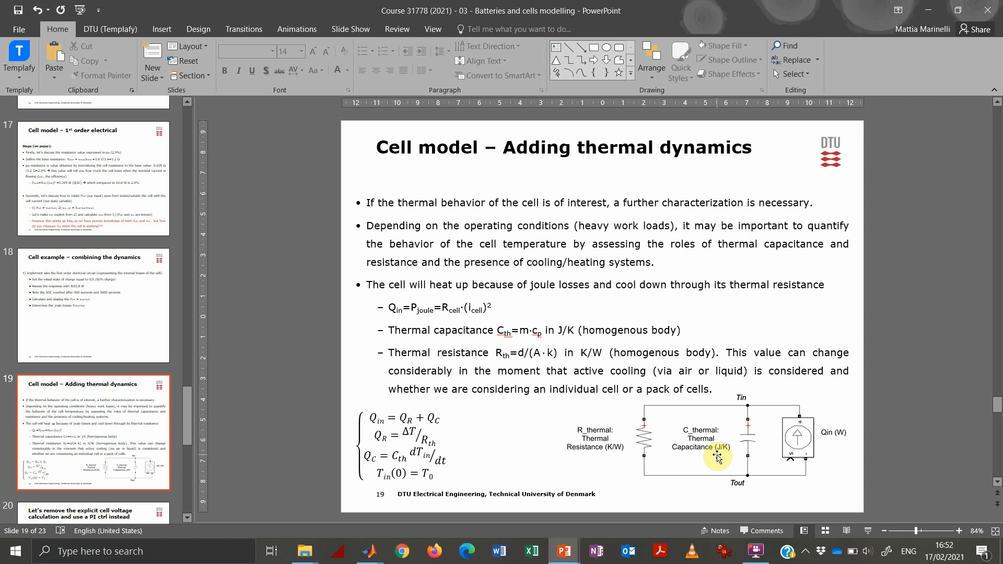
mouse_move(528, 339)
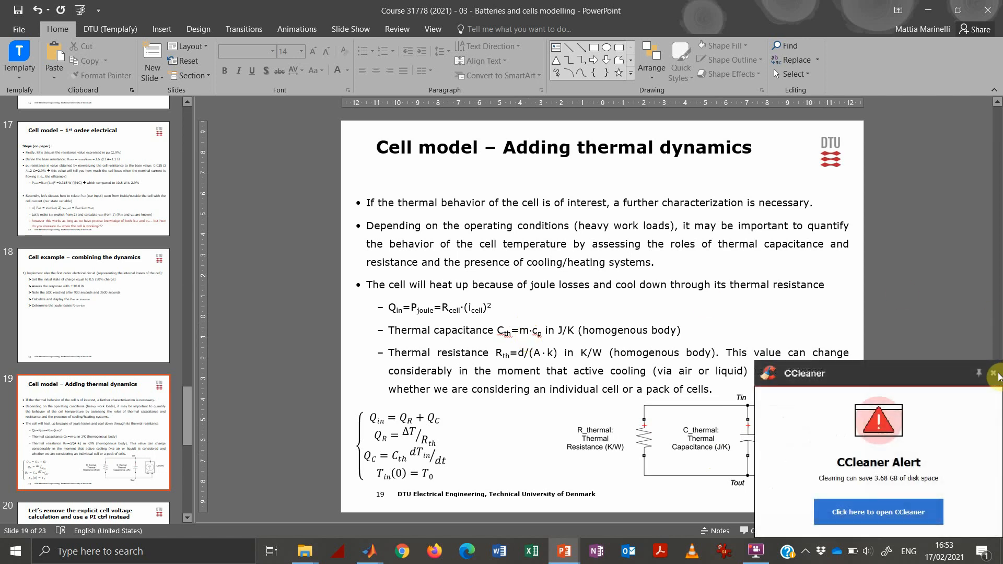
left_click(995, 374)
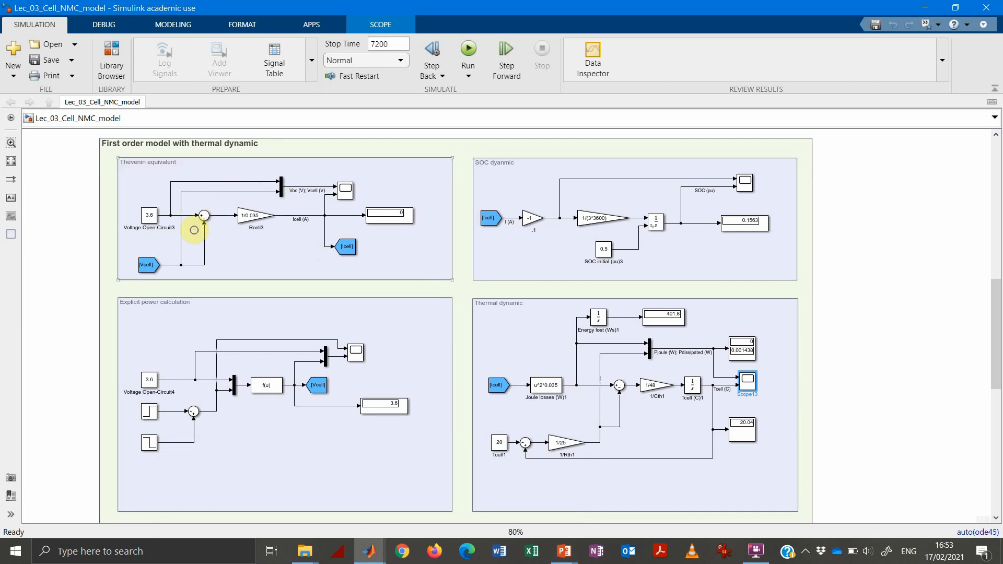
mouse_move(826, 252)
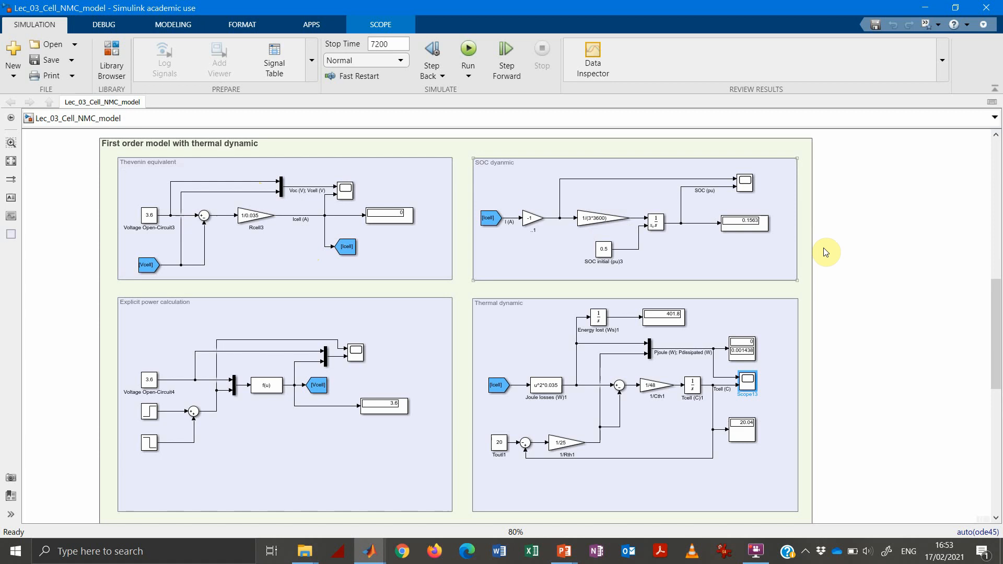
mouse_move(619, 235)
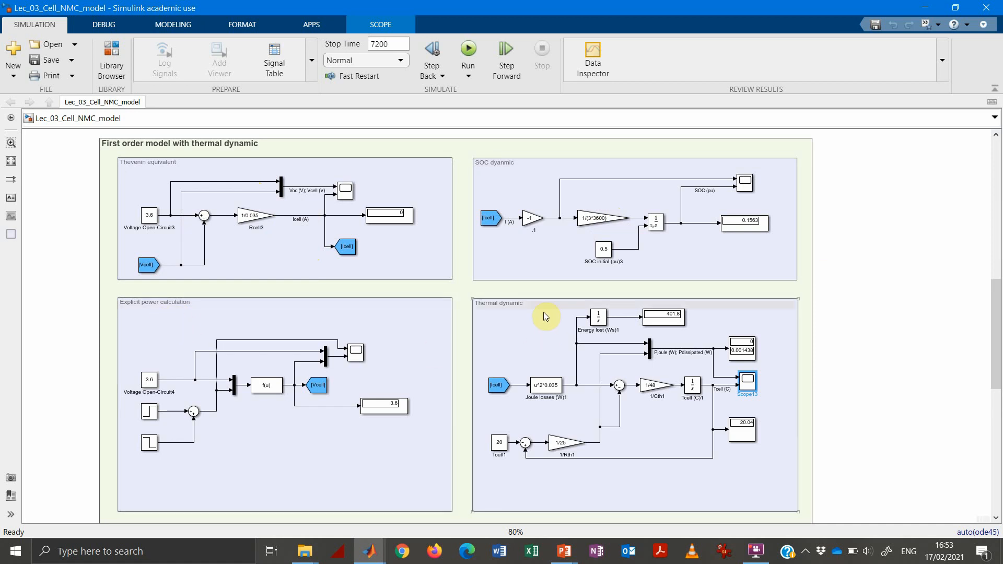
mouse_move(538, 346)
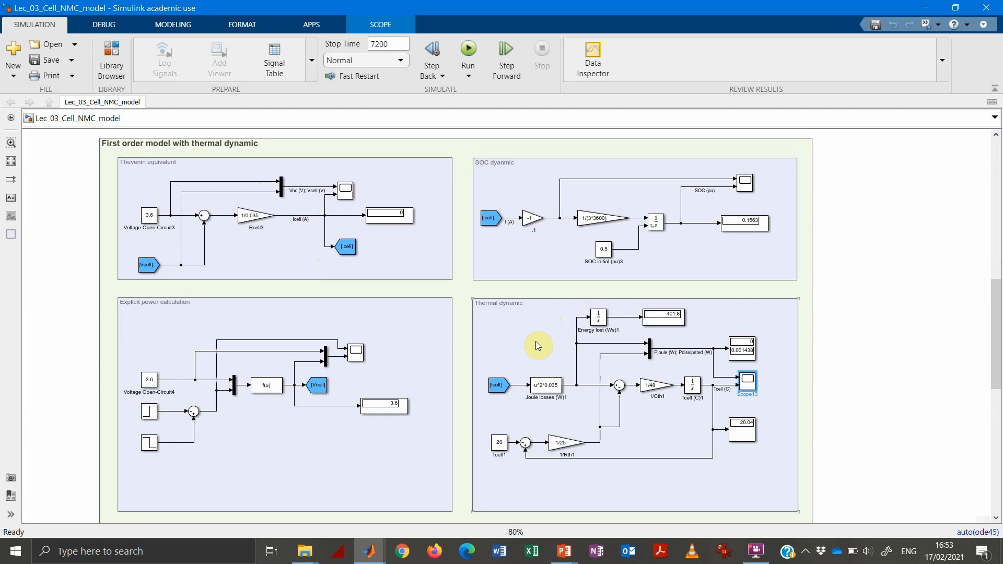
mouse_move(664, 506)
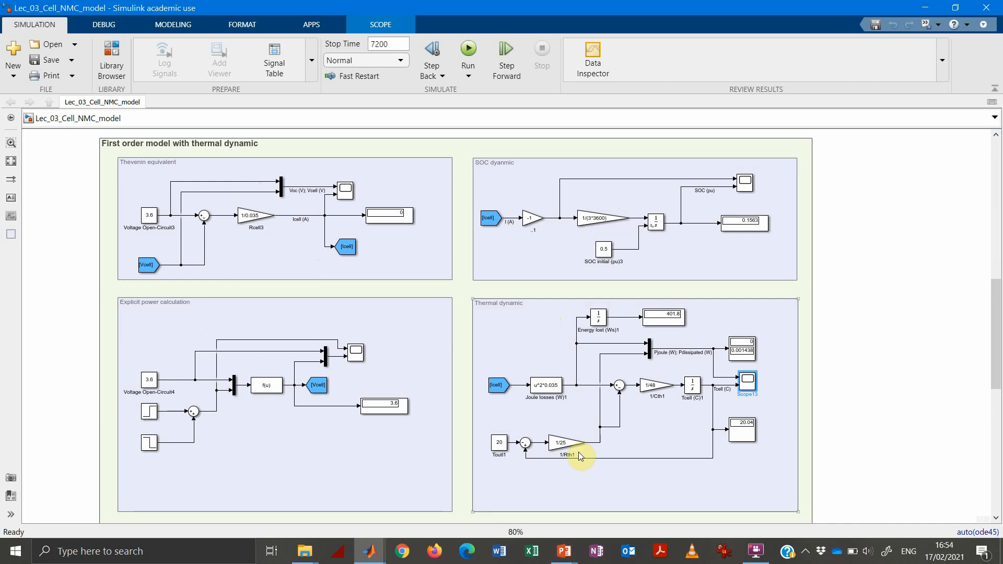
mouse_move(500, 466)
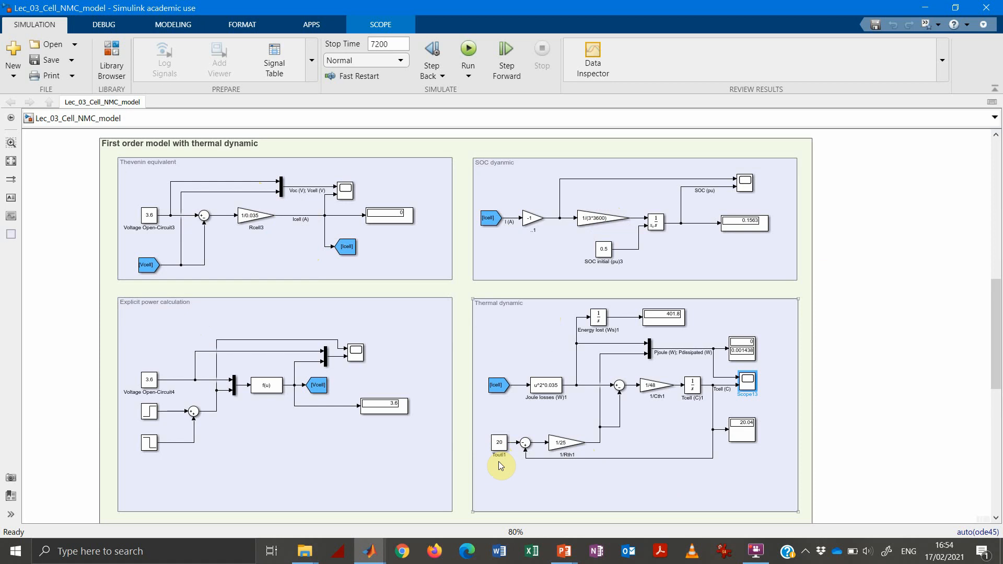
left_click(498, 442)
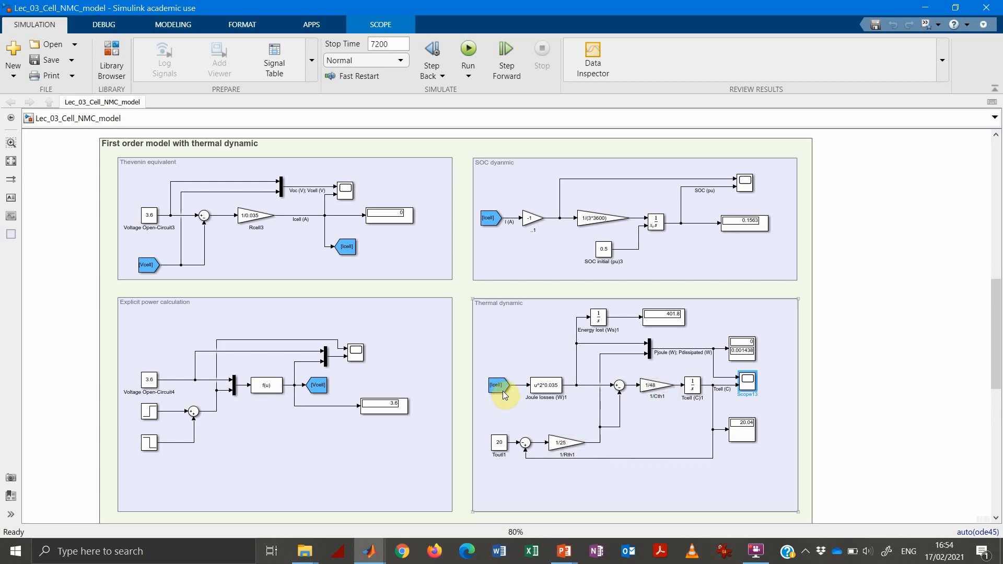
left_click(496, 384)
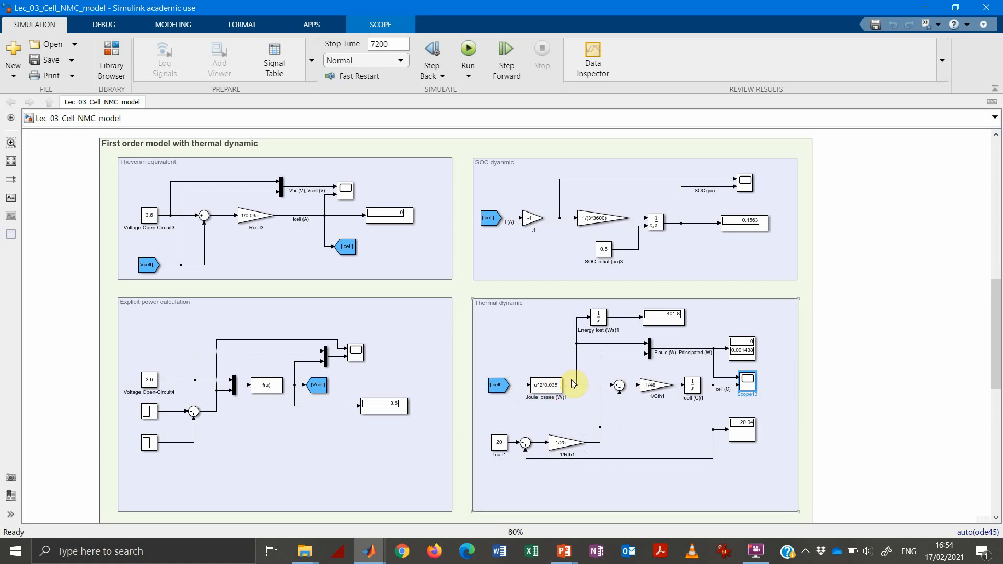
mouse_move(608, 341)
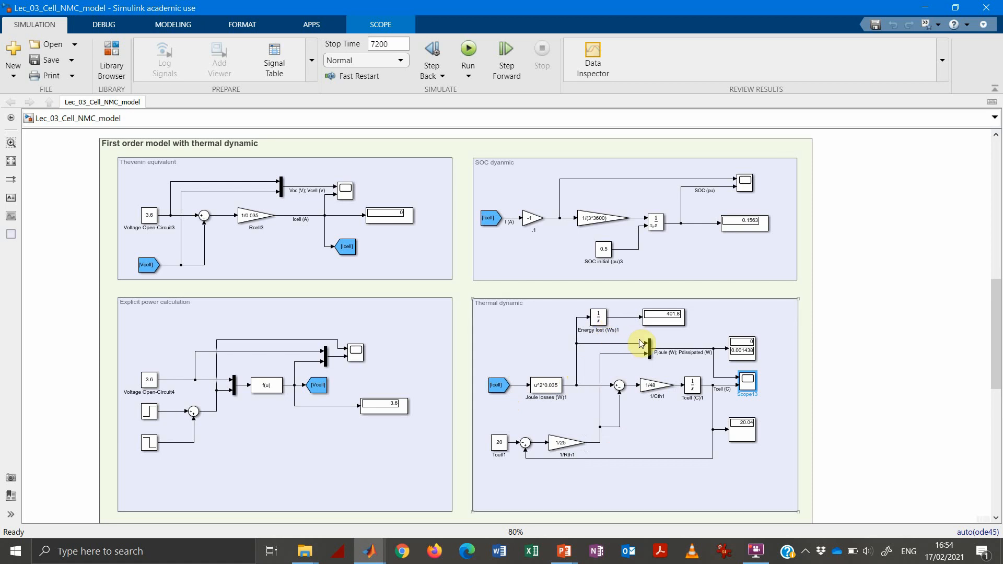
mouse_move(644, 345)
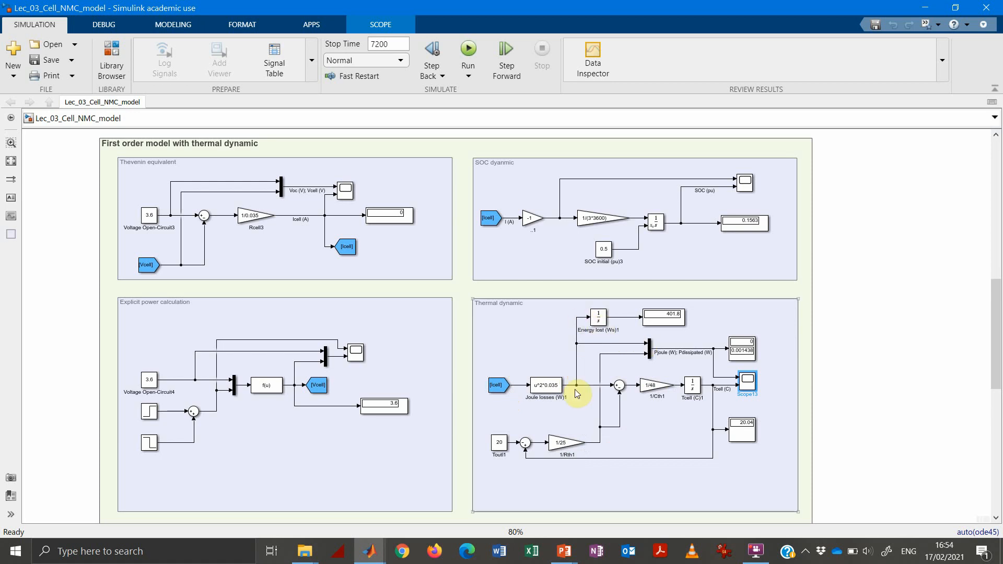
mouse_move(650, 397)
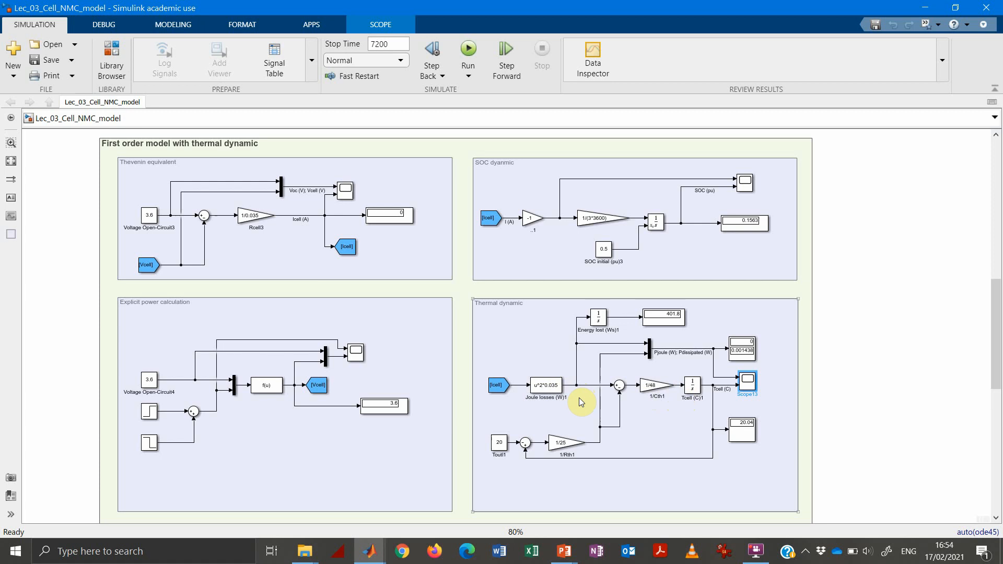
mouse_move(595, 440)
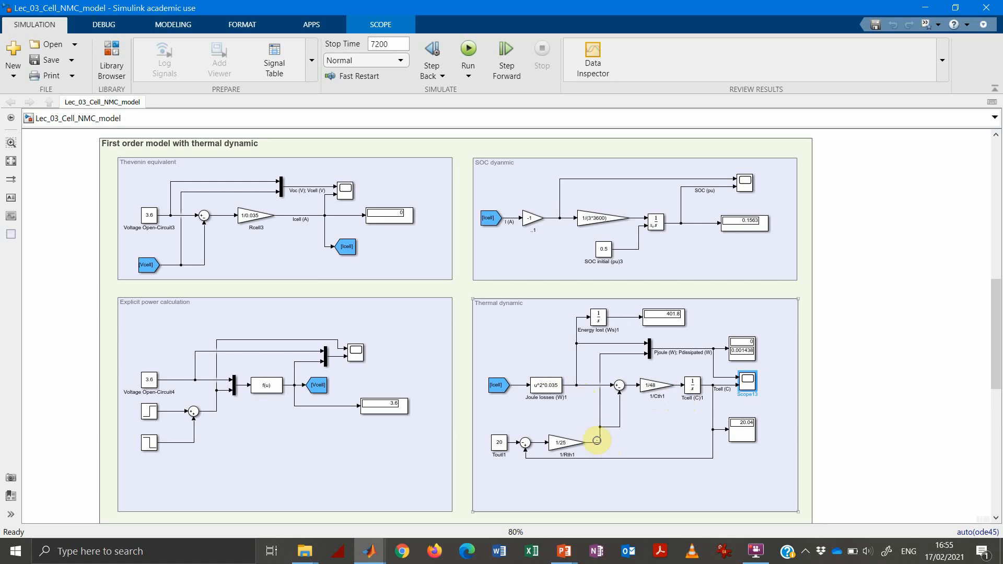
mouse_move(596, 447)
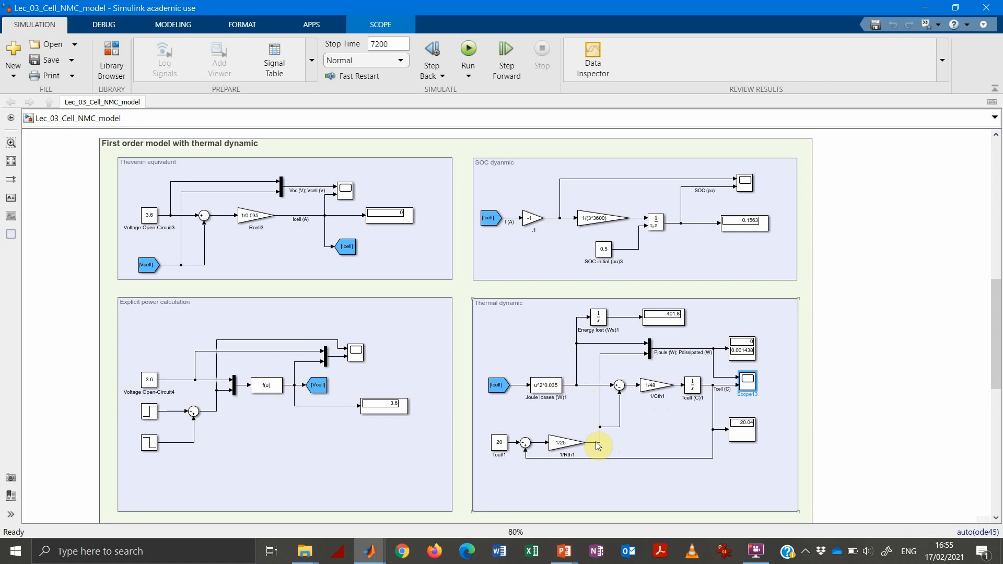
mouse_move(606, 441)
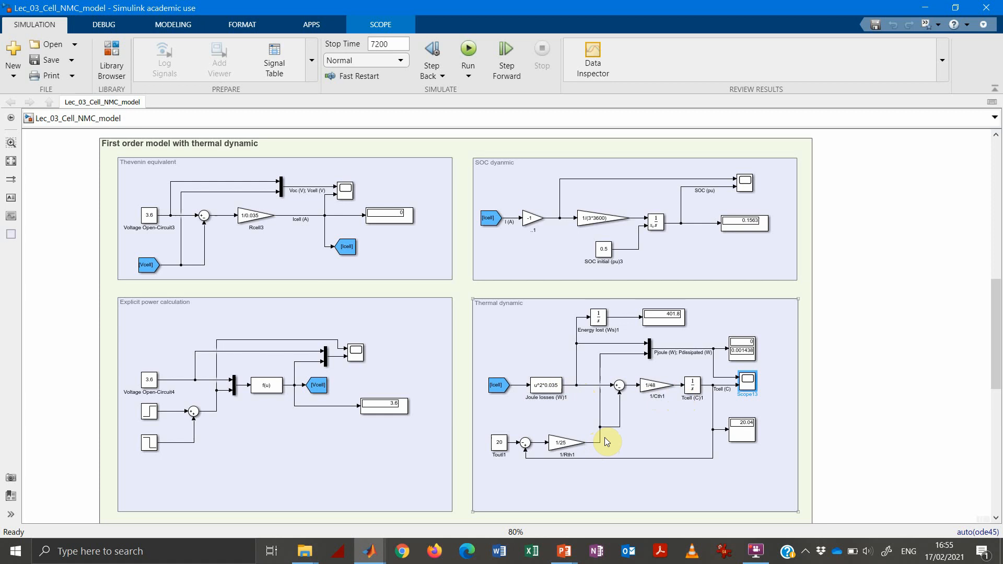
mouse_move(614, 439)
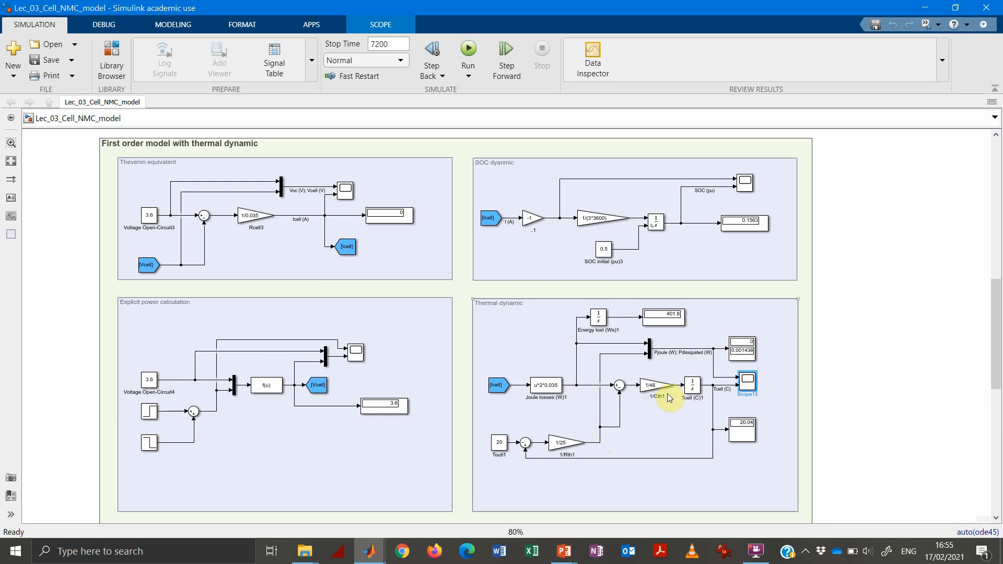
left_click(653, 384)
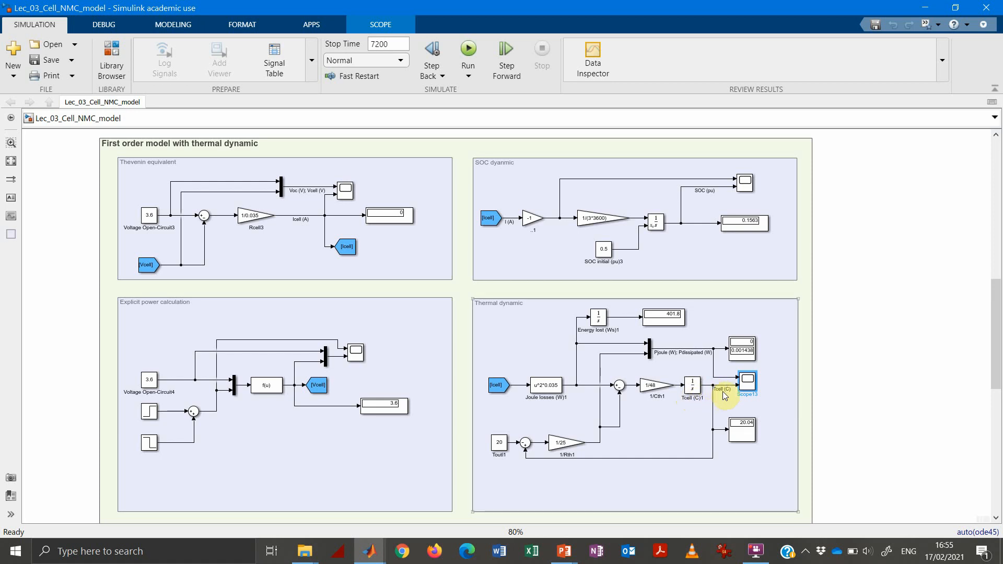
mouse_move(715, 403)
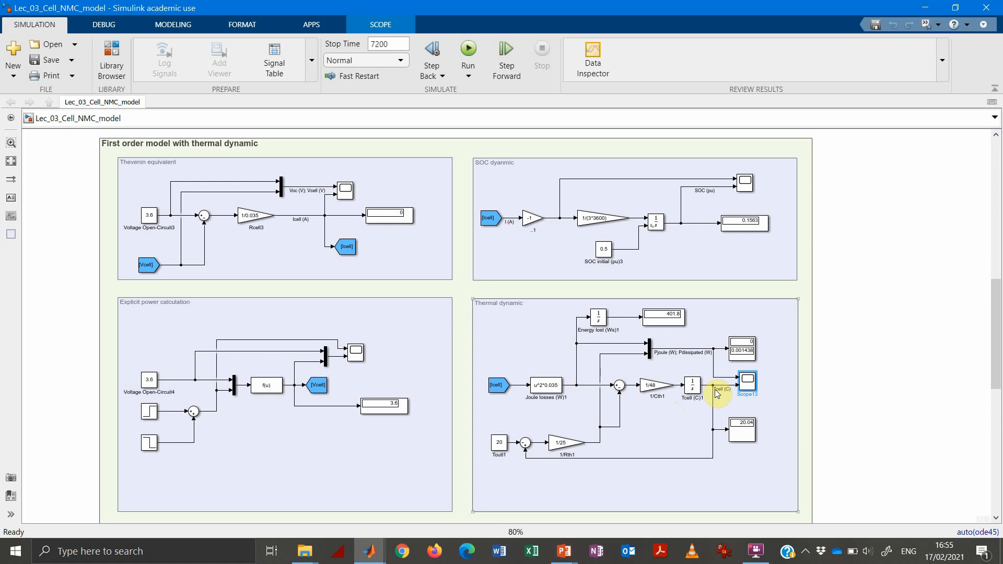
mouse_move(715, 412)
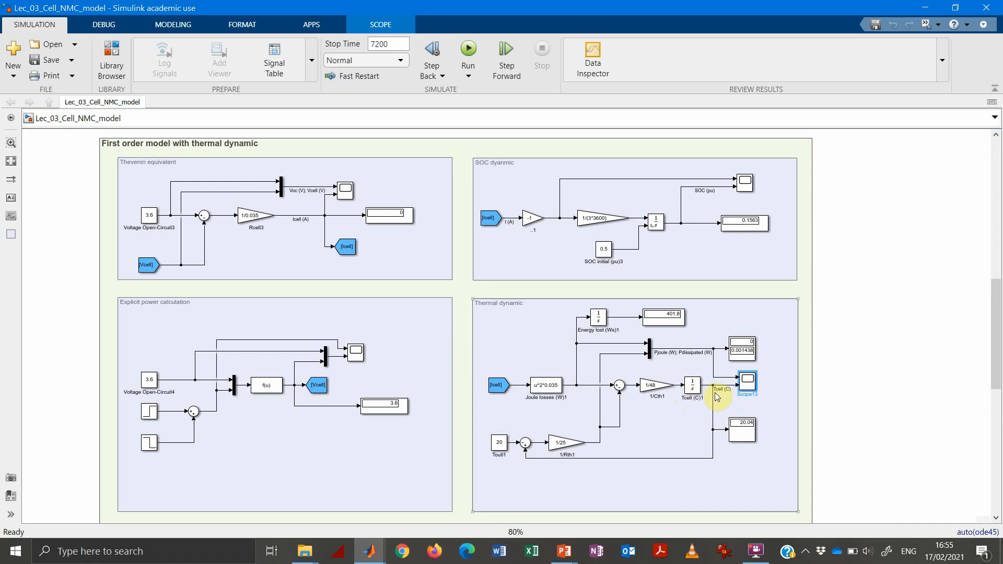
mouse_move(658, 206)
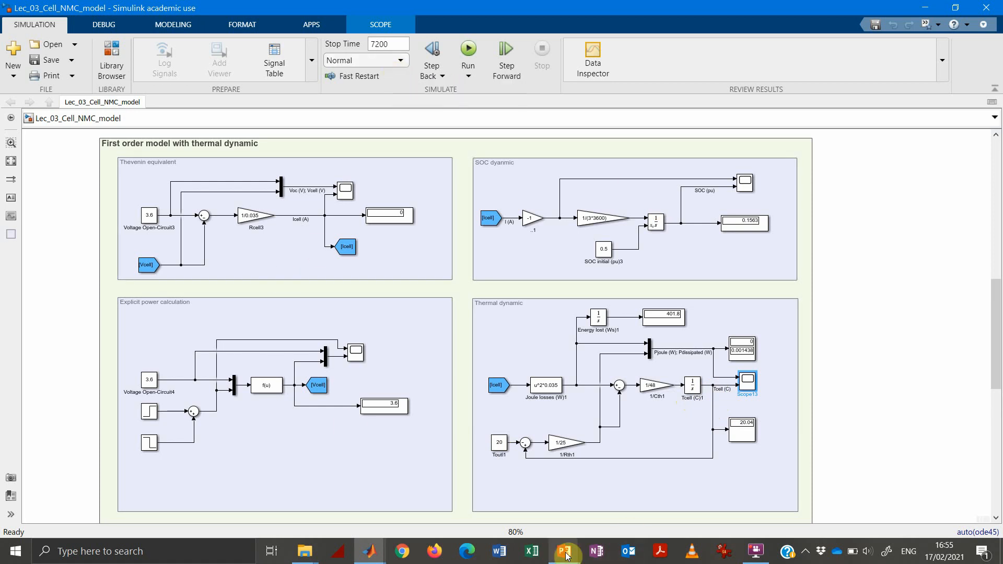
mouse_move(562, 551)
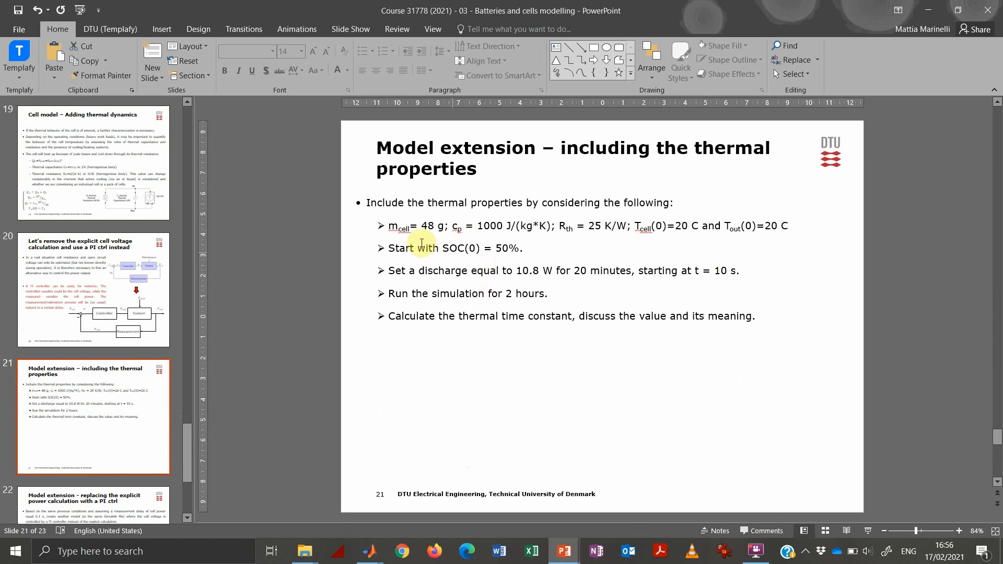
mouse_move(539, 274)
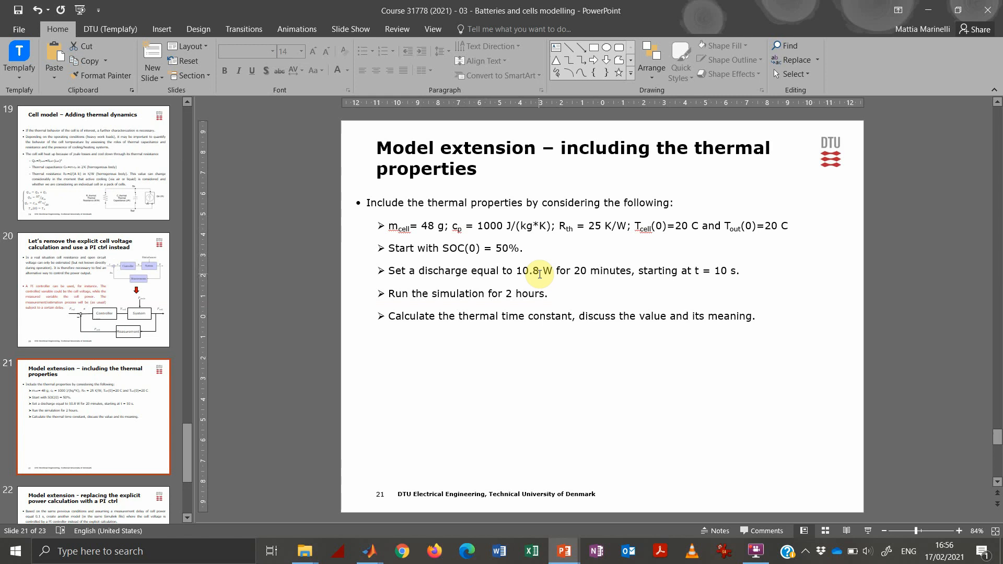
mouse_move(613, 260)
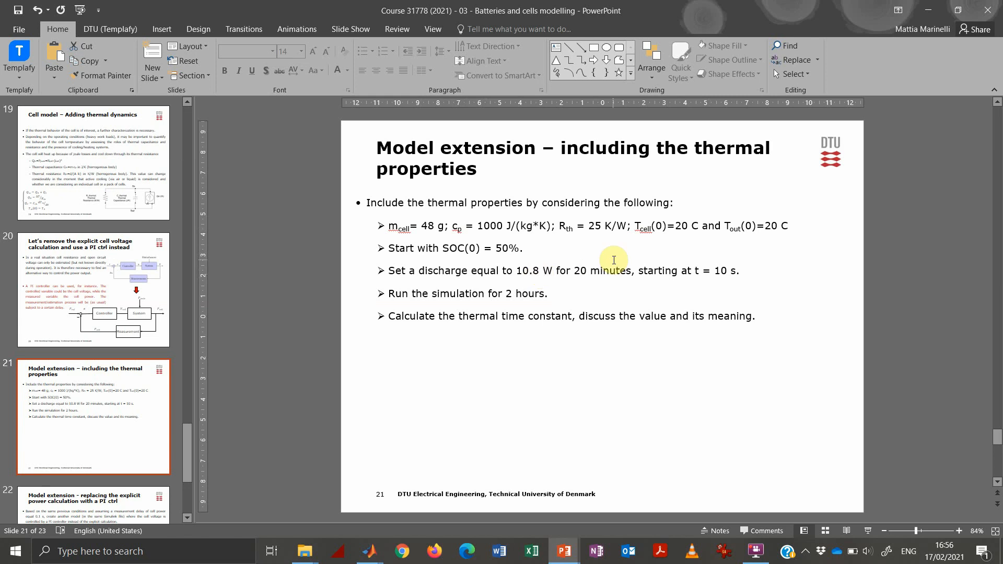
mouse_move(693, 279)
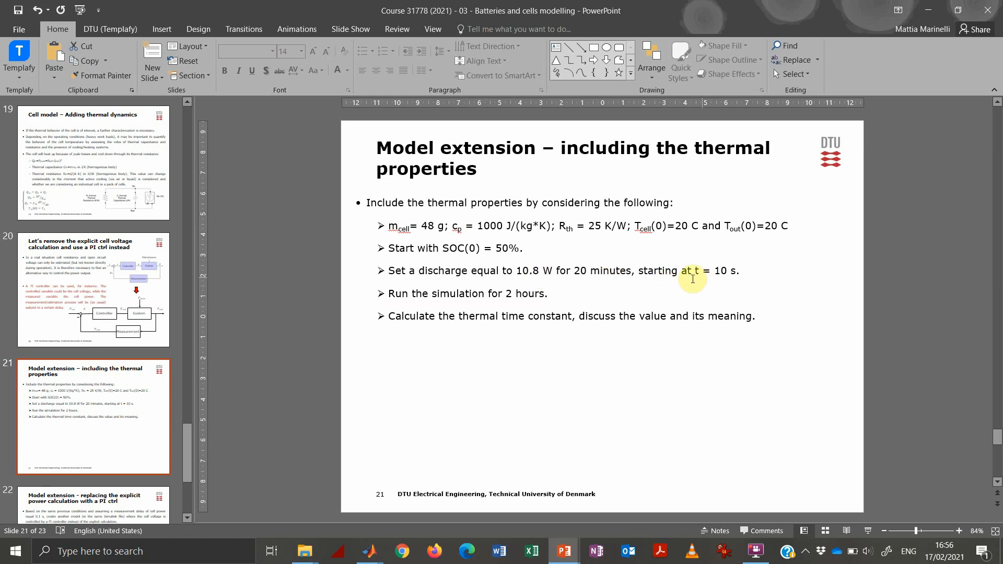
mouse_move(536, 294)
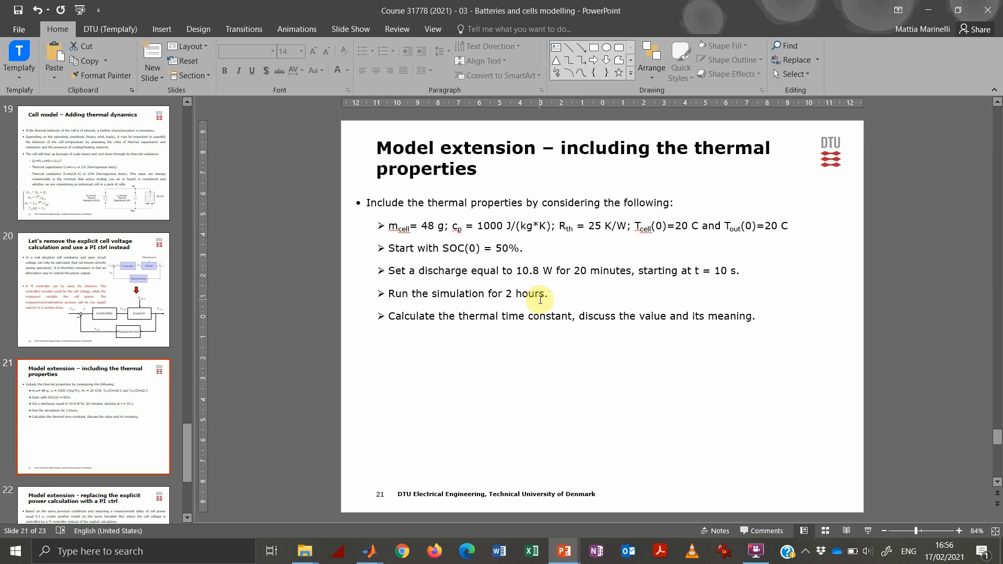
mouse_move(469, 262)
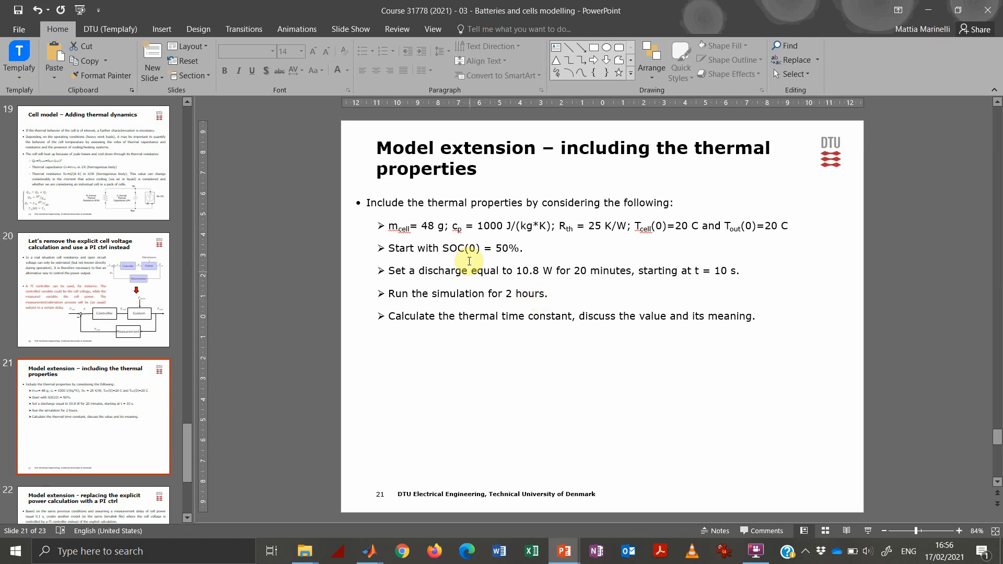
mouse_move(554, 242)
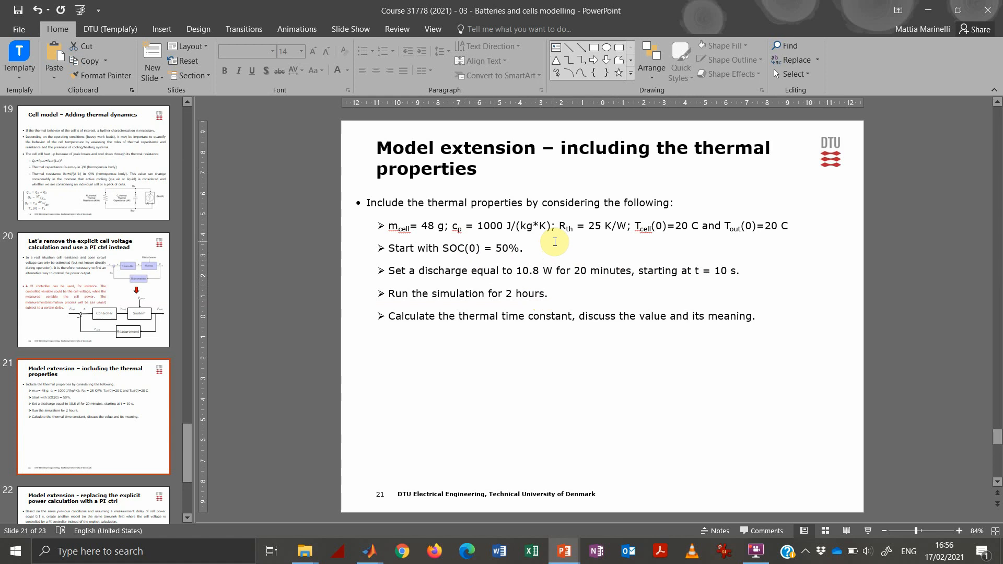
mouse_move(559, 234)
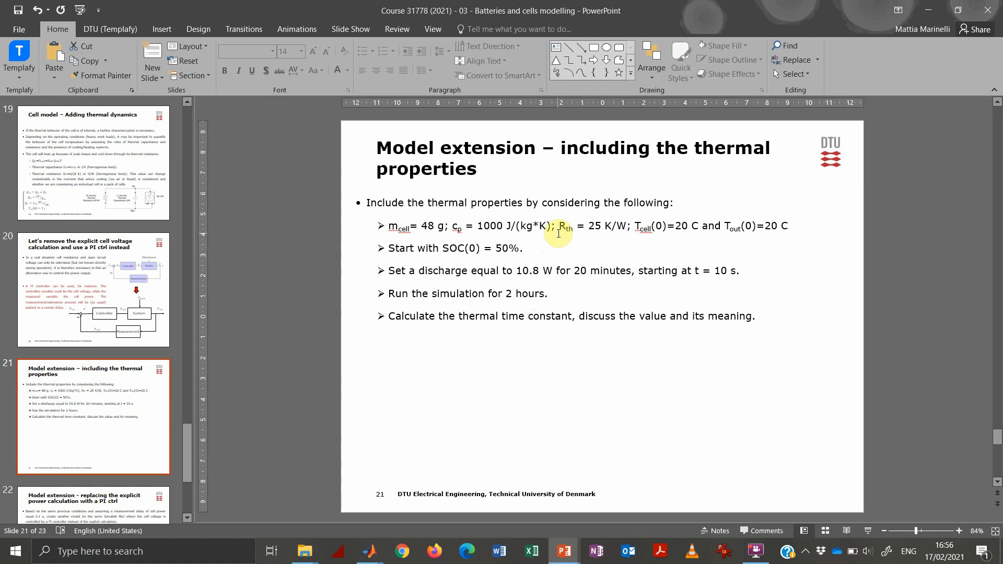
mouse_move(914, 4)
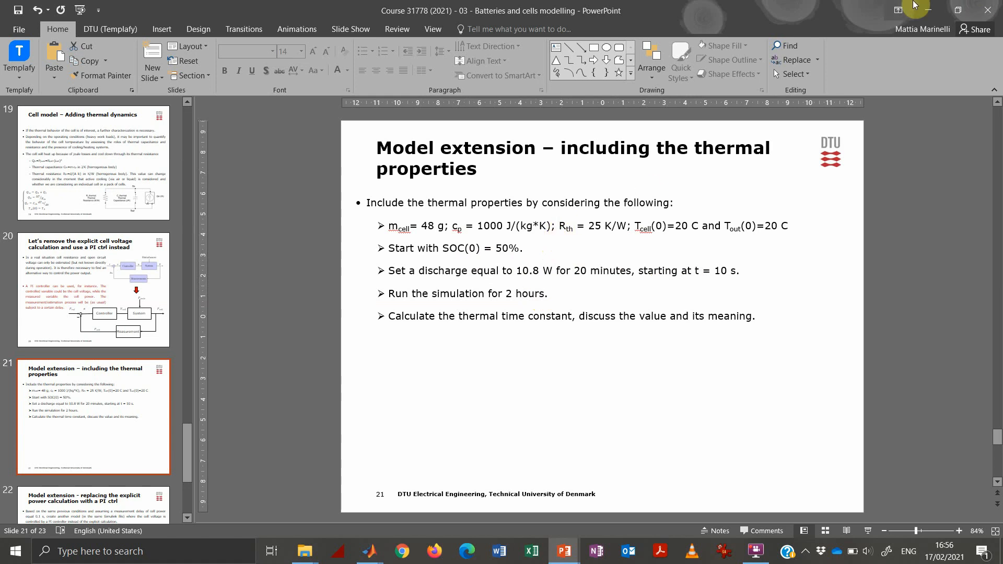
Run the two-hour simulation and bring up Scope13 with Joule power and cell temperature.
left_click(369, 552)
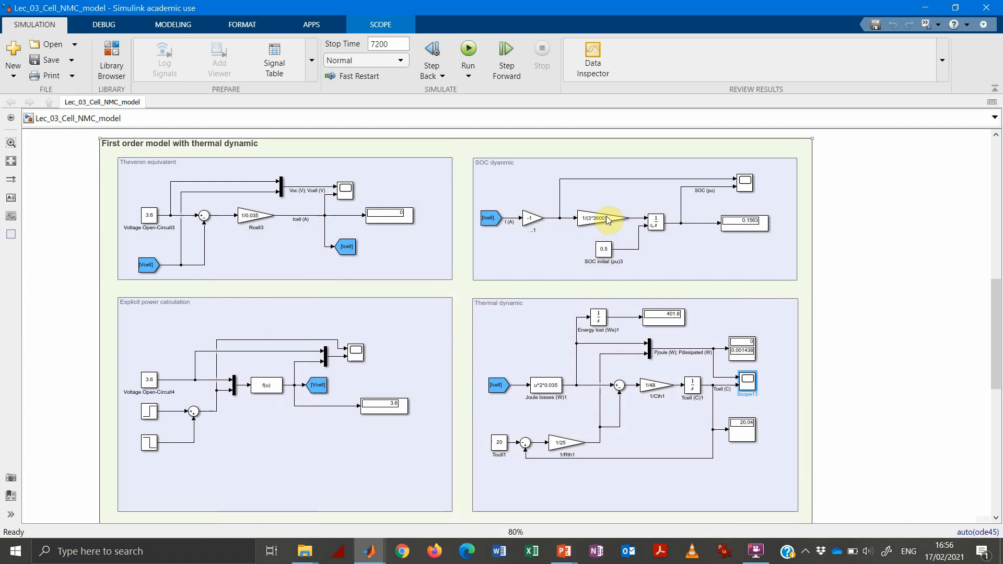
left_click(468, 50)
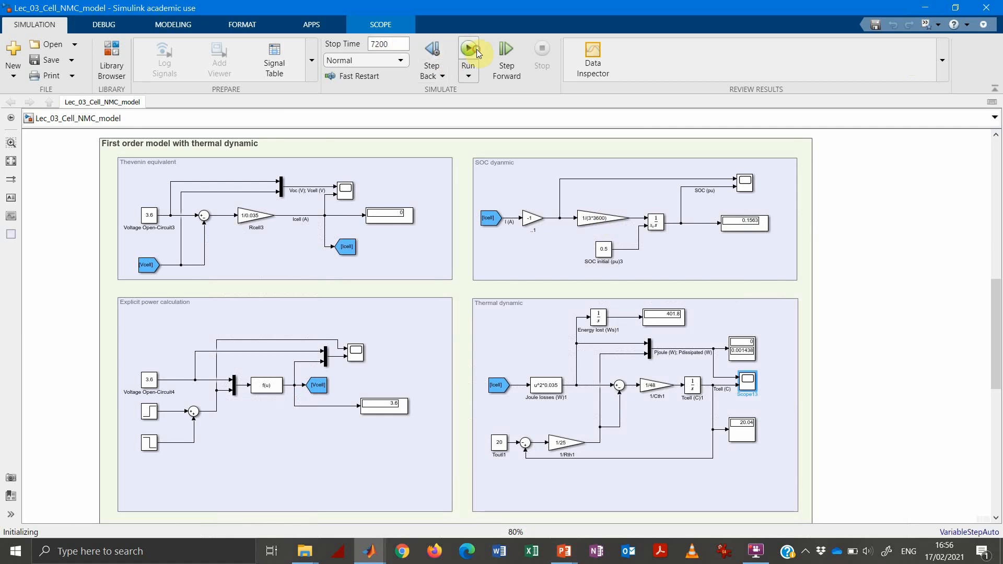
left_click(468, 50)
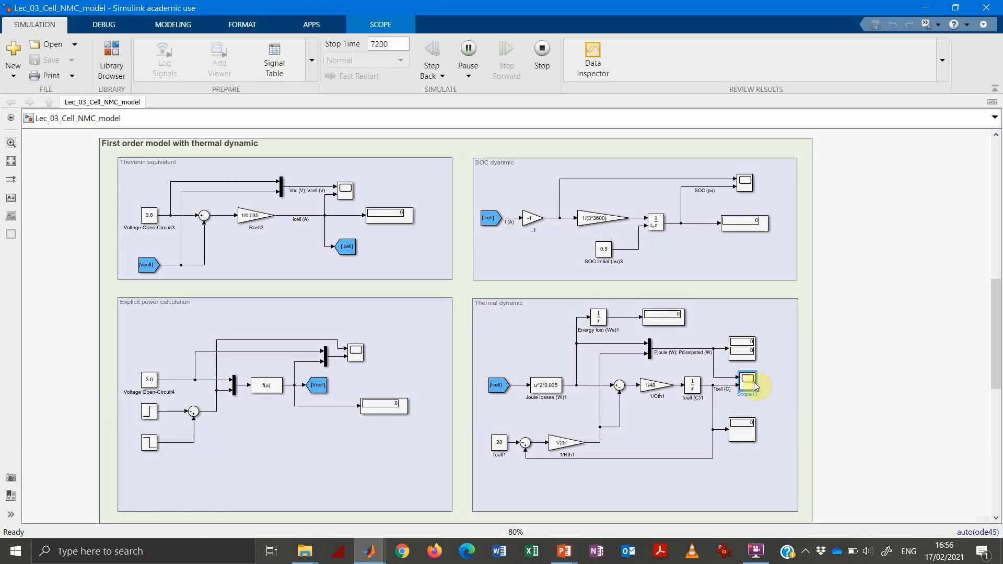
double_click(747, 380)
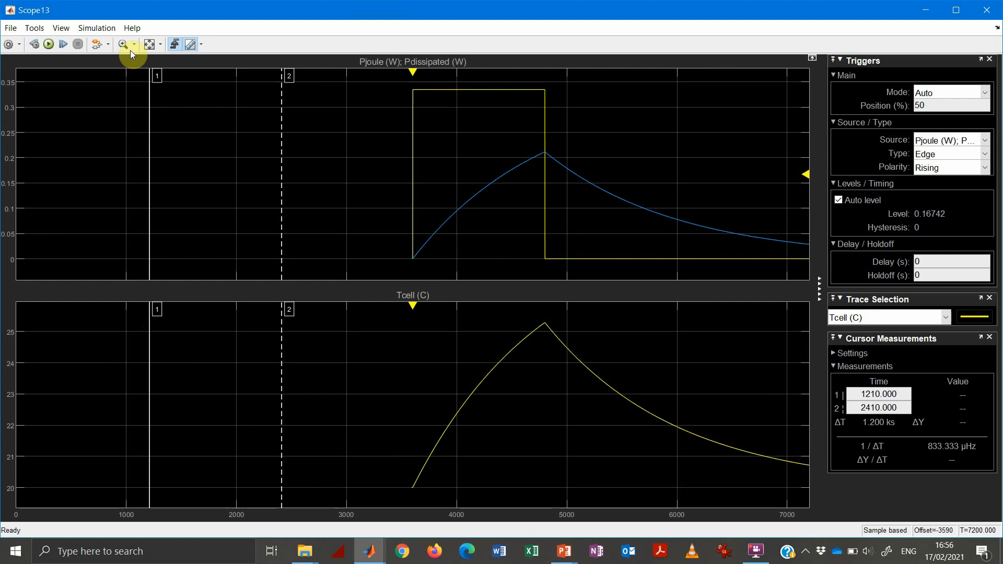
Fit the power and Tcell plots to the full simulated time, then minimize Scope13.
left_click(150, 43)
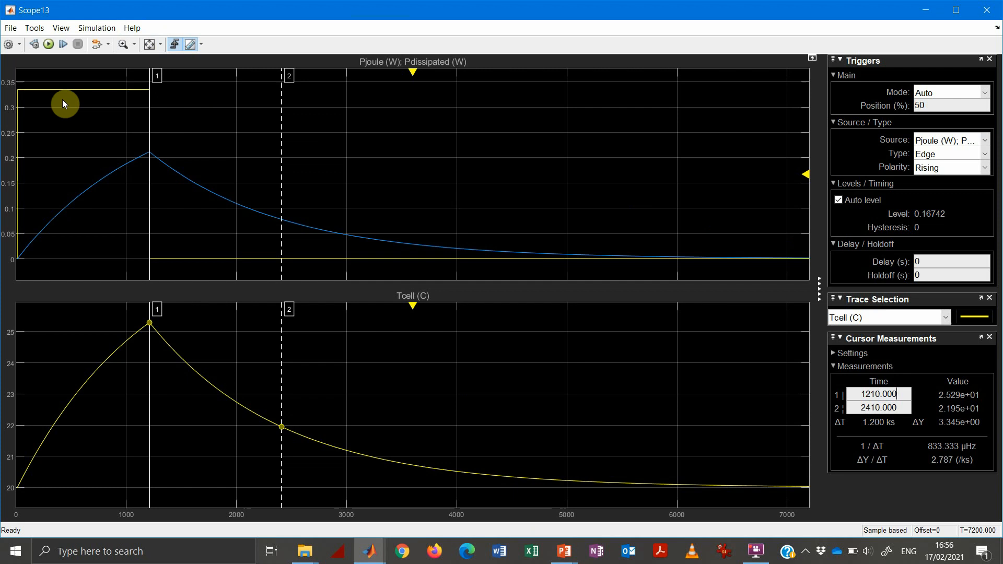
mouse_move(67, 92)
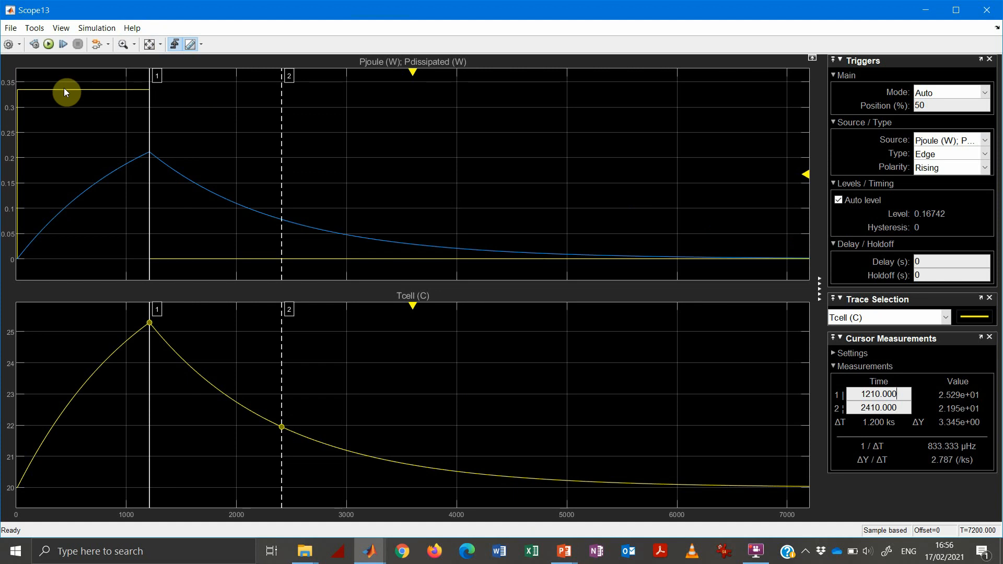
mouse_move(57, 106)
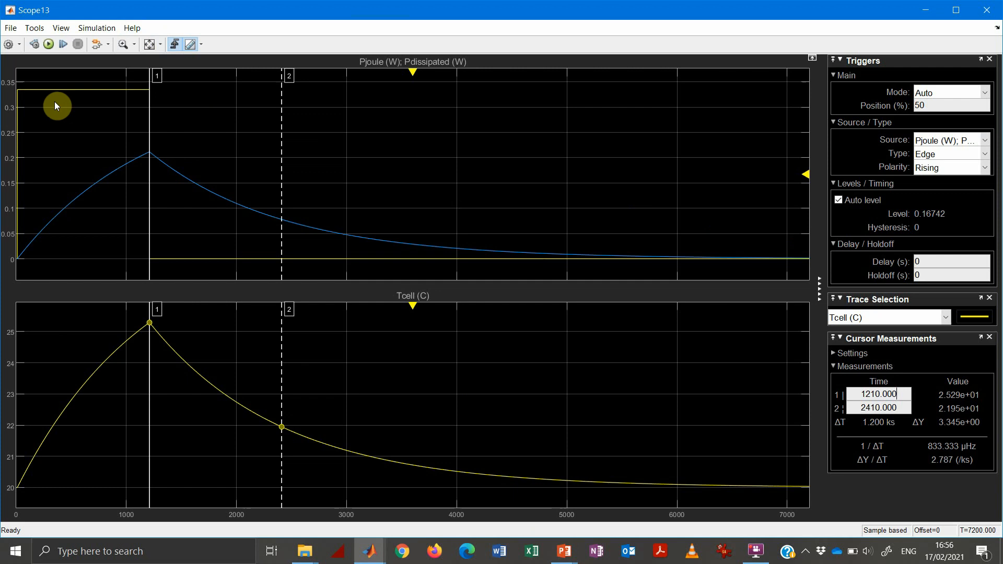
mouse_move(932, 12)
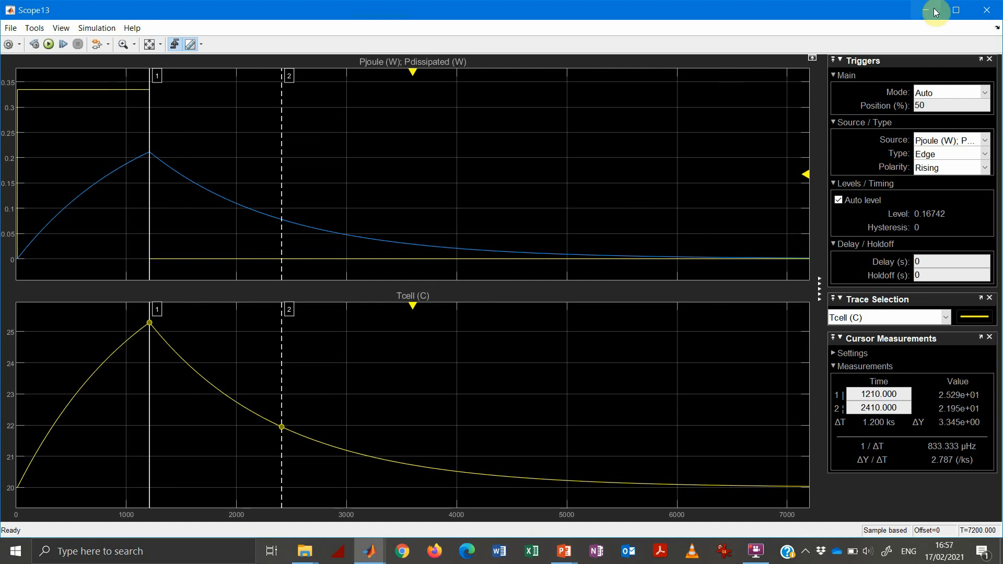
left_click(925, 10)
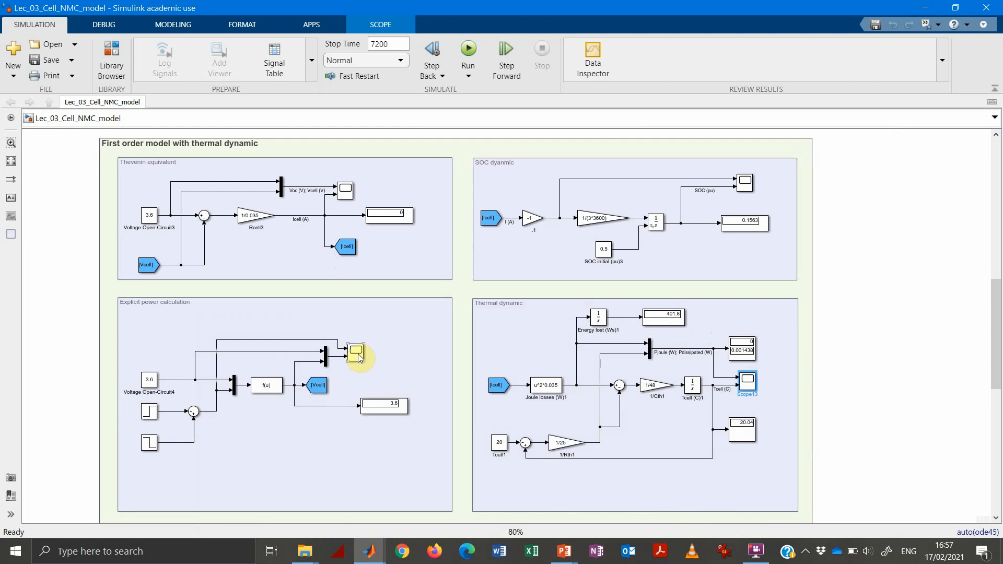
double_click(356, 351)
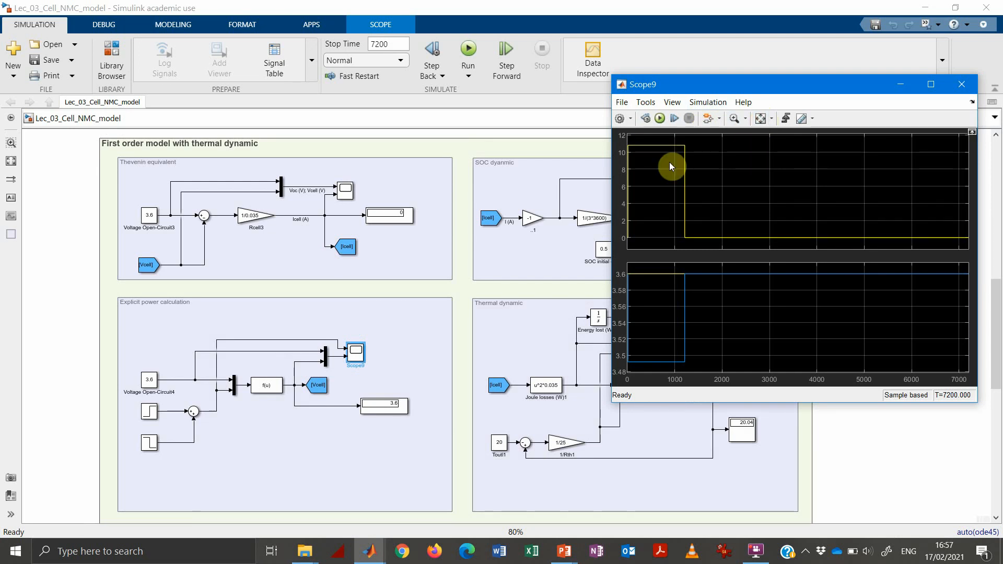
mouse_move(634, 150)
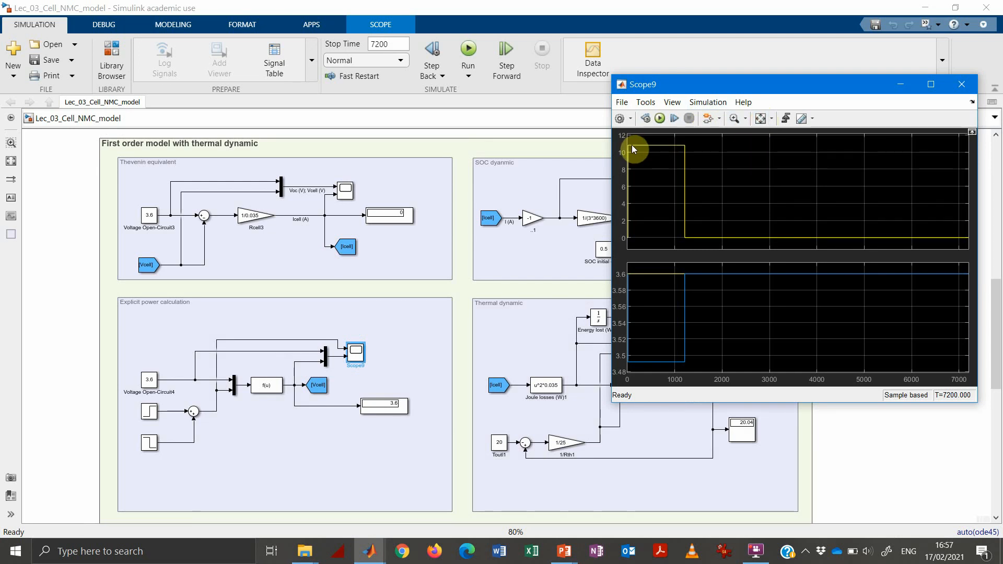
mouse_move(679, 150)
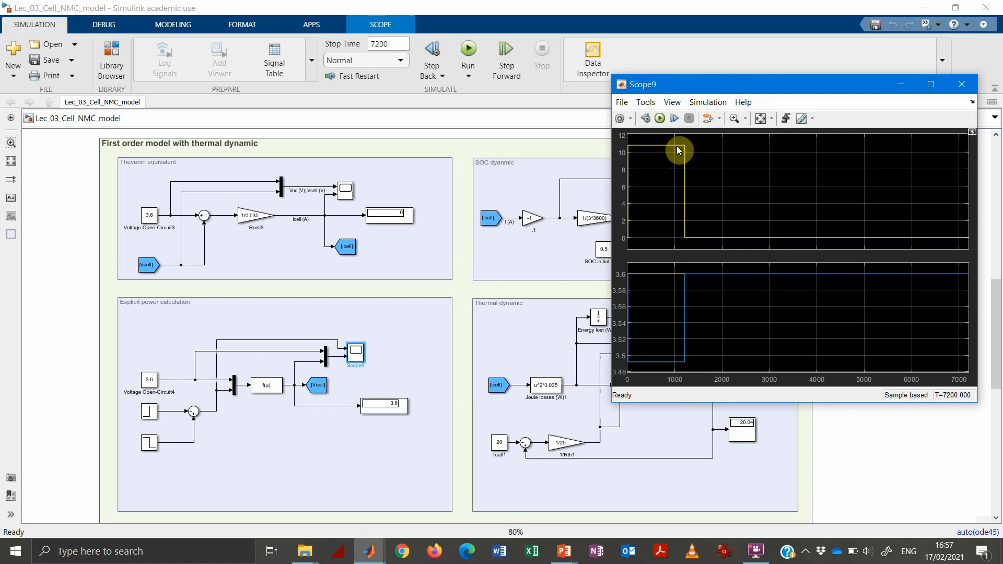
mouse_move(636, 287)
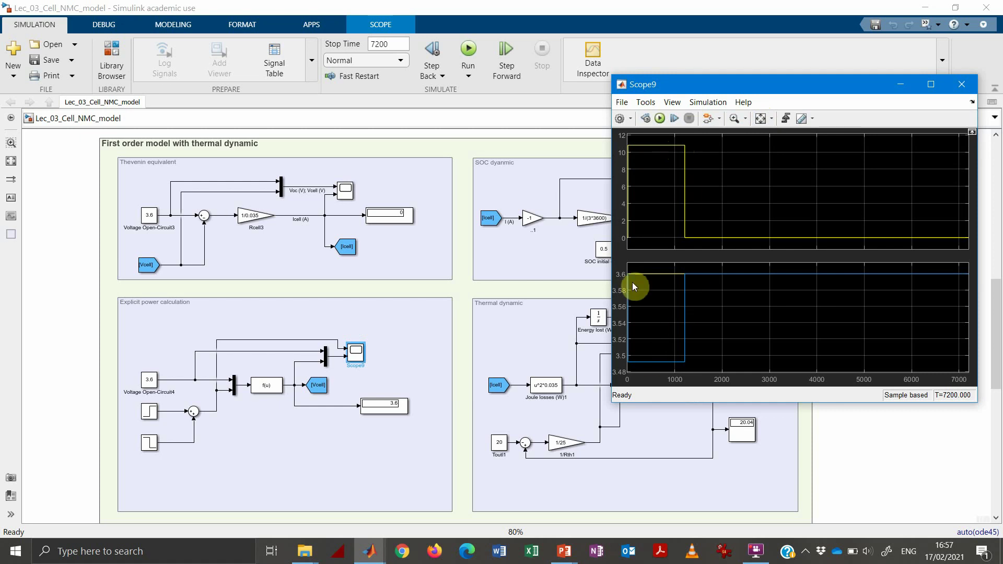
mouse_move(652, 366)
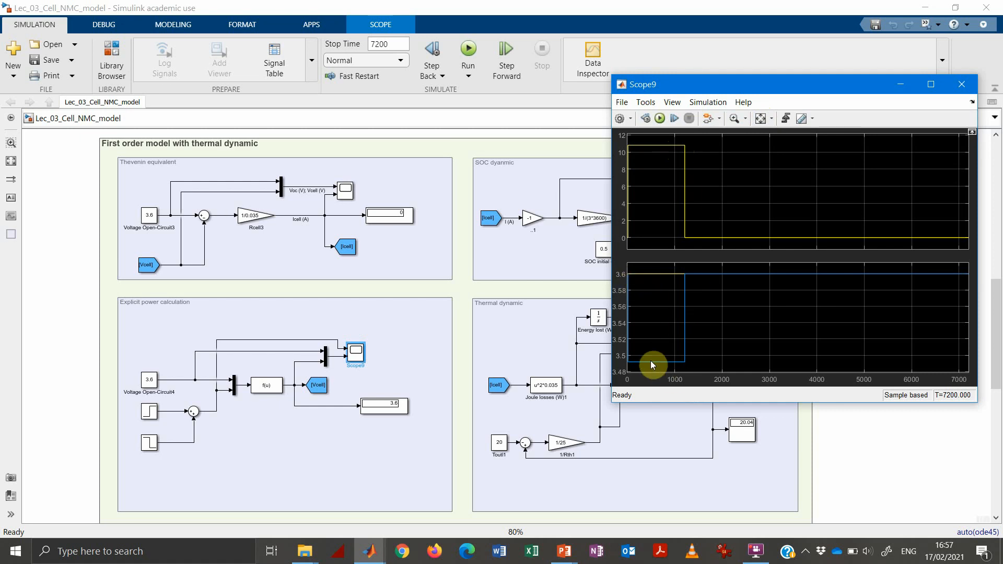
mouse_move(742, 247)
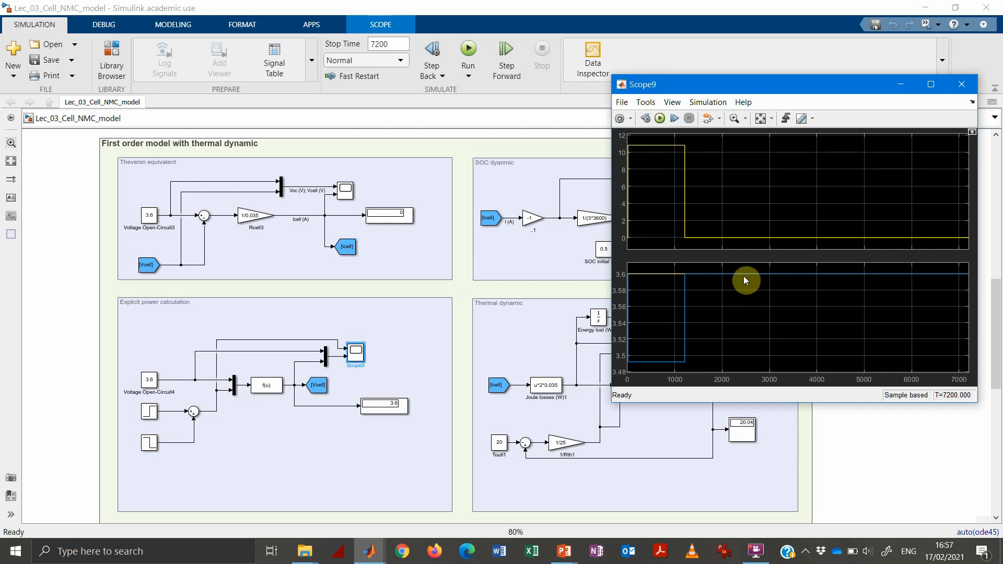
mouse_move(961, 83)
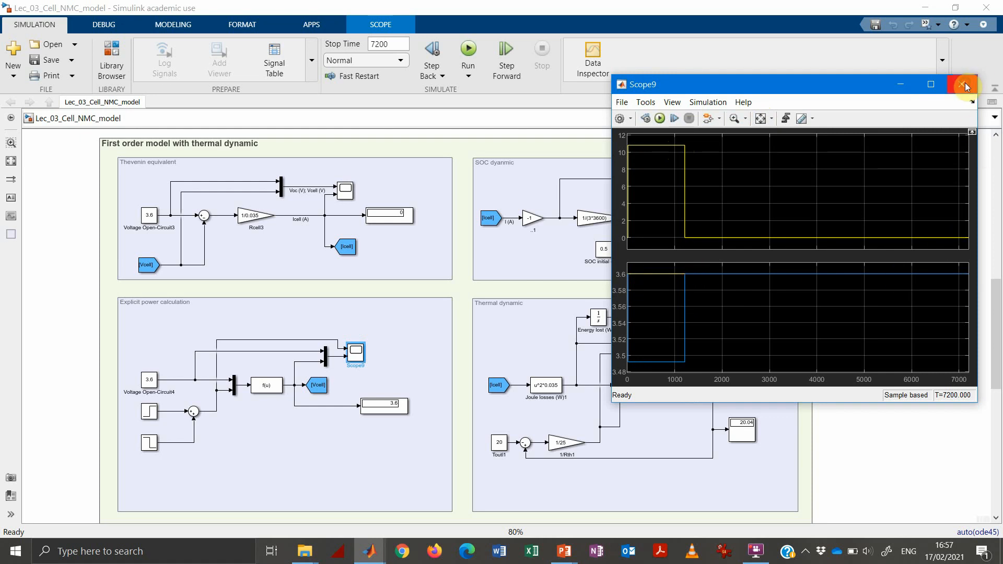
left_click(961, 83)
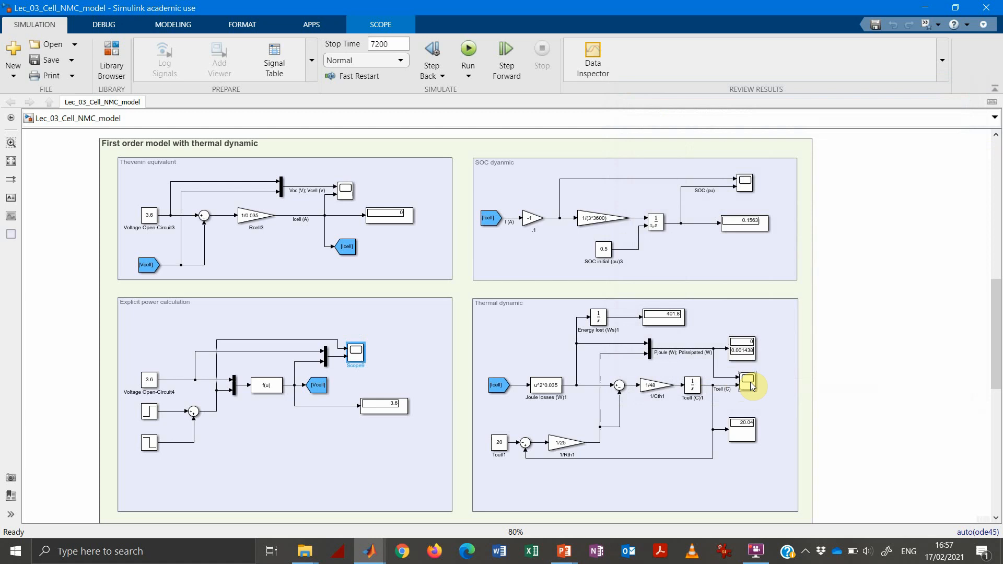
double_click(742, 380)
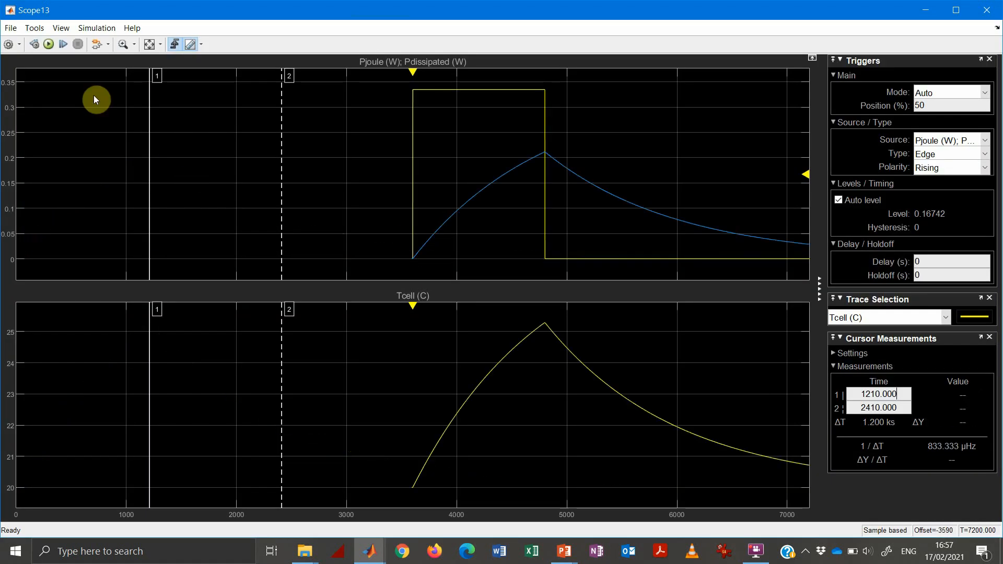
left_click(150, 44)
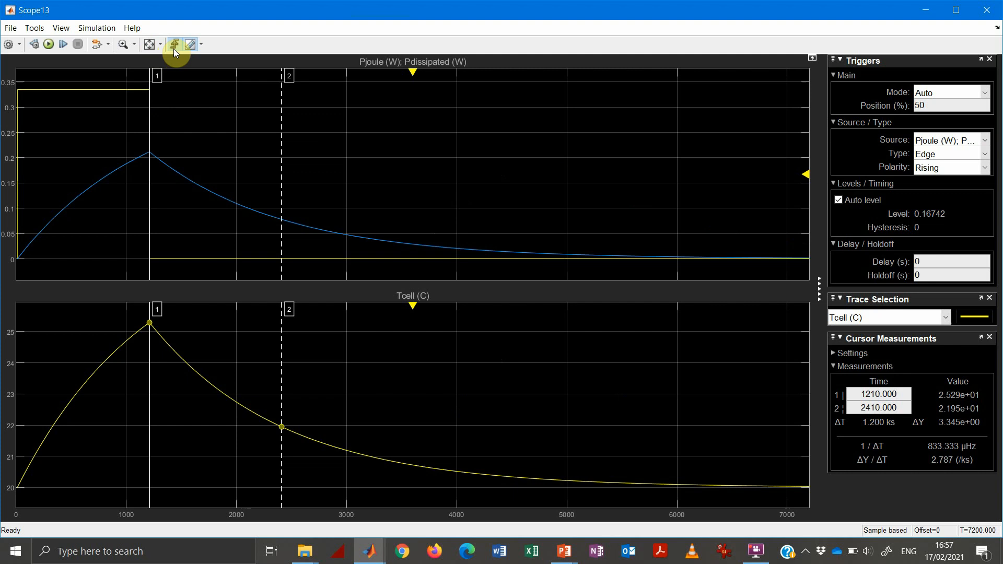
mouse_move(194, 48)
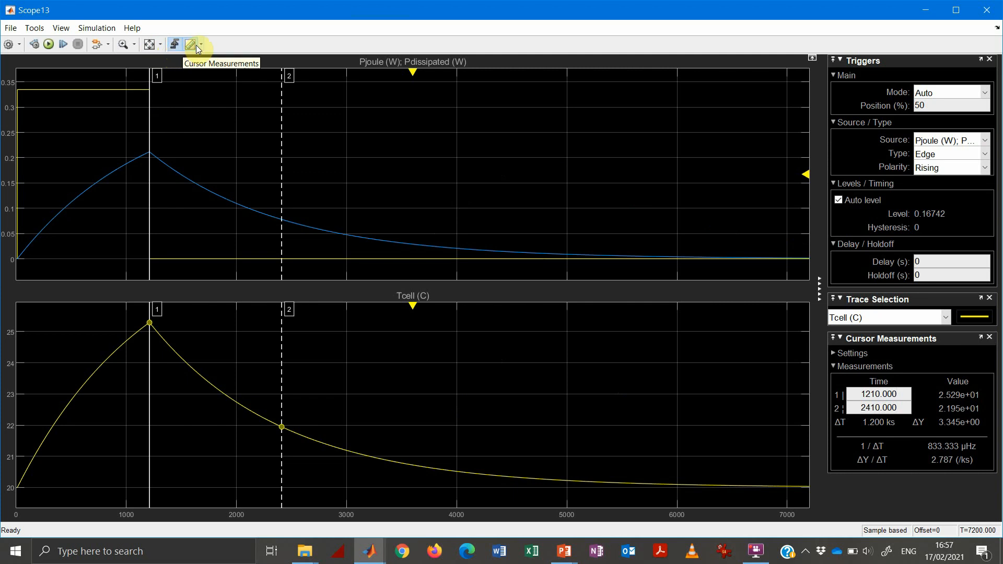
mouse_move(997, 188)
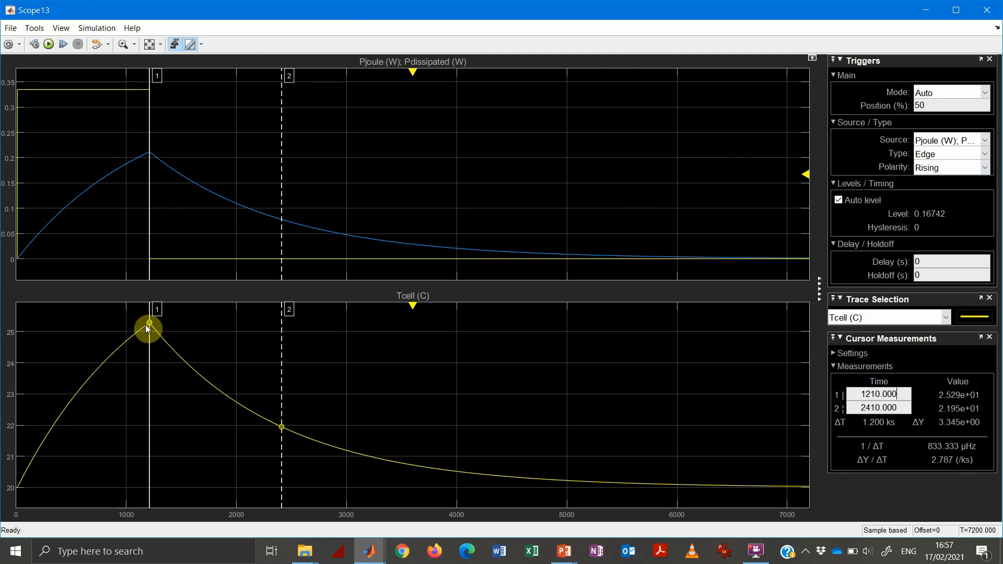
mouse_move(108, 96)
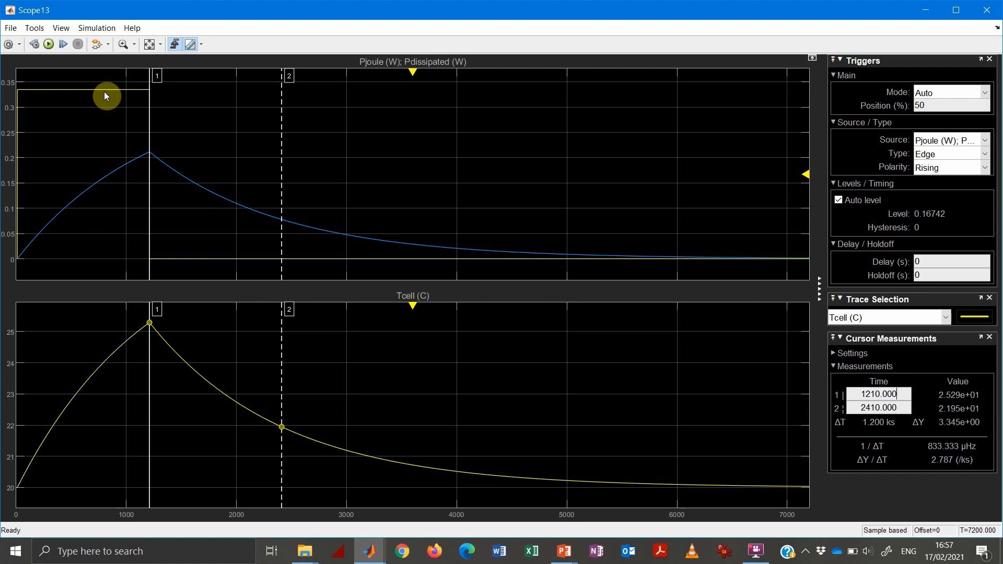
mouse_move(250, 355)
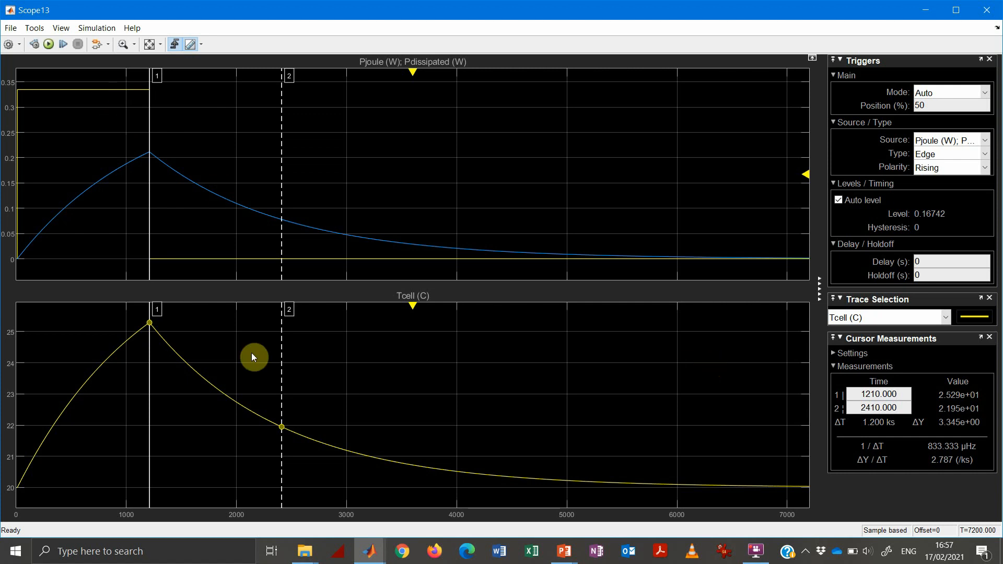
mouse_move(159, 346)
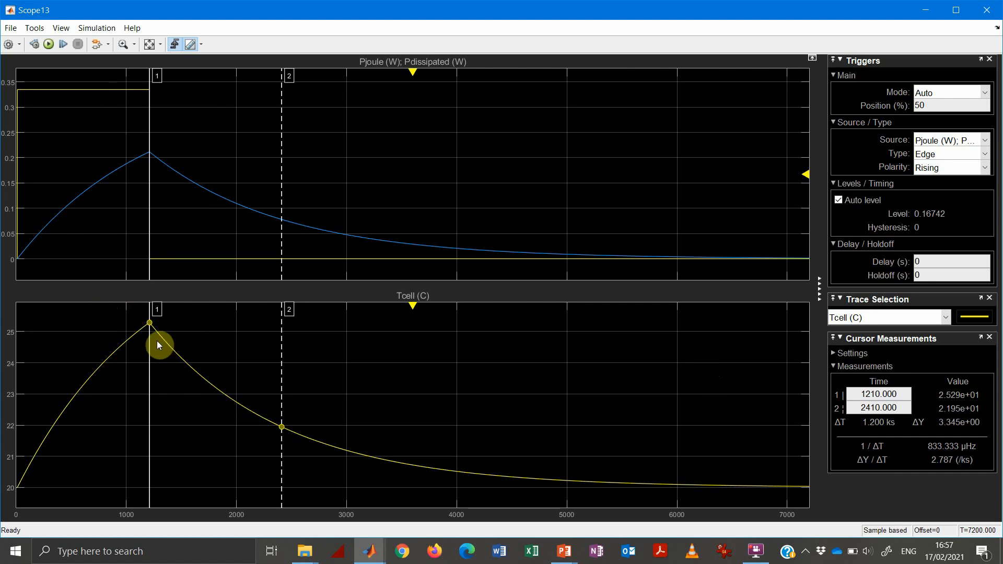
mouse_move(149, 330)
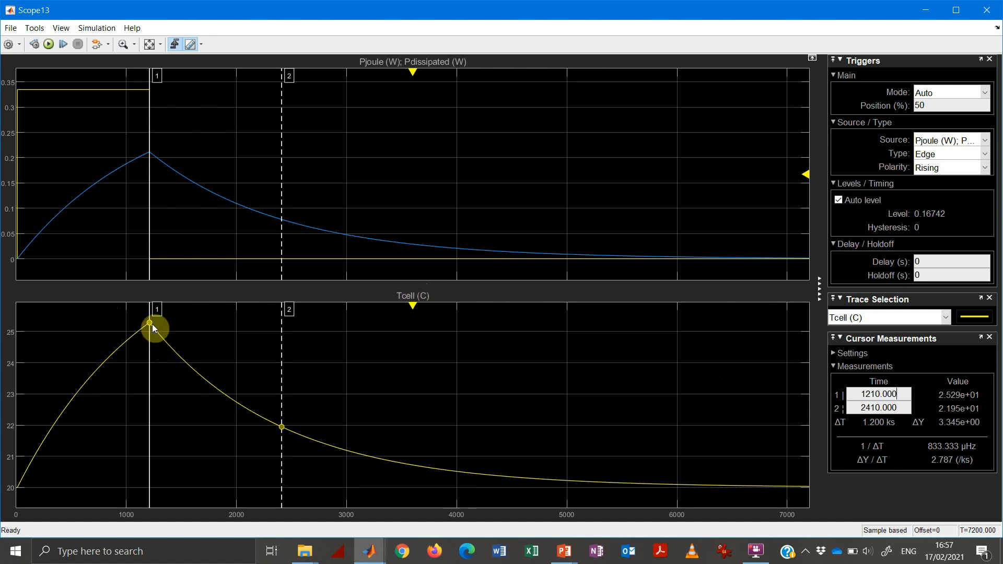
mouse_move(152, 333)
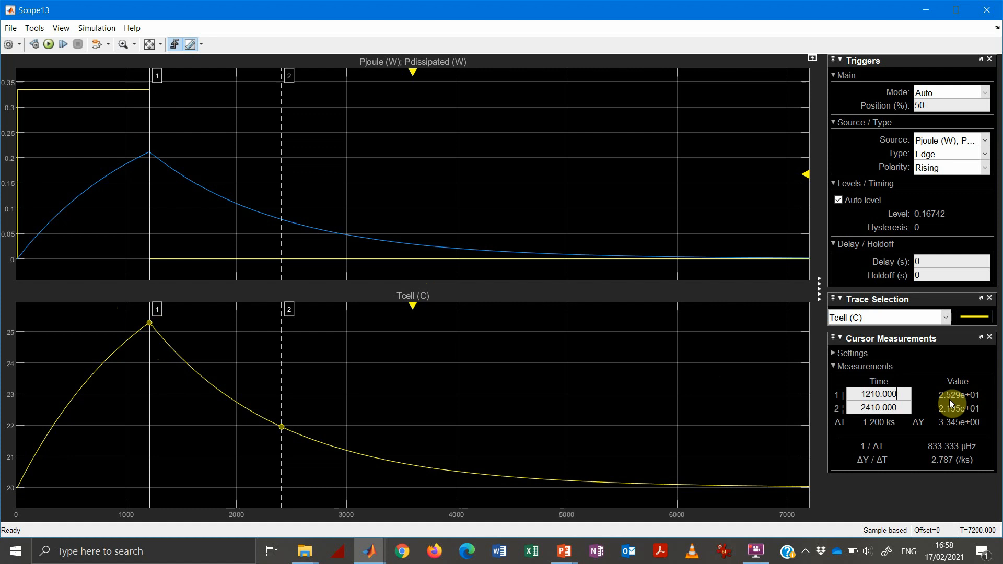
mouse_move(951, 404)
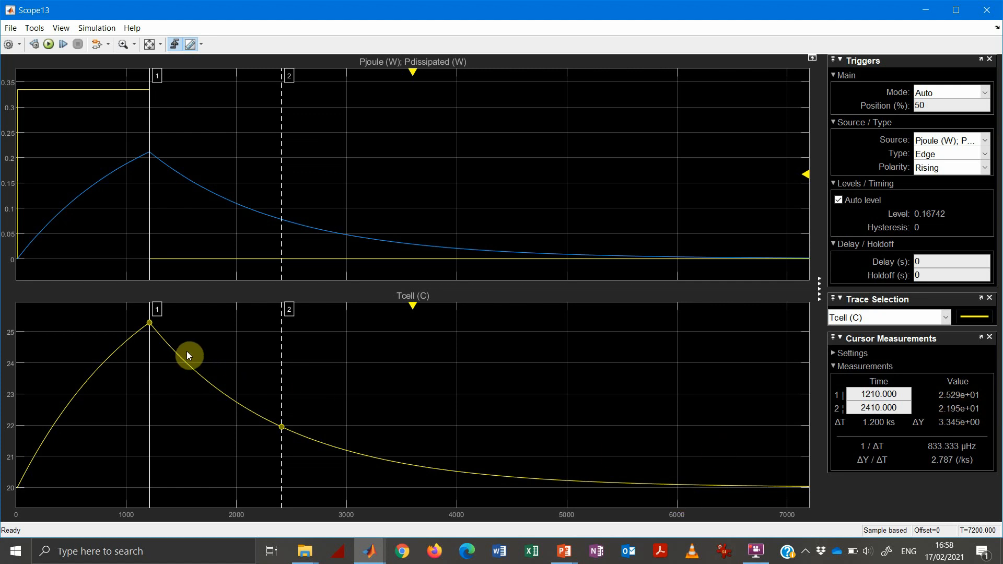
mouse_move(154, 329)
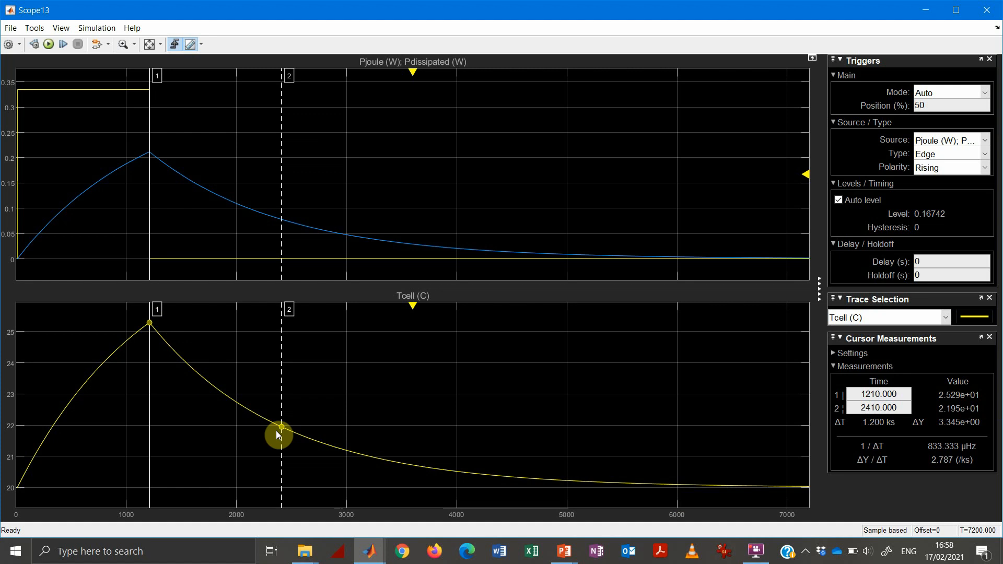
mouse_move(683, 433)
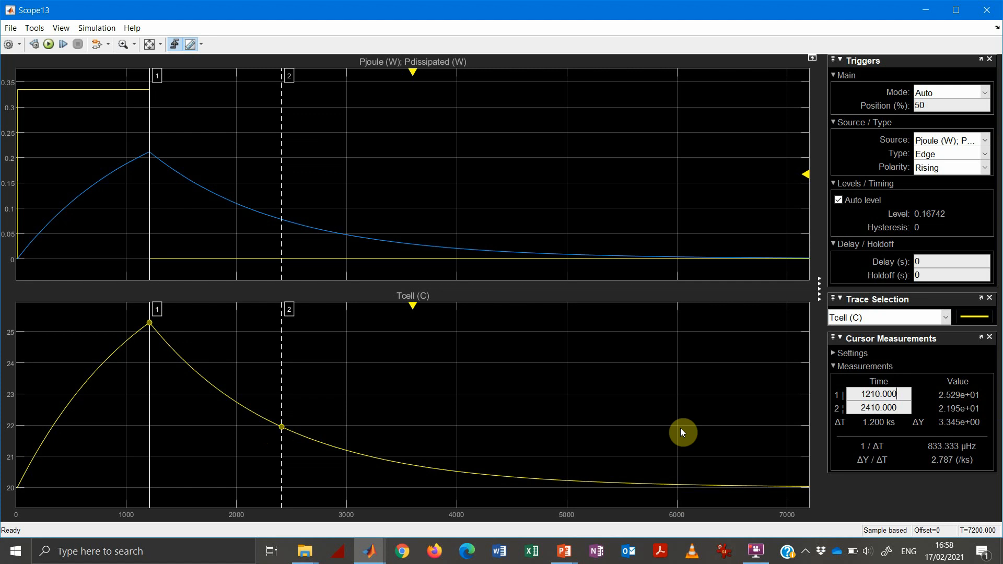
mouse_move(835, 431)
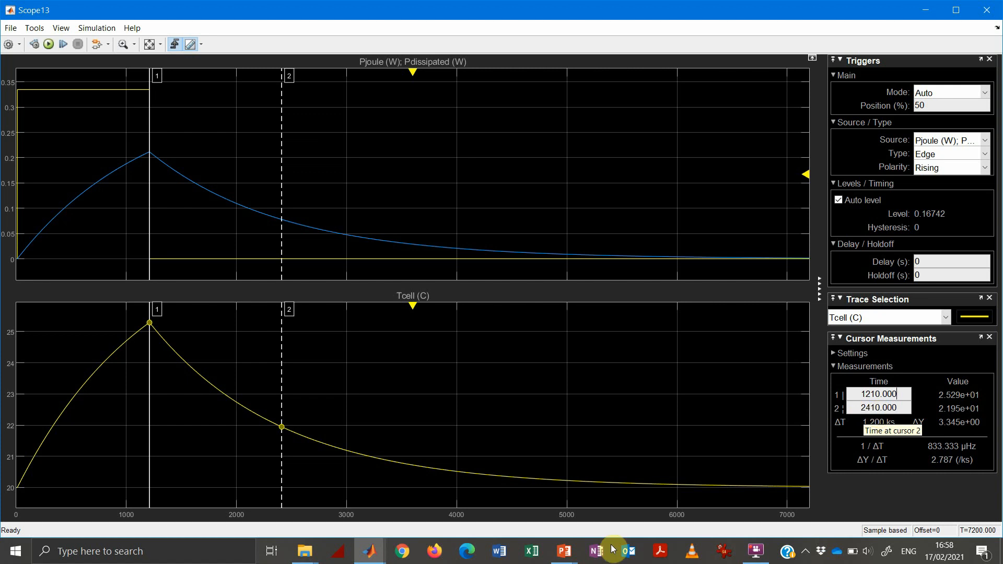
mouse_move(377, 552)
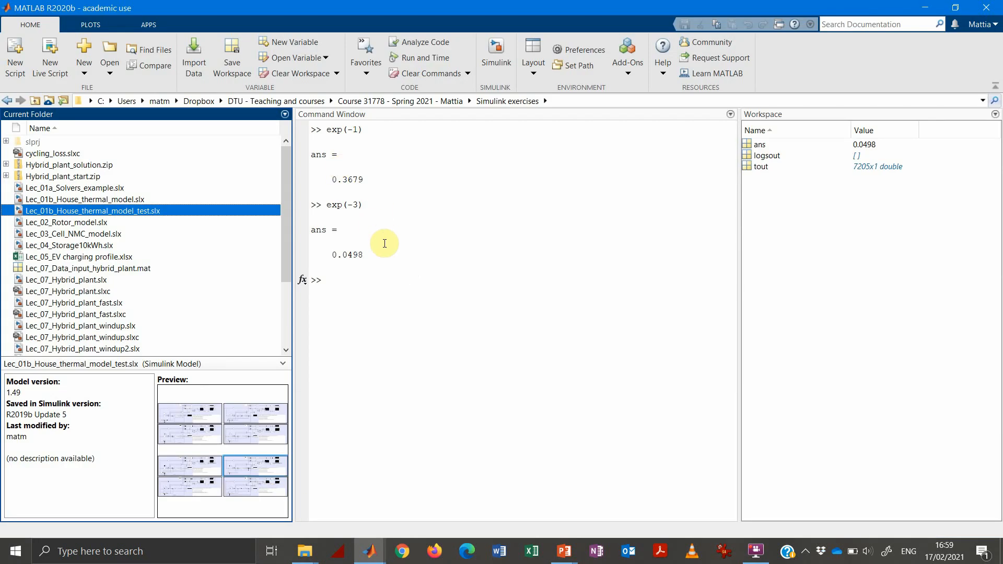
mouse_move(351, 135)
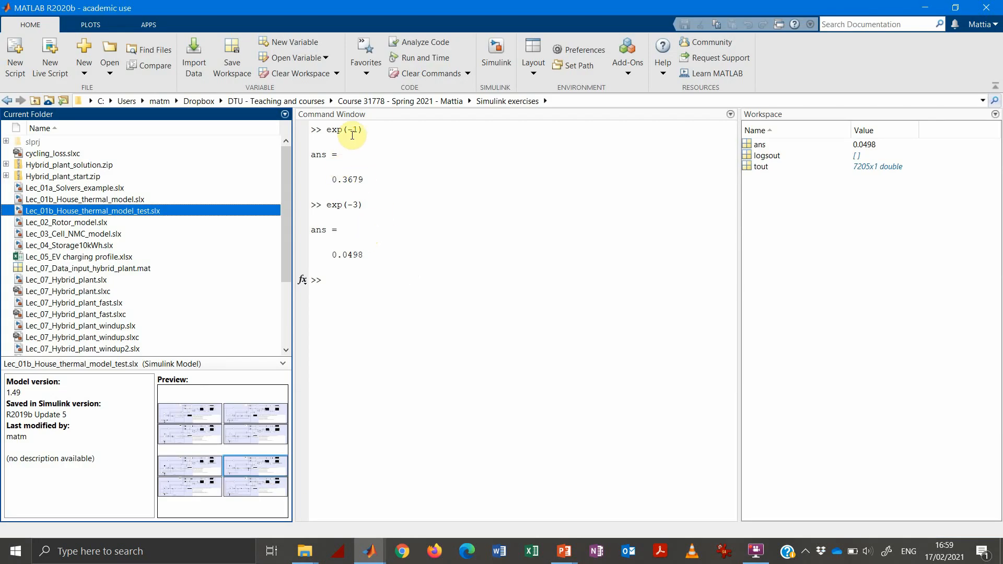
mouse_move(369, 143)
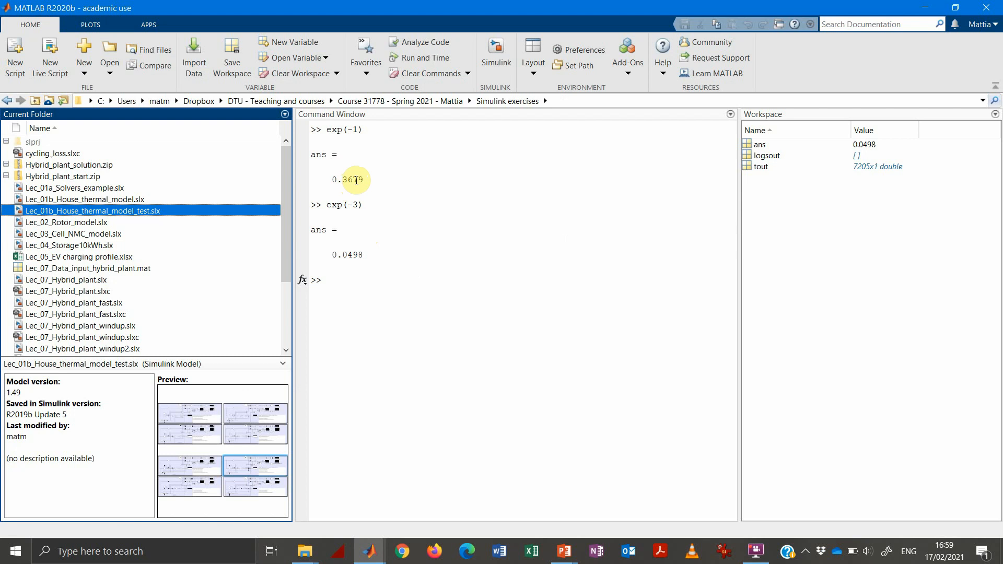
mouse_move(363, 139)
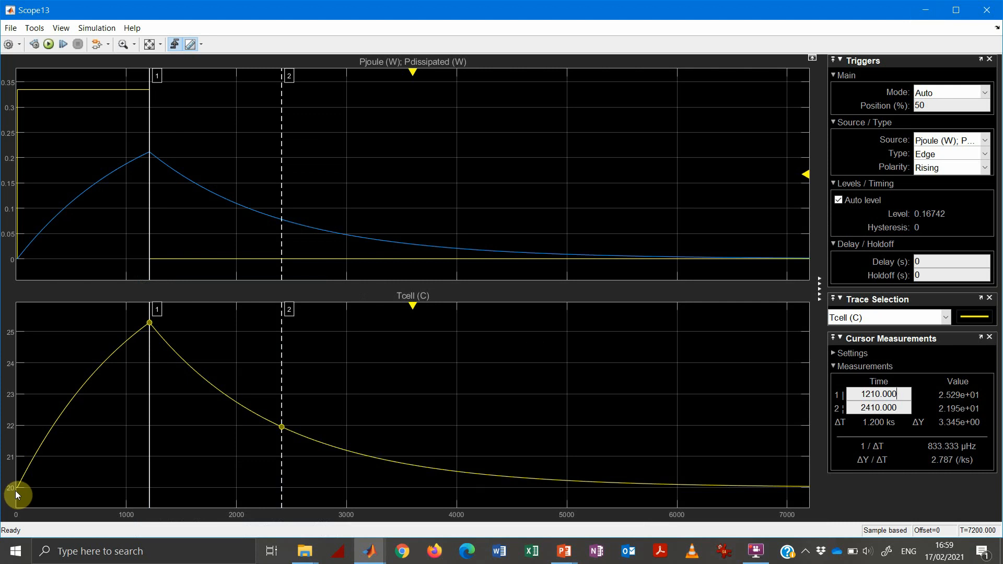
mouse_move(189, 349)
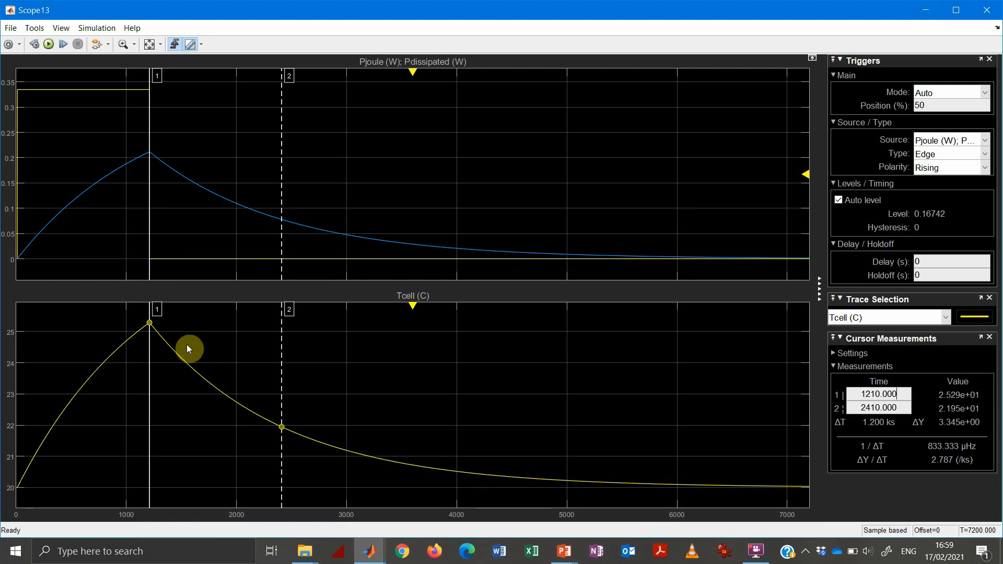
mouse_move(475, 442)
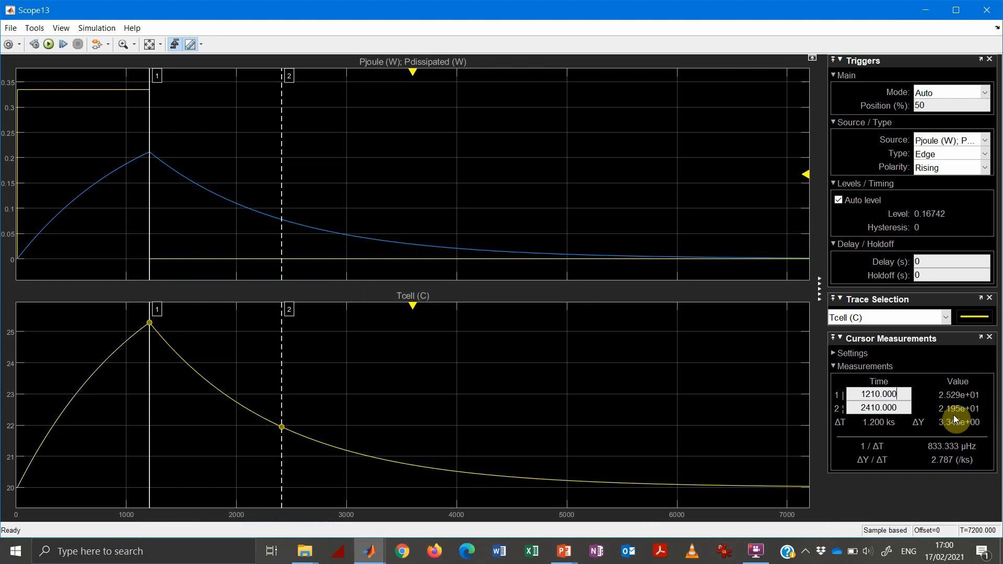
mouse_move(953, 417)
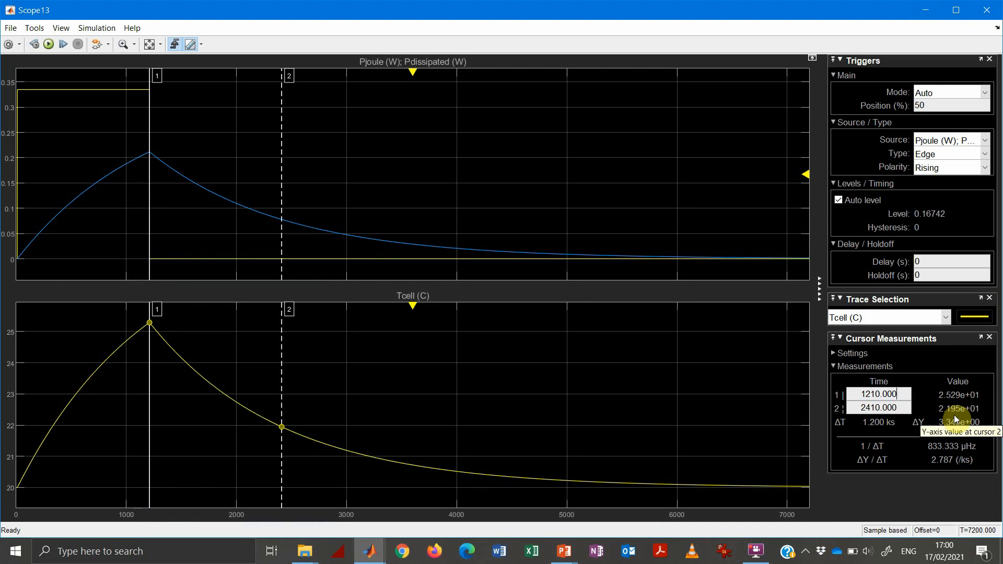
mouse_move(946, 425)
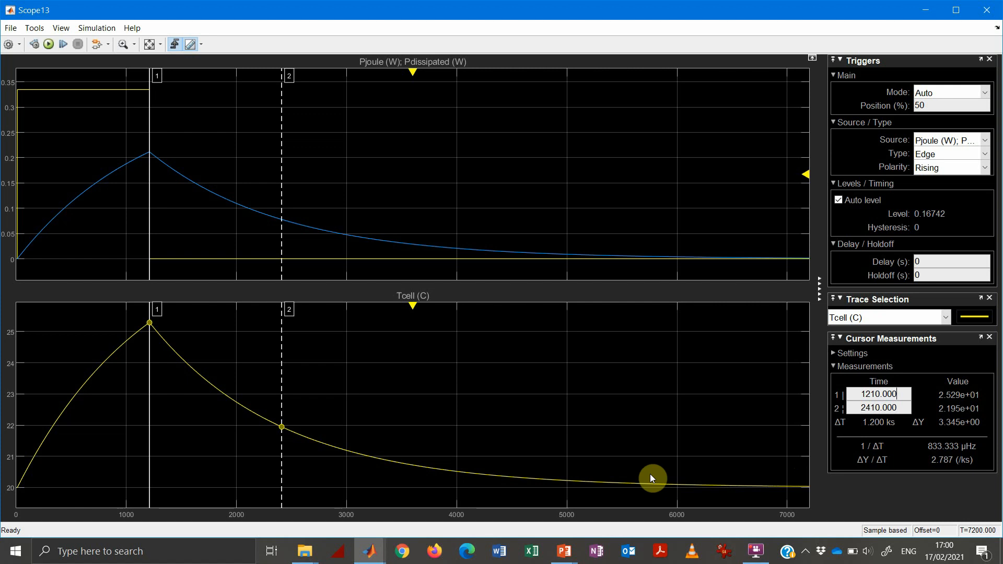
mouse_move(151, 330)
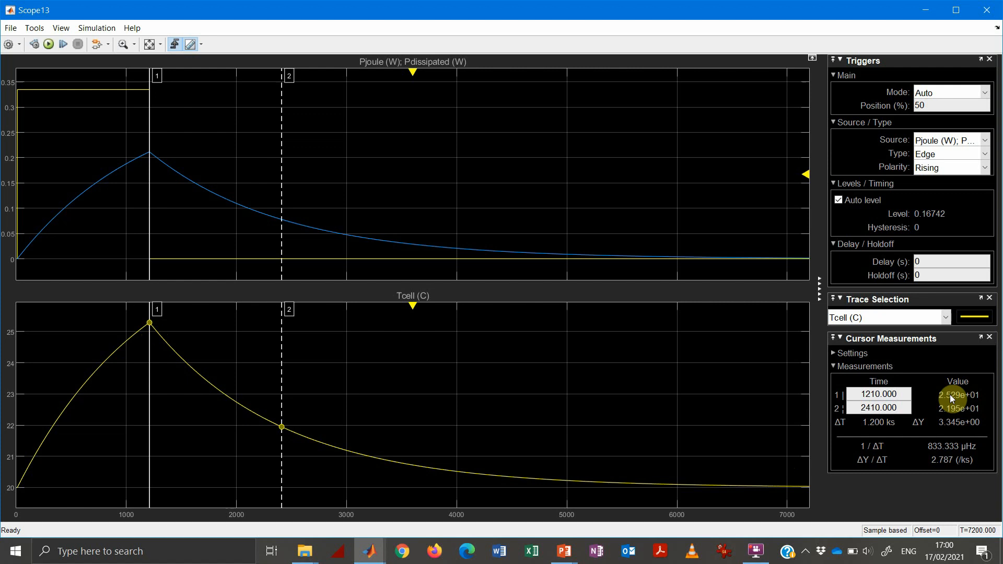
mouse_move(953, 403)
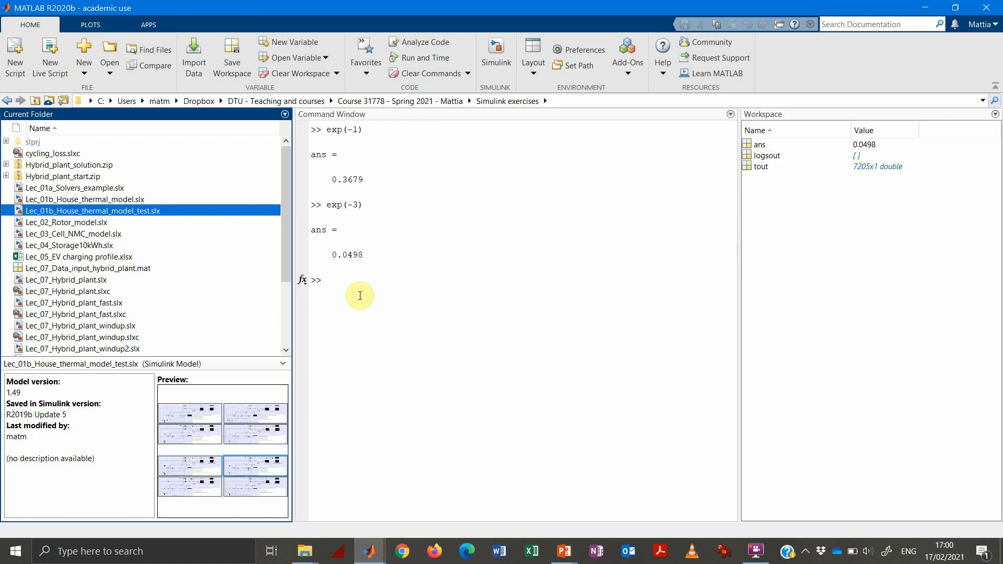
Start a 1-exp expression in the MATLAB Command Window.
type("1-")
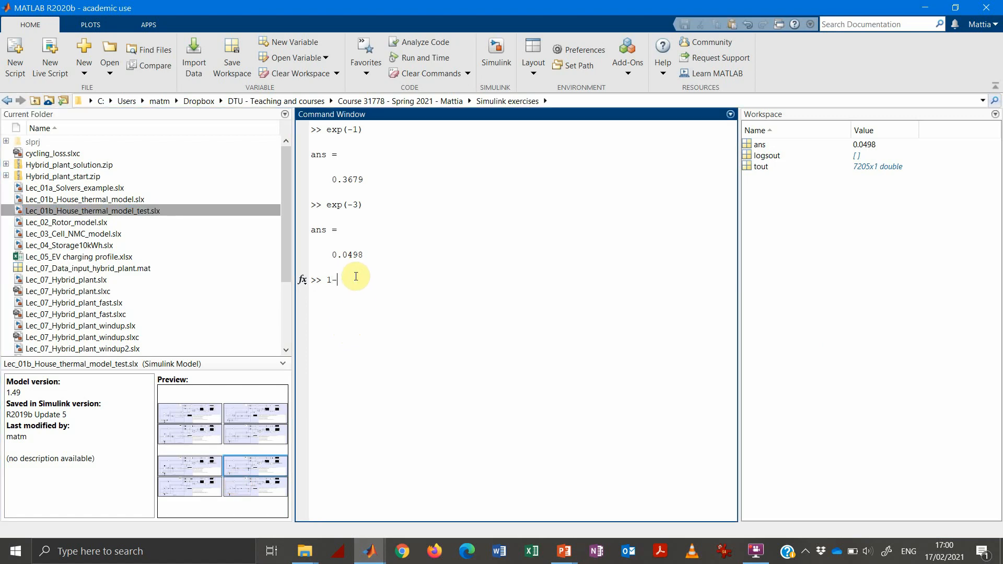
type("exp")
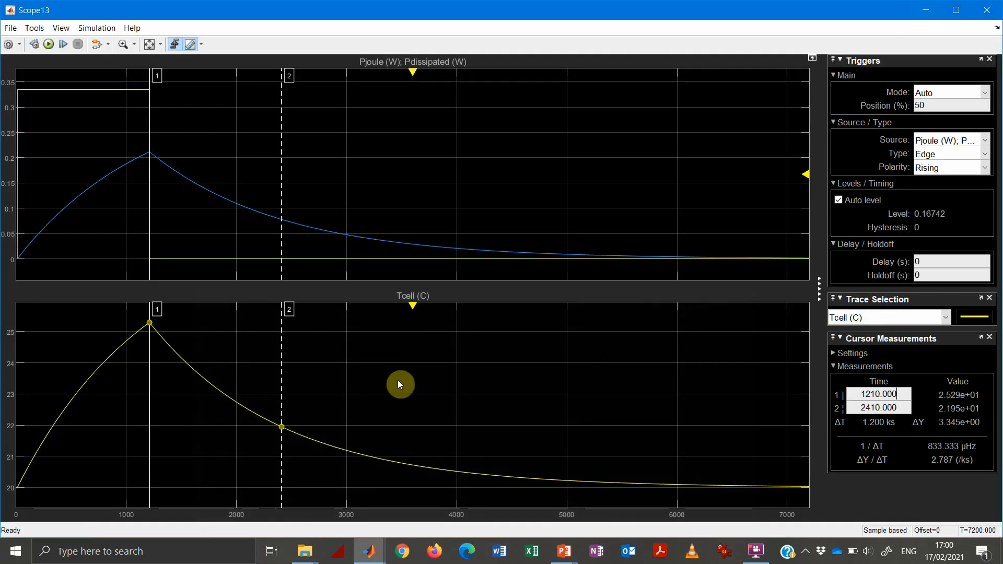
mouse_move(388, 367)
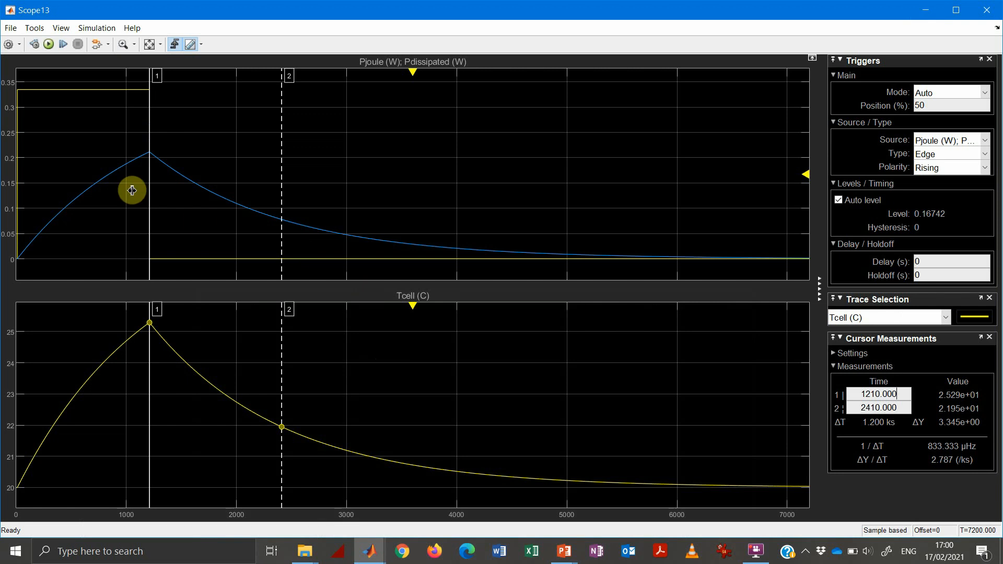
mouse_move(158, 339)
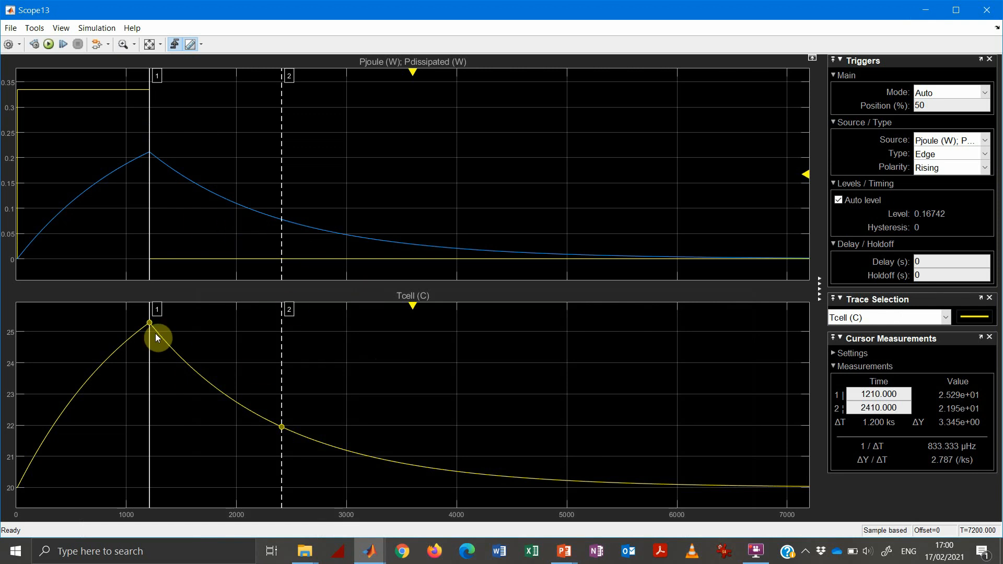
mouse_move(126, 380)
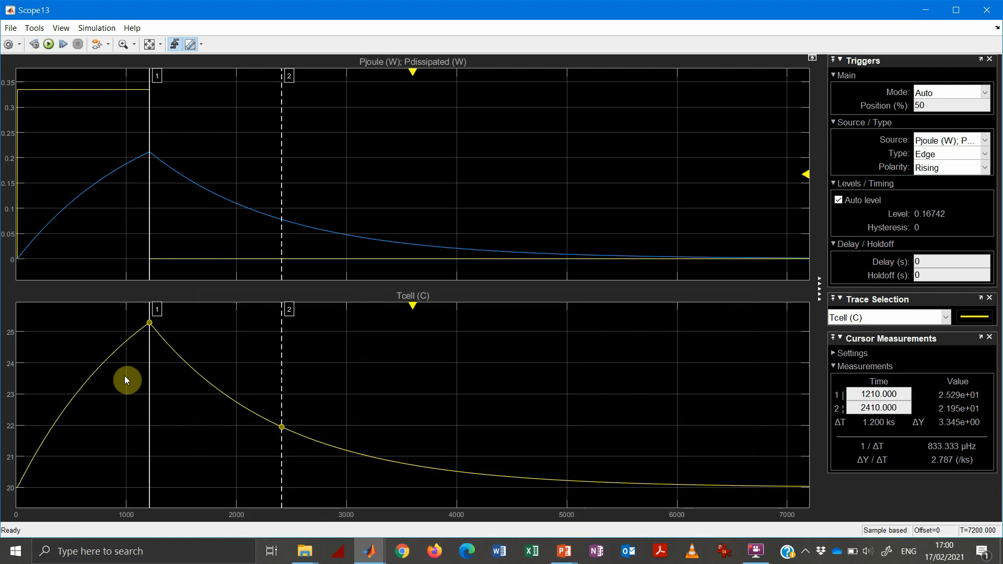
mouse_move(119, 356)
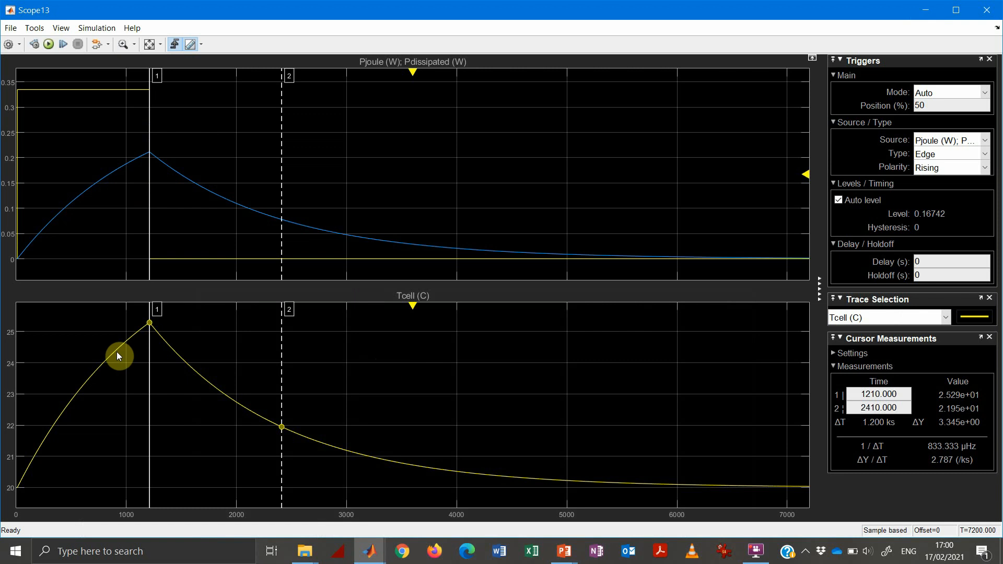
Switch from Scope13 back to the Lec_03_Cell_NMC_model editor window.
left_click(878, 393)
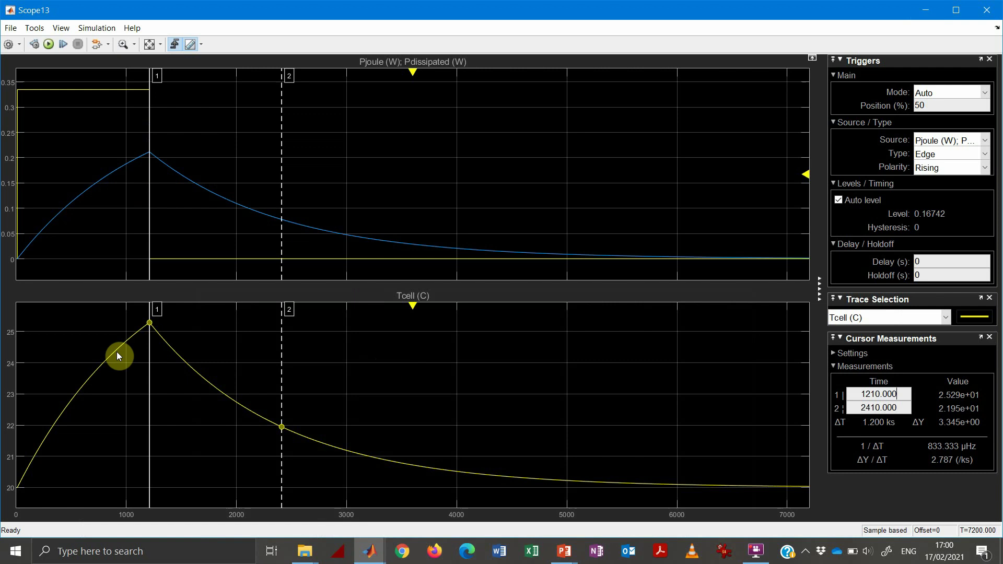
mouse_move(116, 352)
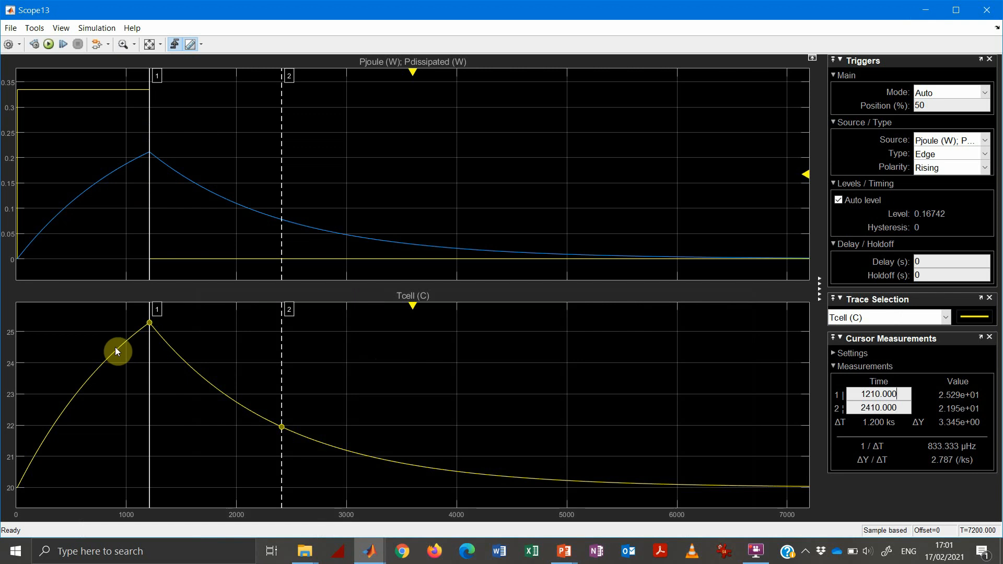
mouse_move(89, 401)
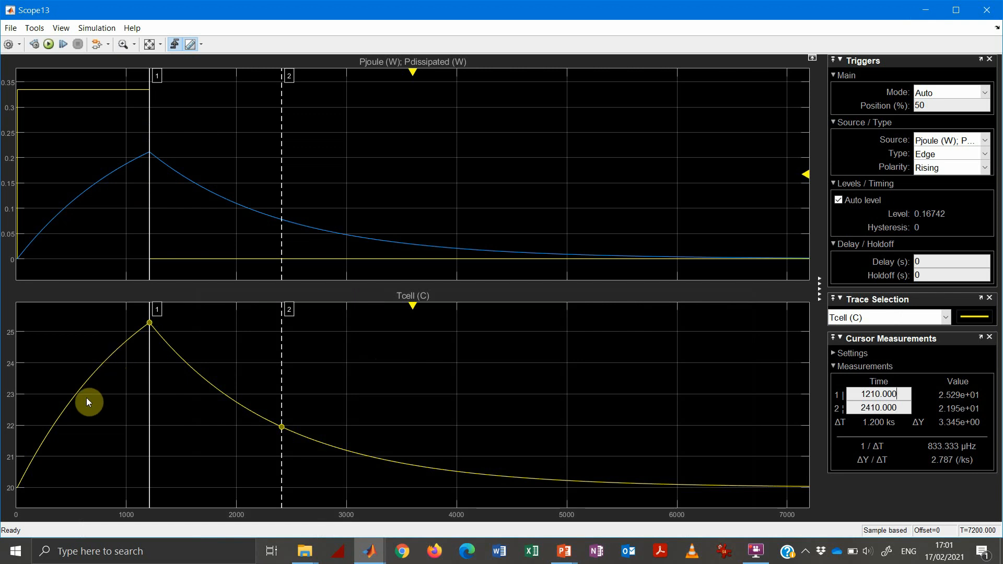
mouse_move(197, 388)
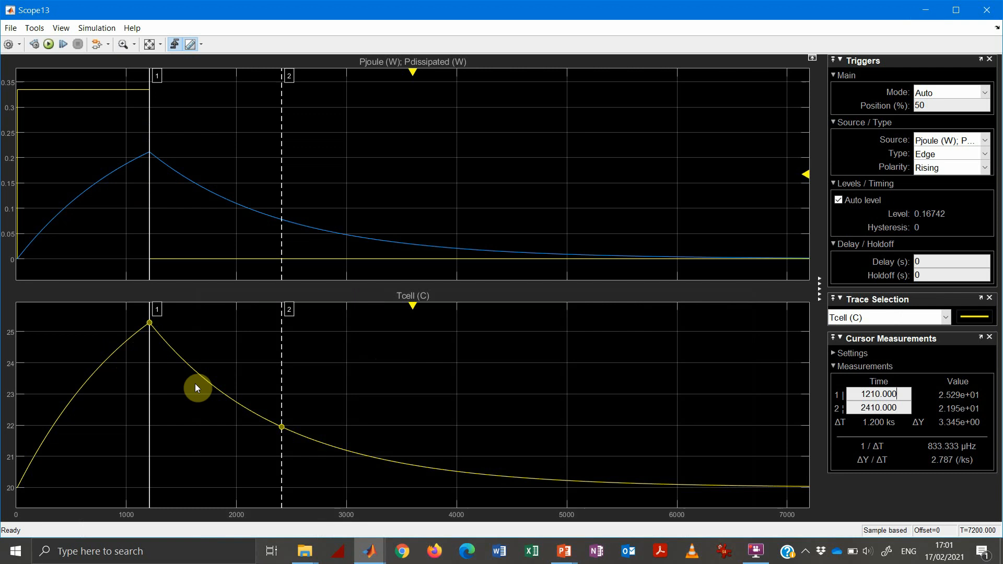
mouse_move(199, 385)
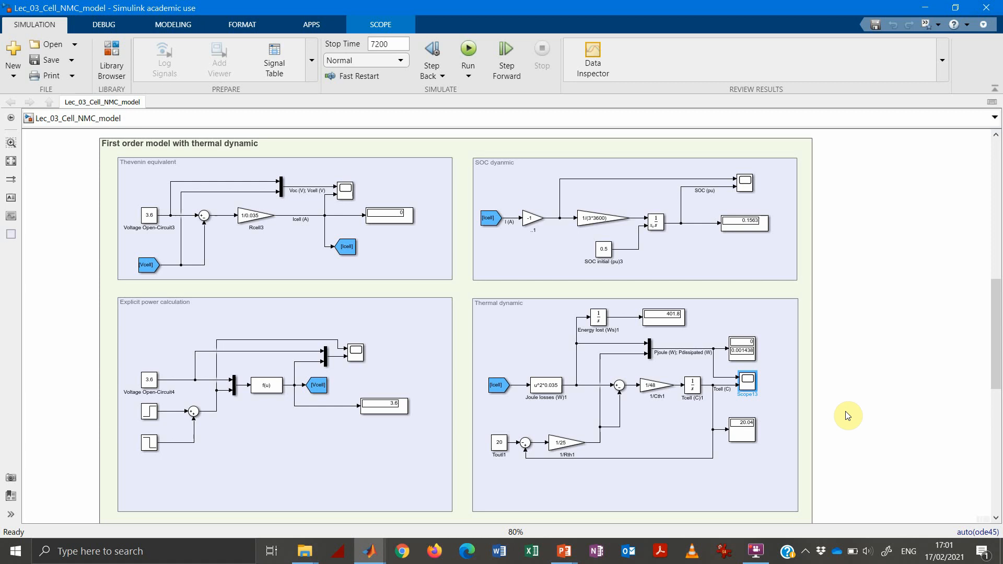
mouse_move(820, 417)
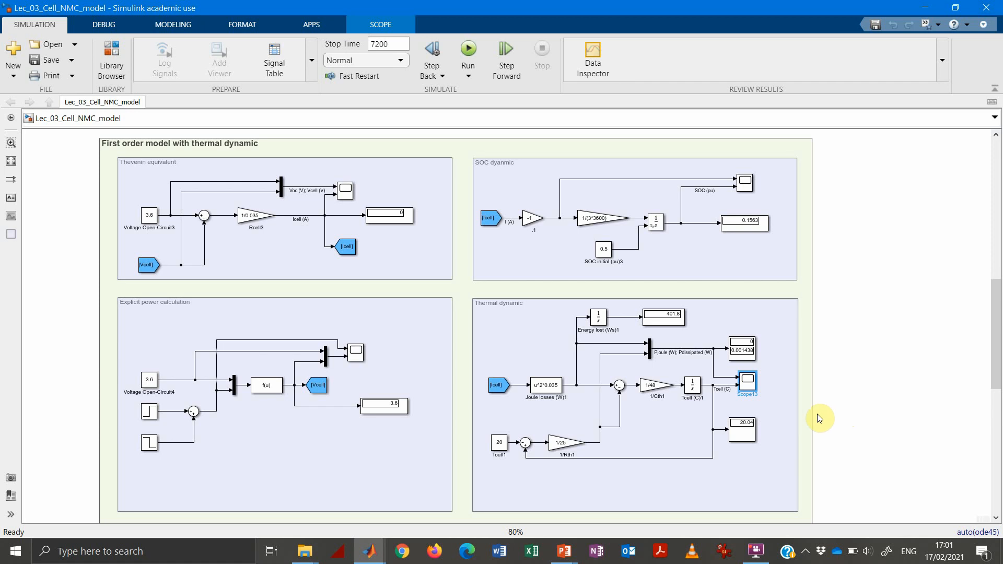
mouse_move(996, 370)
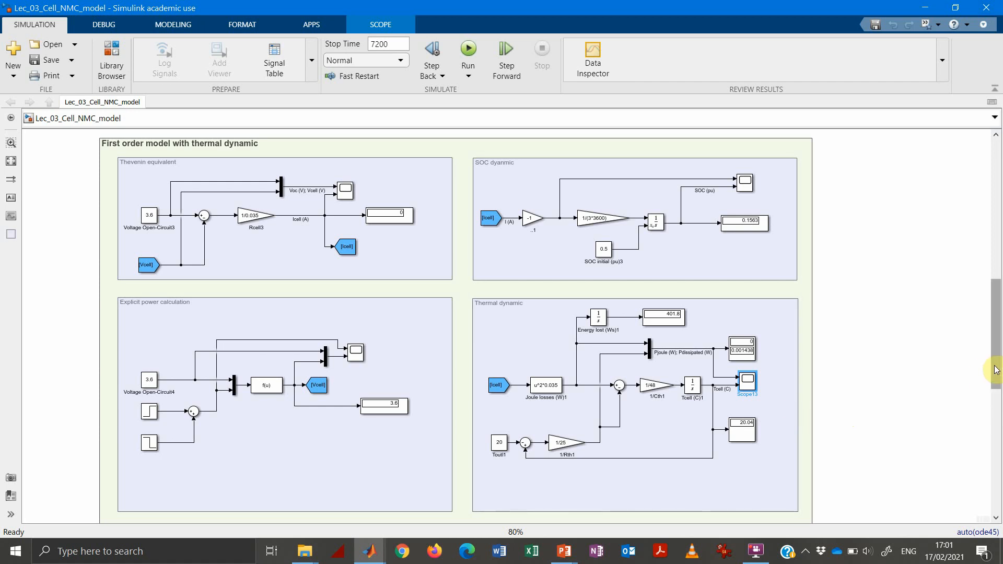
Scroll to the Thermal dynamic subsystem and inspect the Joule losses block.
scroll("down", 3)
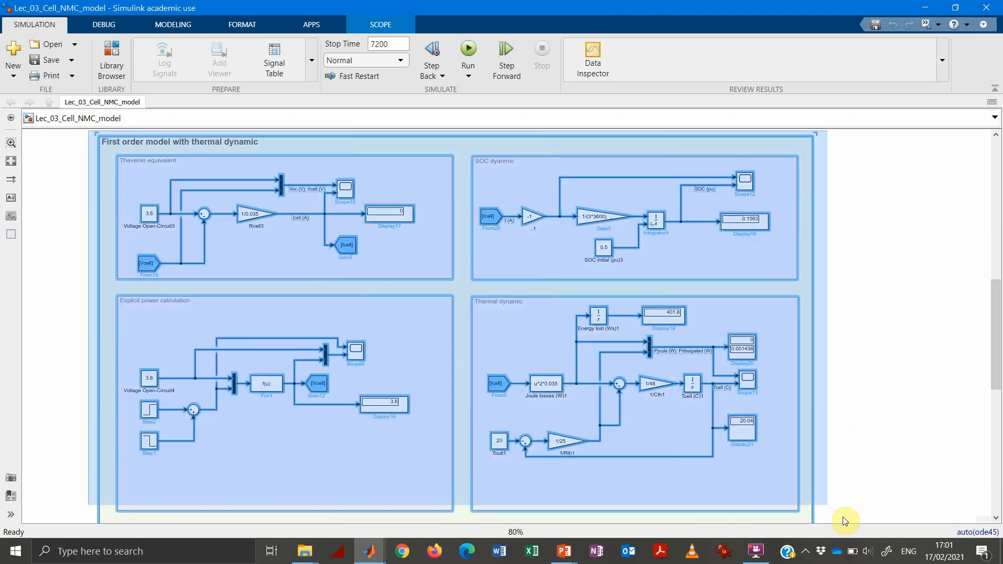
scroll("down", 3)
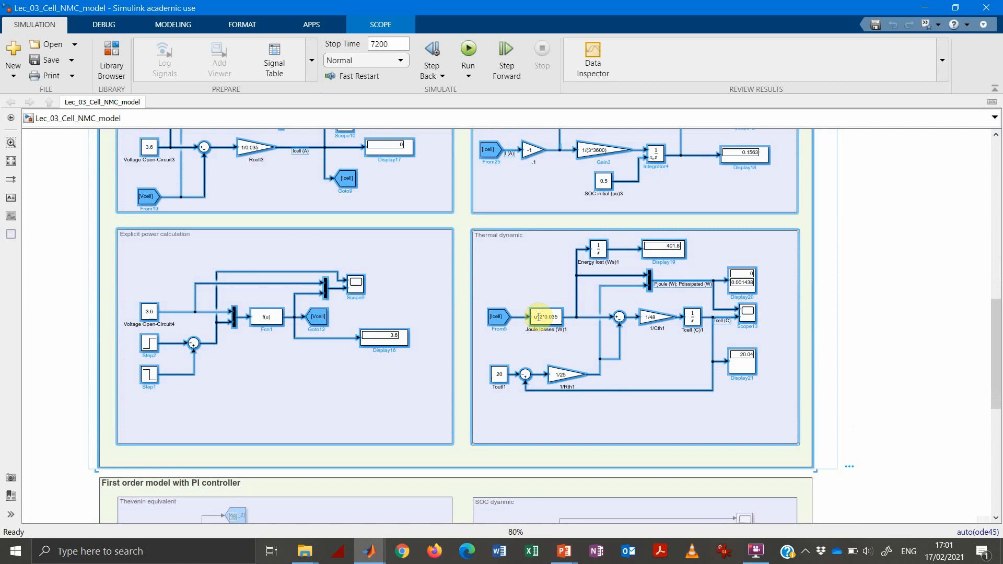
right_click(544, 315)
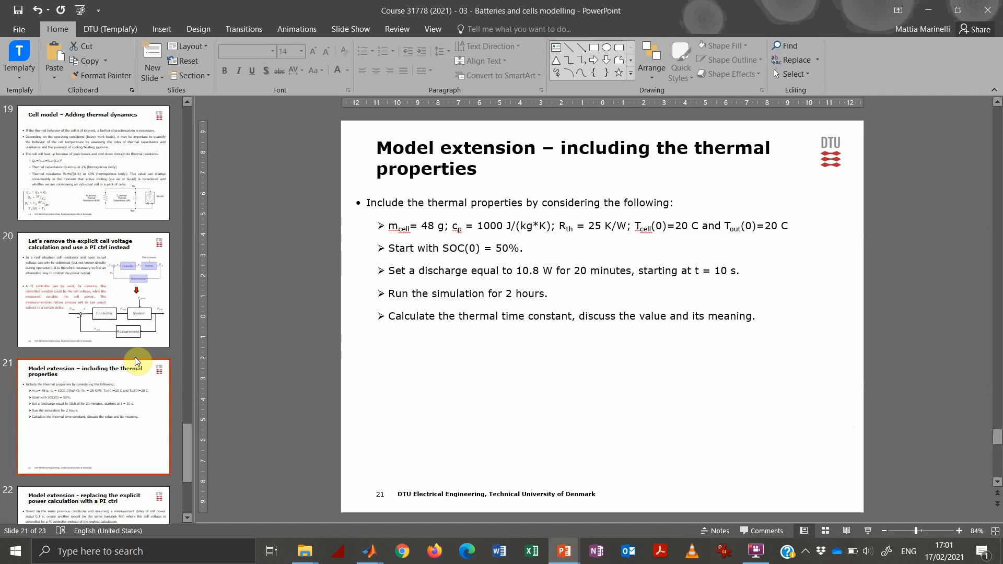
Show slide 20 on replacing the explicit cell voltage calculation with a PI controller.
left_click(105, 292)
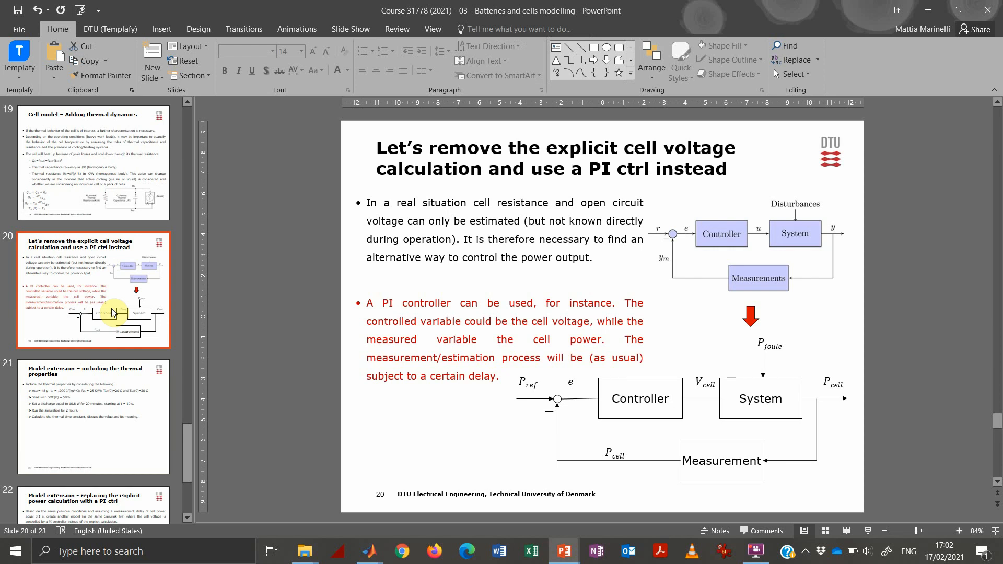
mouse_move(176, 374)
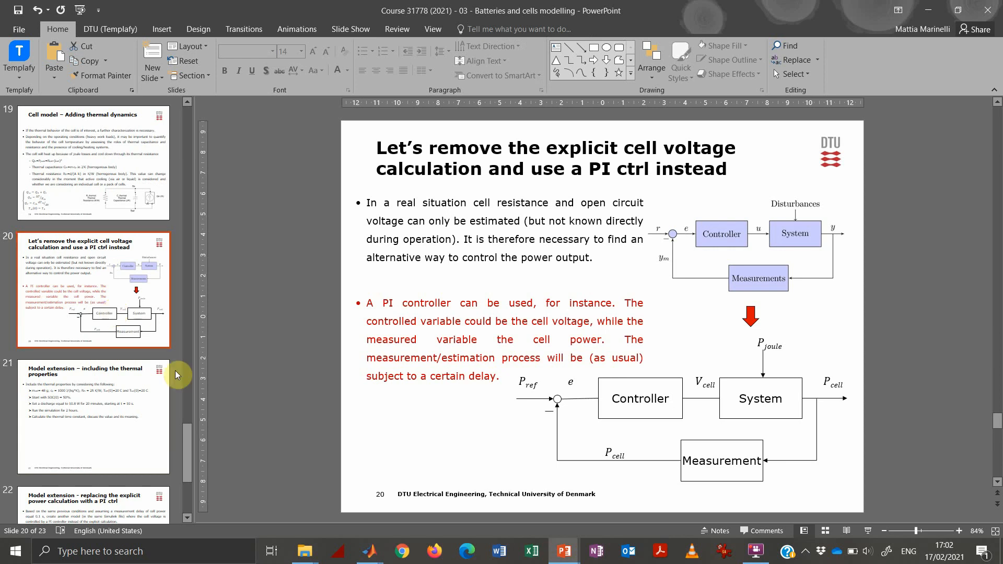
mouse_move(660, 429)
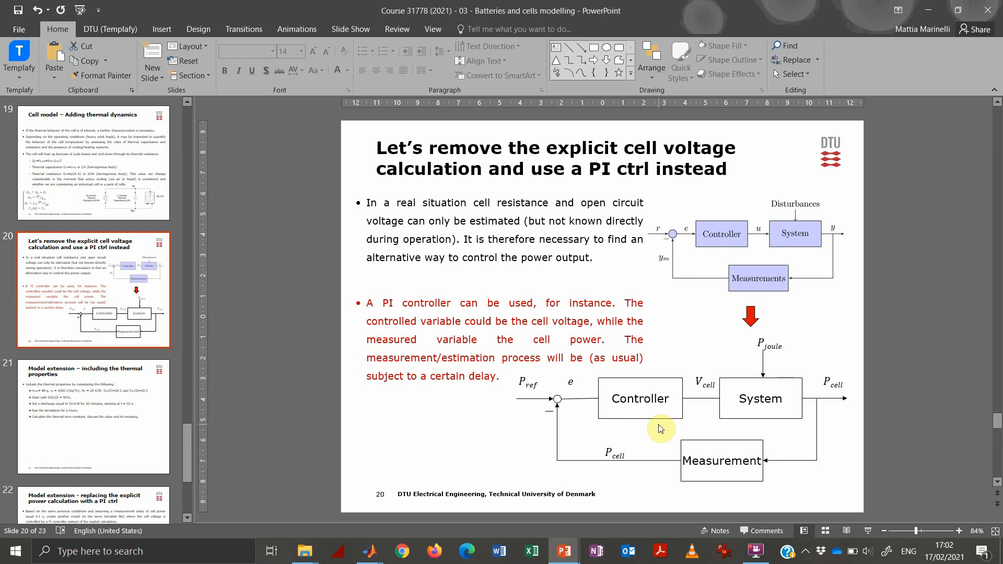
mouse_move(806, 359)
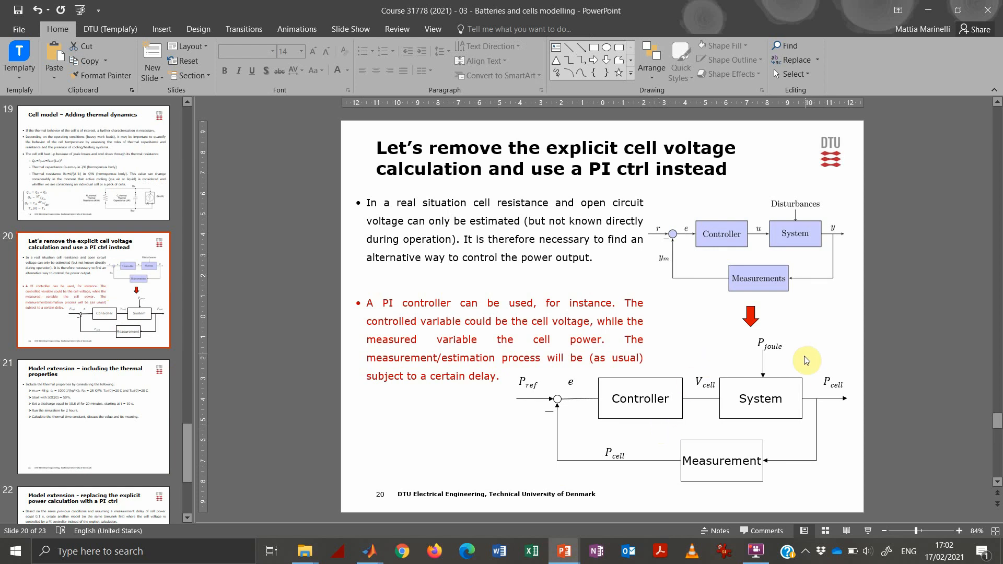
mouse_move(829, 363)
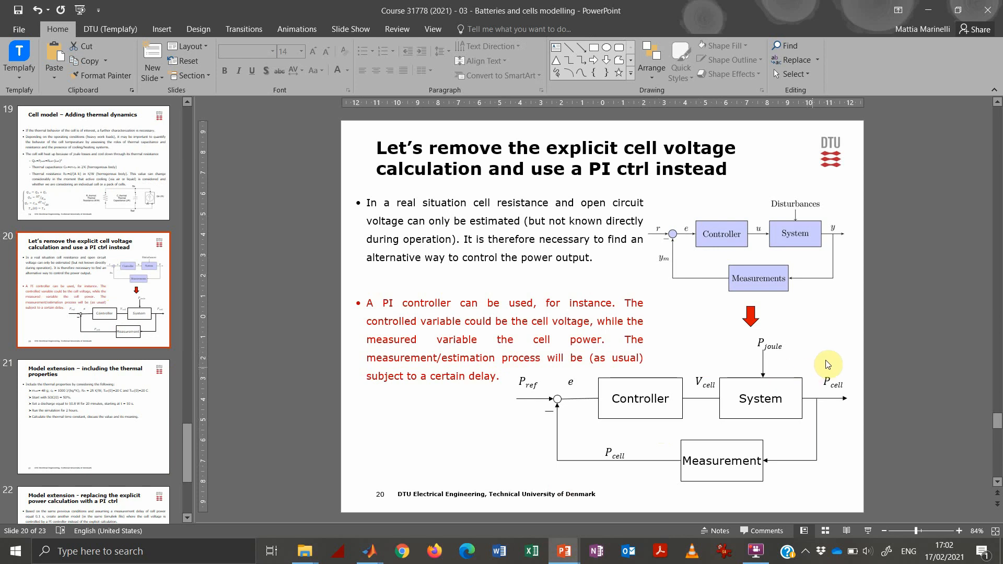
mouse_move(797, 294)
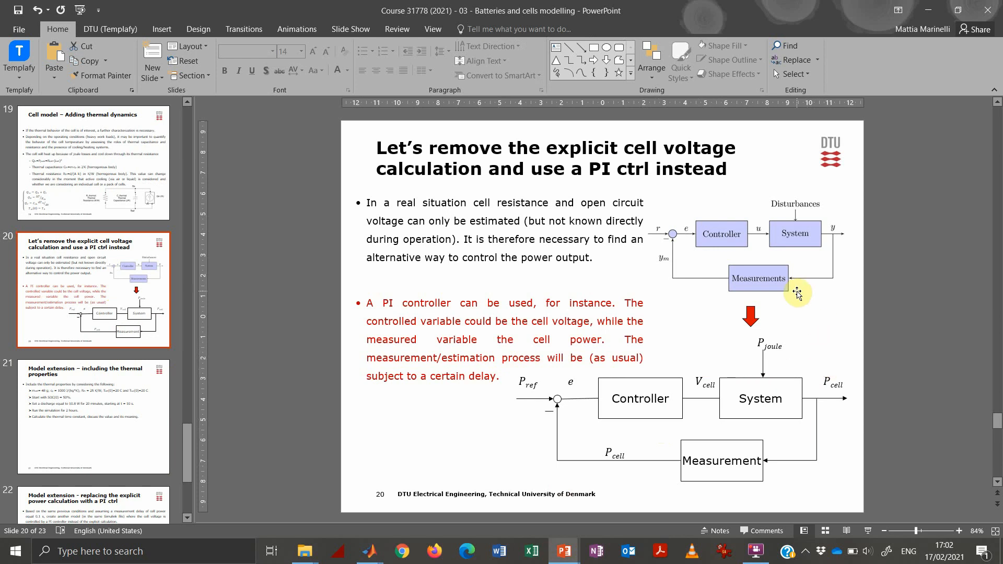
mouse_move(760, 413)
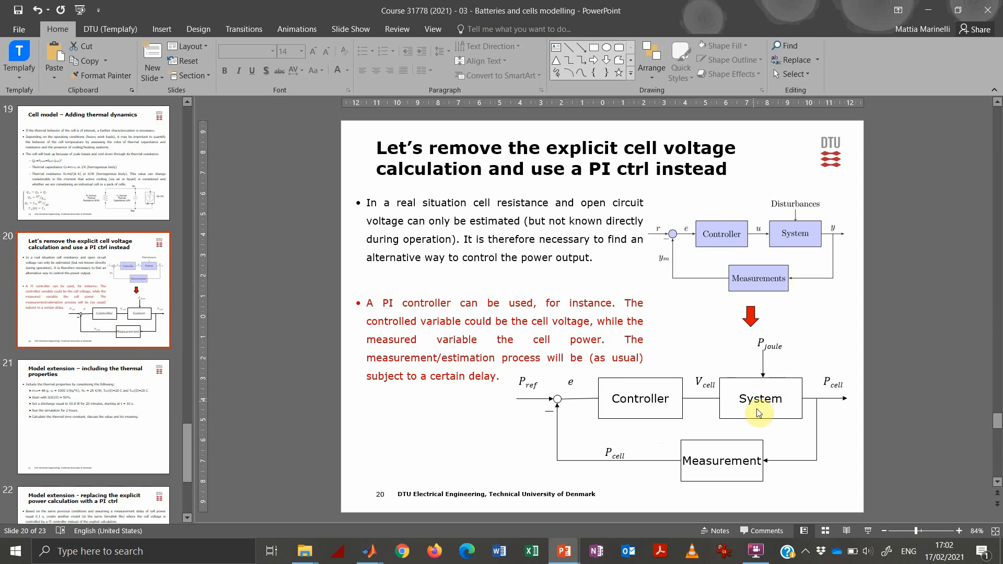
mouse_move(777, 364)
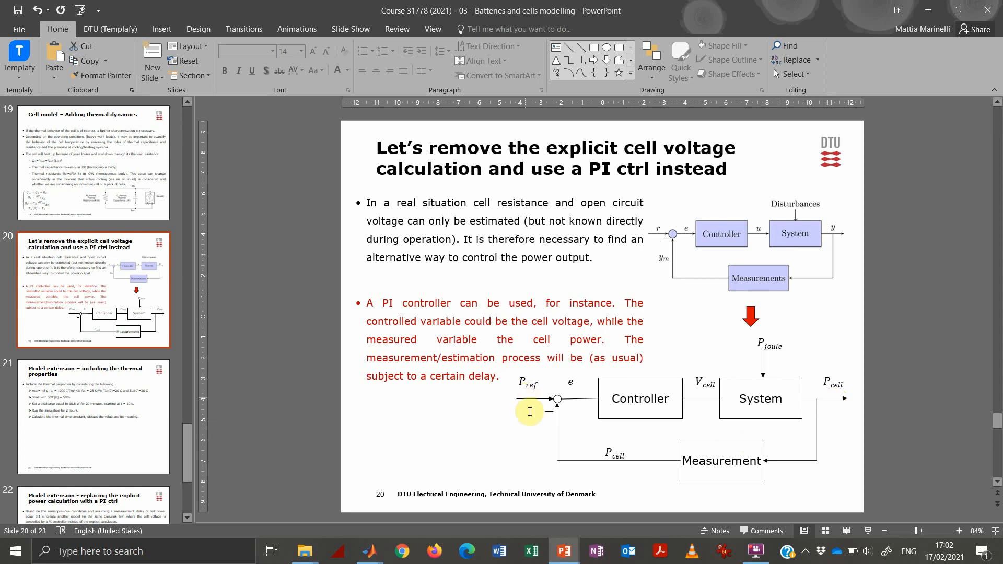
mouse_move(554, 400)
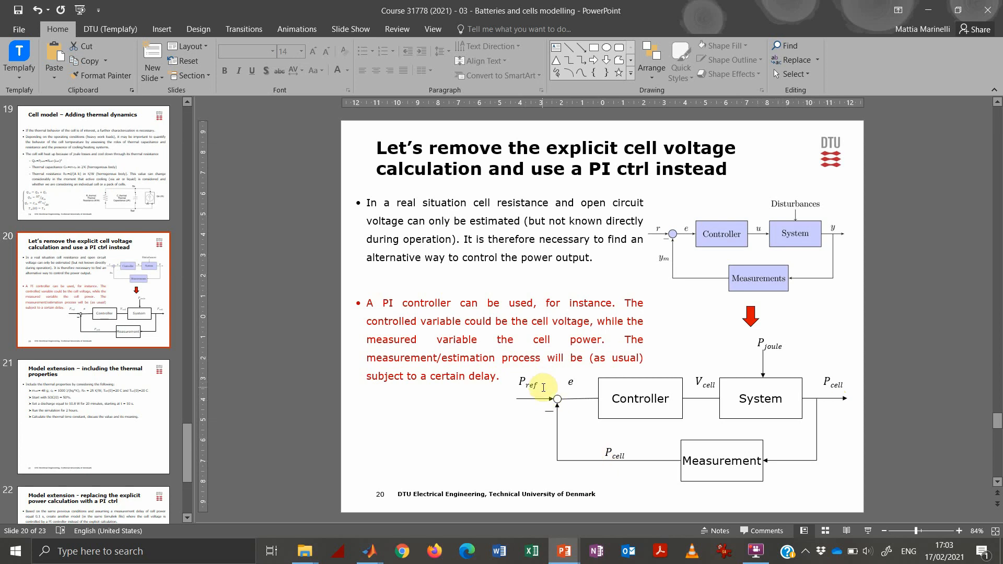
mouse_move(543, 382)
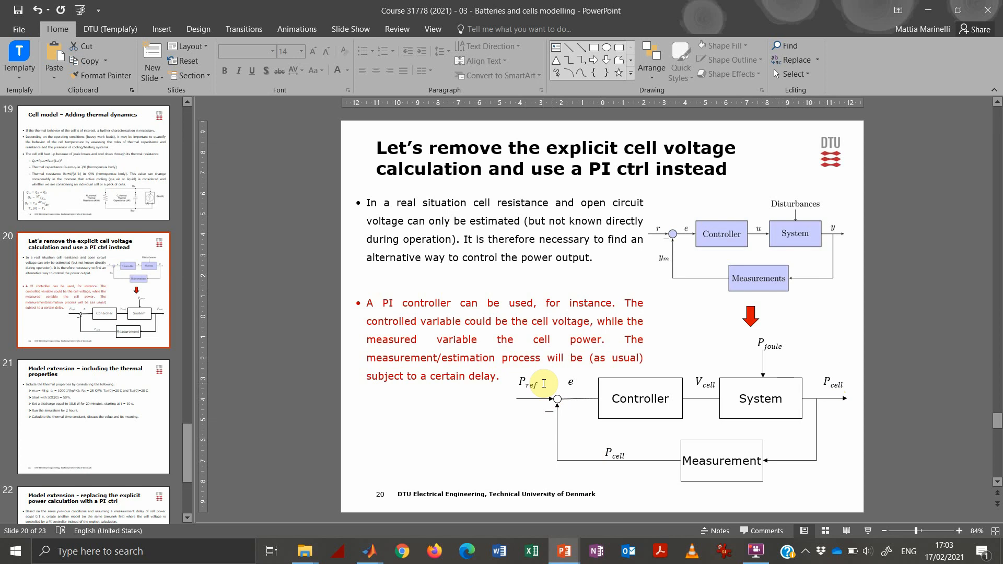
mouse_move(612, 393)
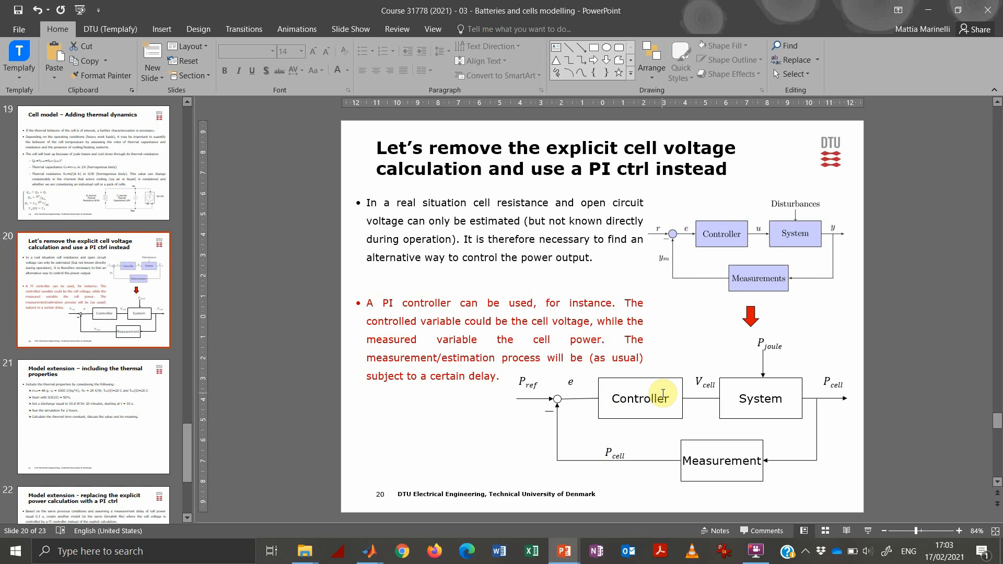
mouse_move(965, 73)
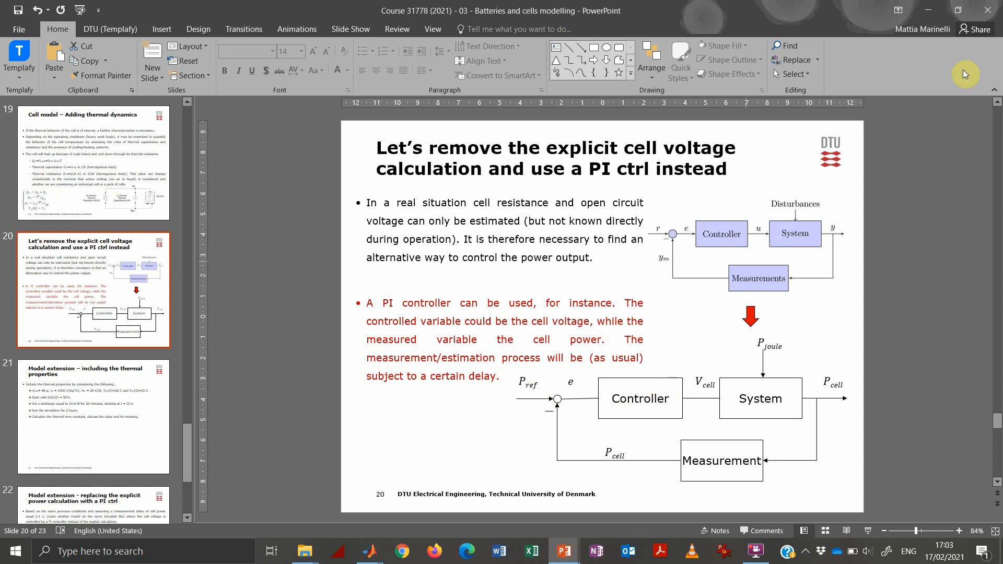
Inspect the Fcn block's expression computing the cell voltage and close its dialog.
left_click(370, 552)
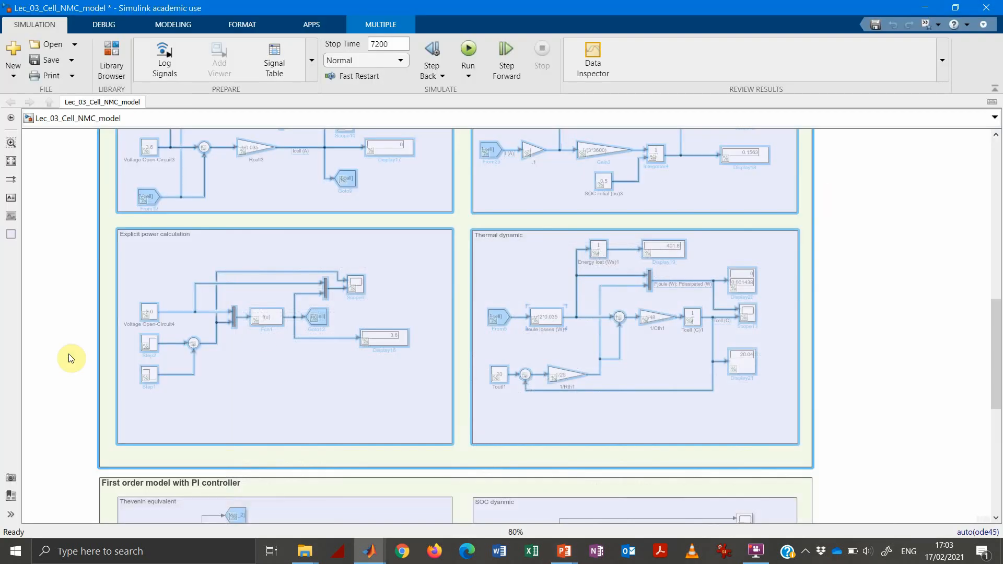
scroll("down", 3)
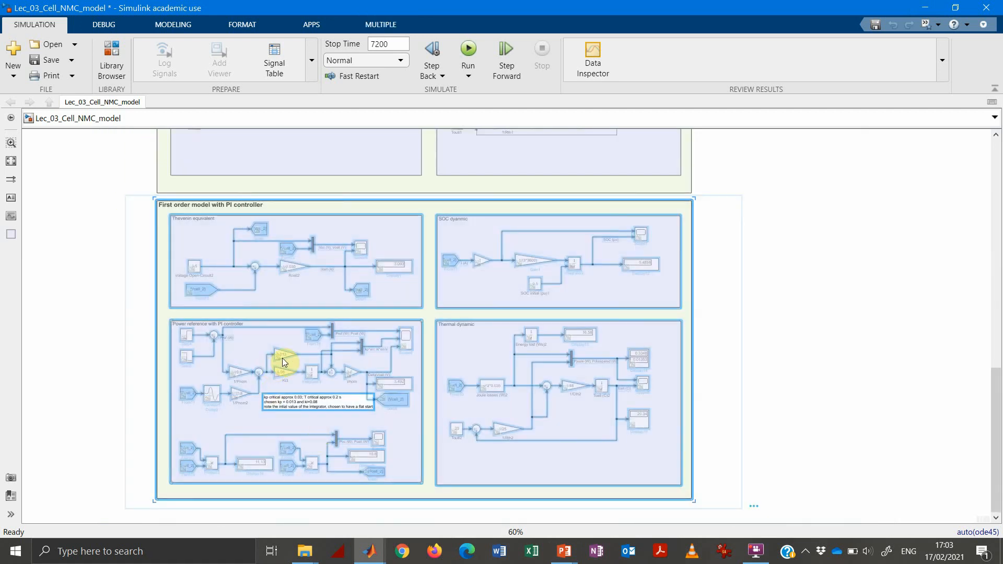
right_click(283, 360)
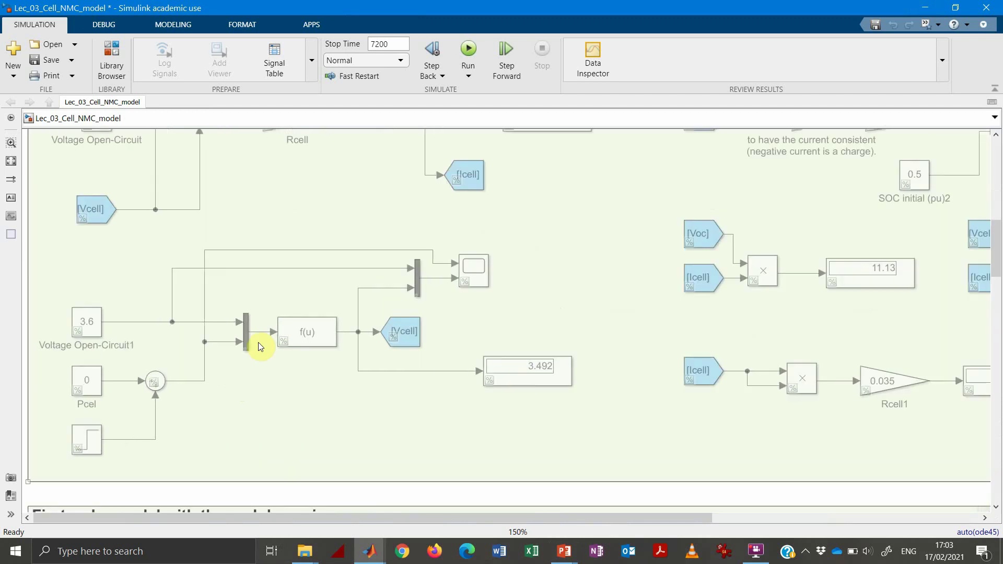
double_click(307, 331)
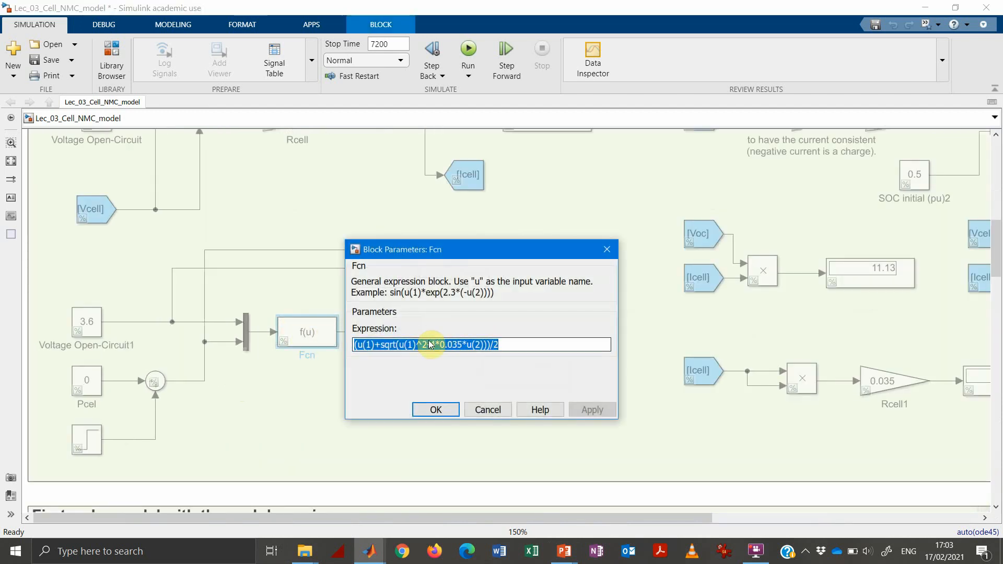
left_click(436, 409)
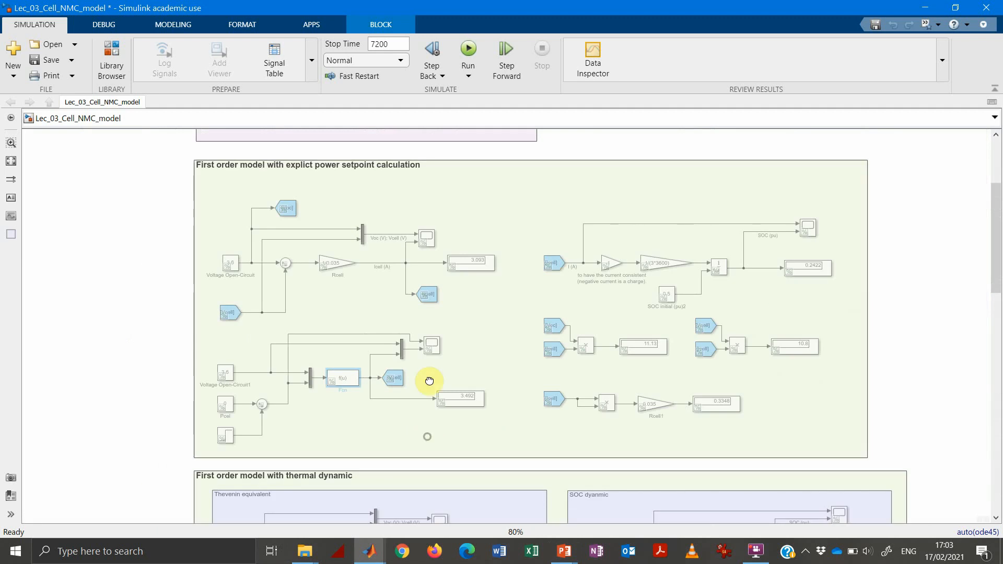
Scroll down to the first-order model with PI controller section.
scroll("down", 3)
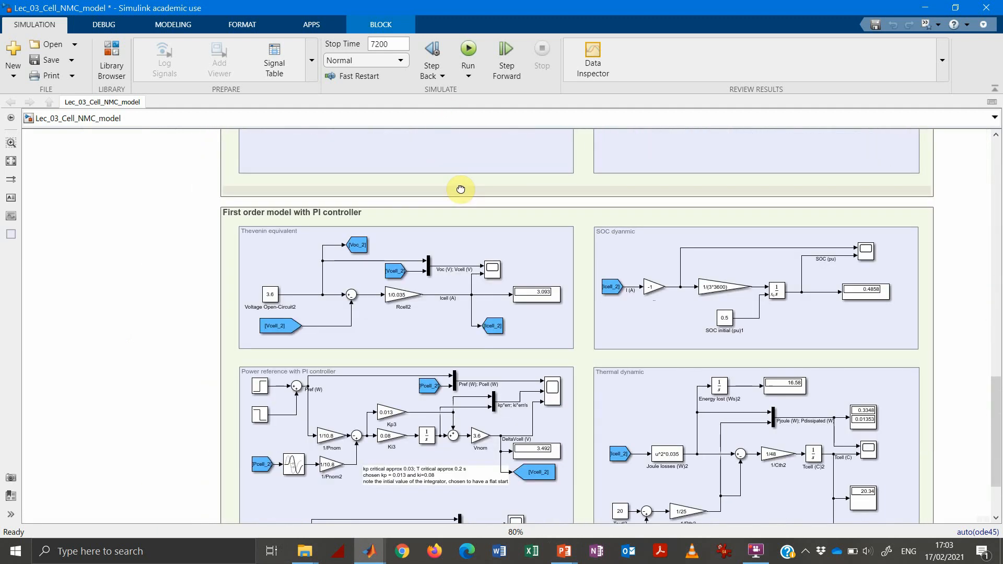
scroll("down", 3)
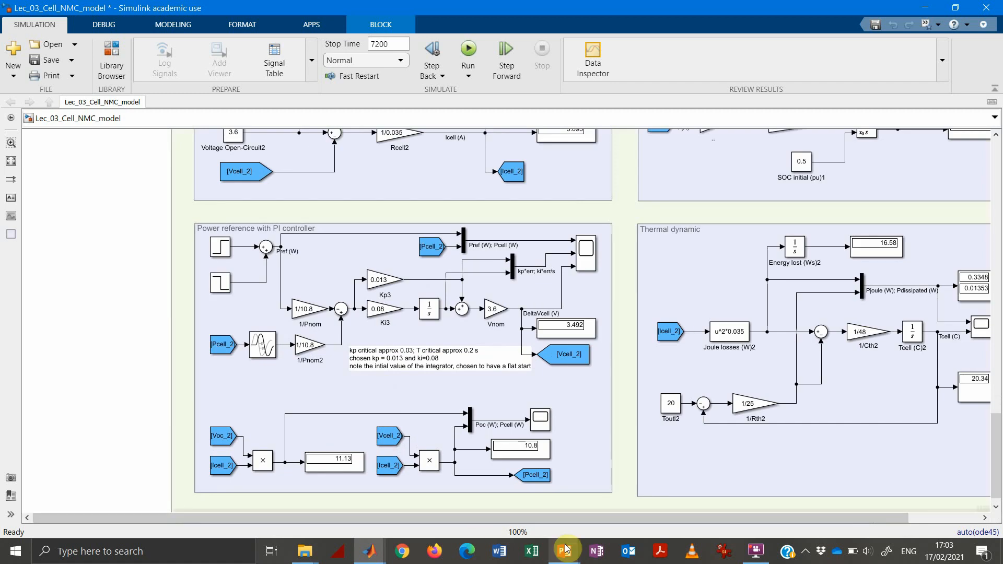
Switch to PowerPoint slide 22, the exercise on replacing the power calculation with a PI controller.
left_click(564, 550)
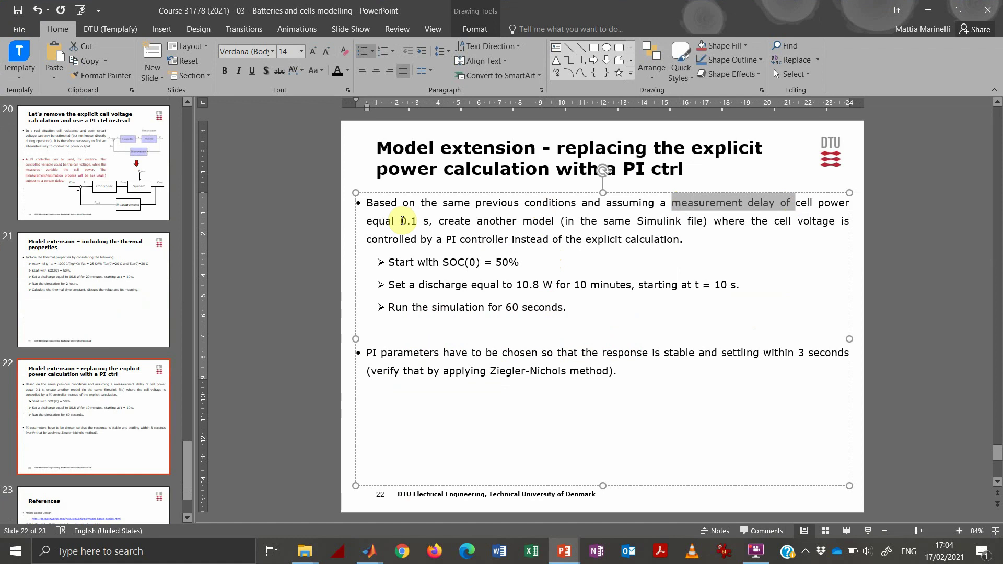
mouse_move(465, 233)
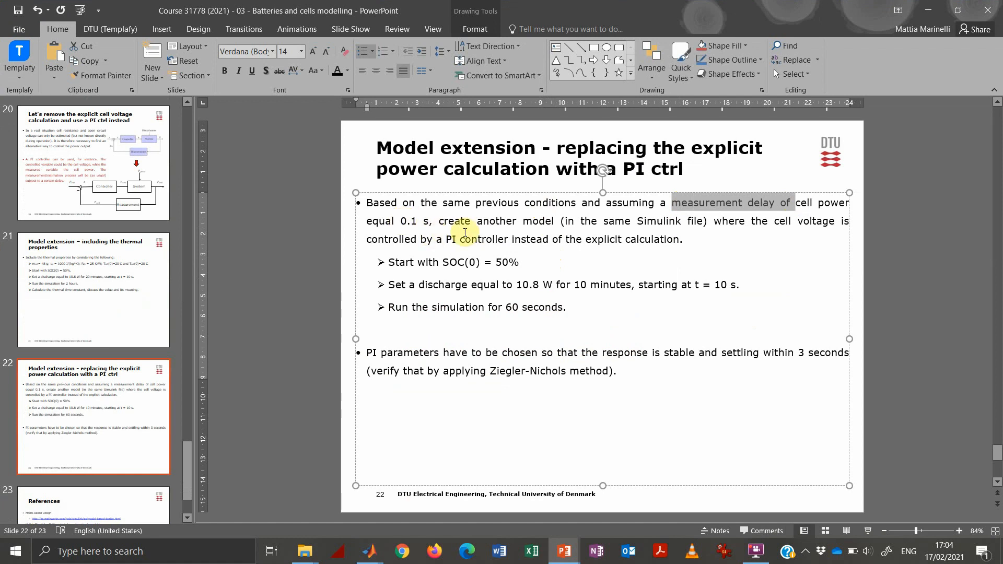
mouse_move(479, 248)
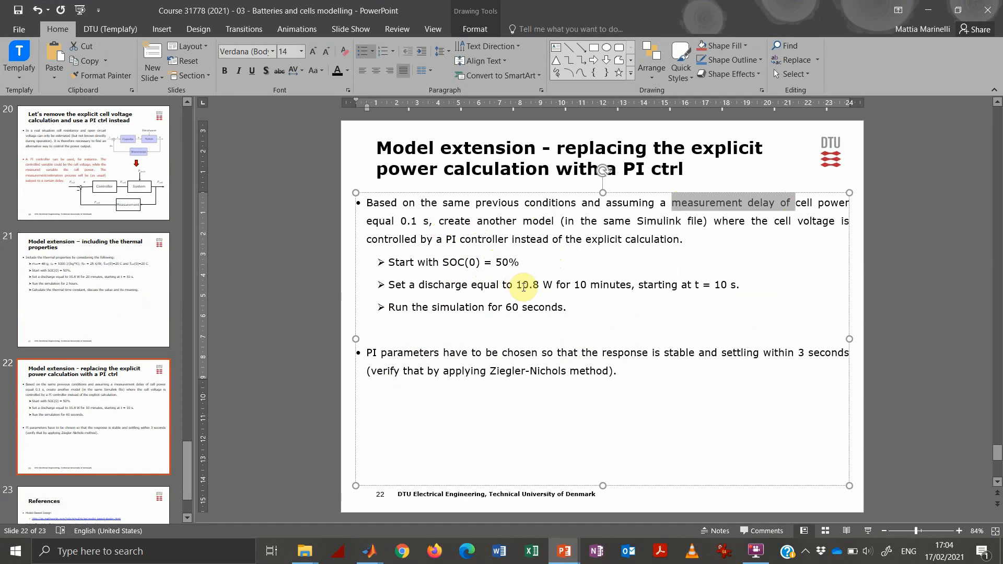
mouse_move(612, 306)
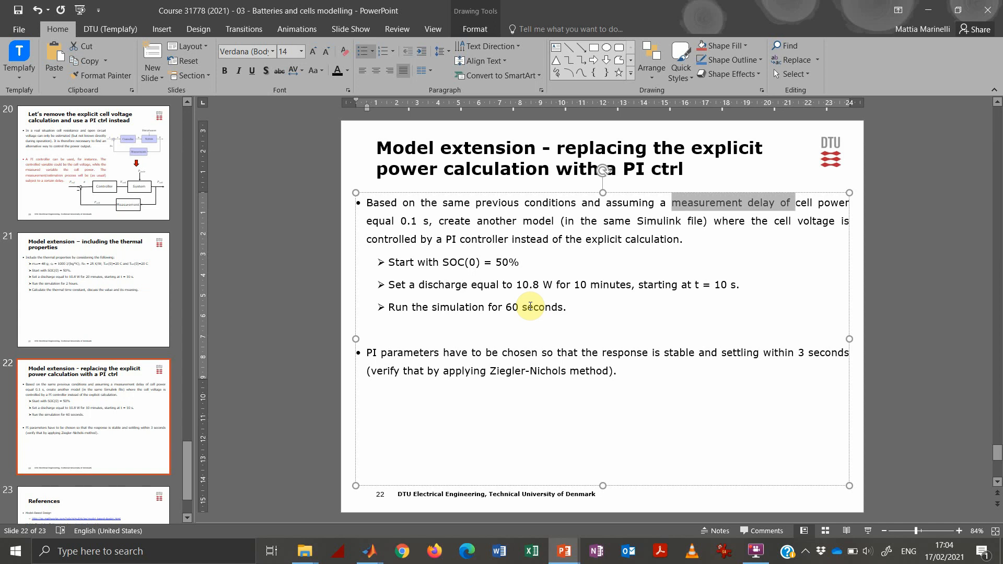
mouse_move(519, 311)
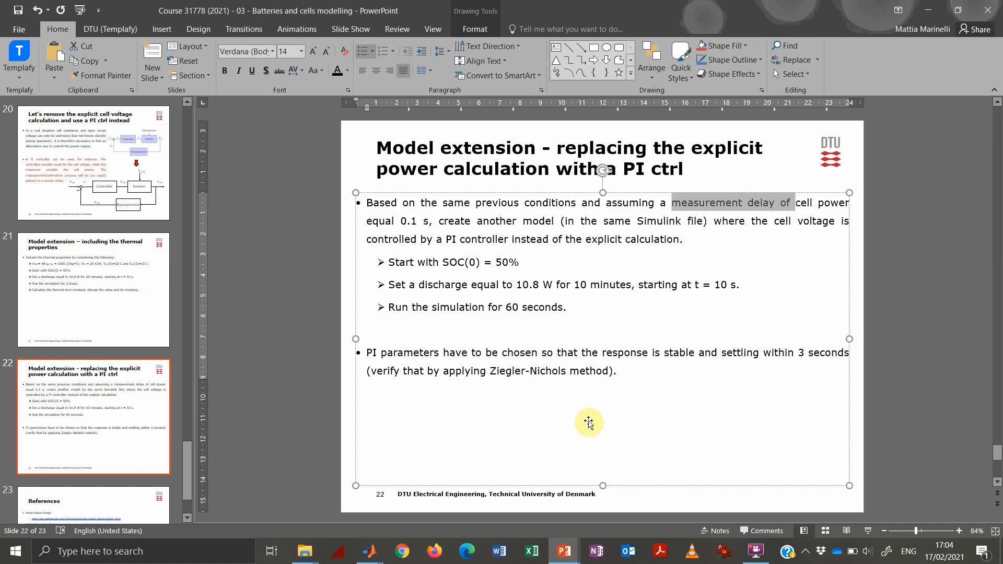
mouse_move(595, 406)
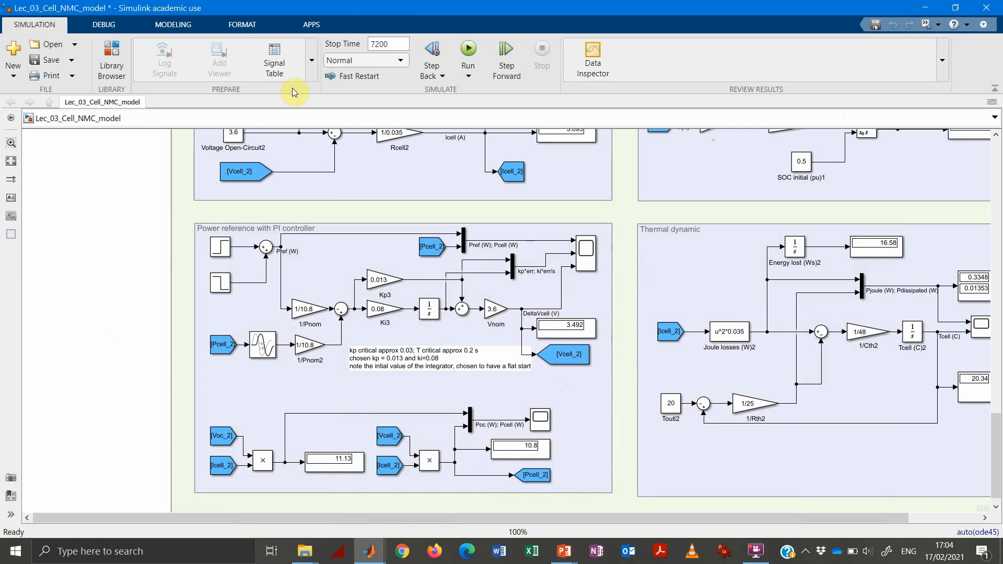
Set the solver's maximum step size to 0.01 in Model Settings and confirm.
left_click(387, 44)
type("60")
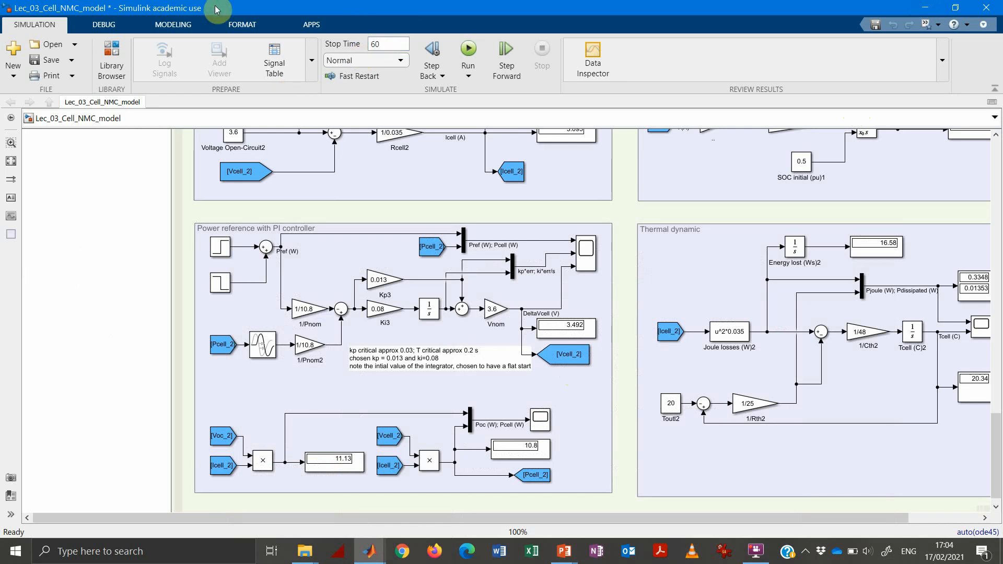
left_click(172, 25)
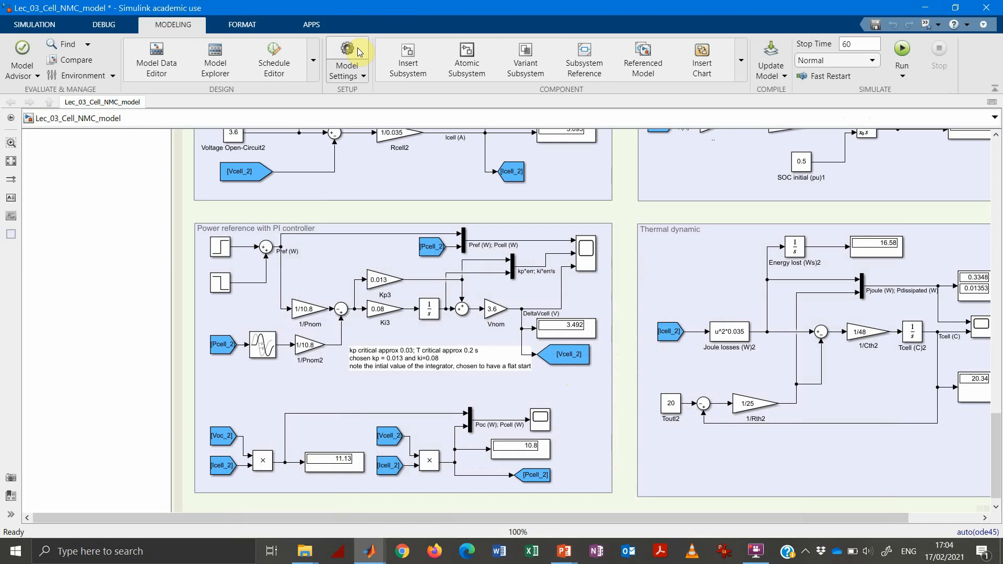
left_click(346, 59)
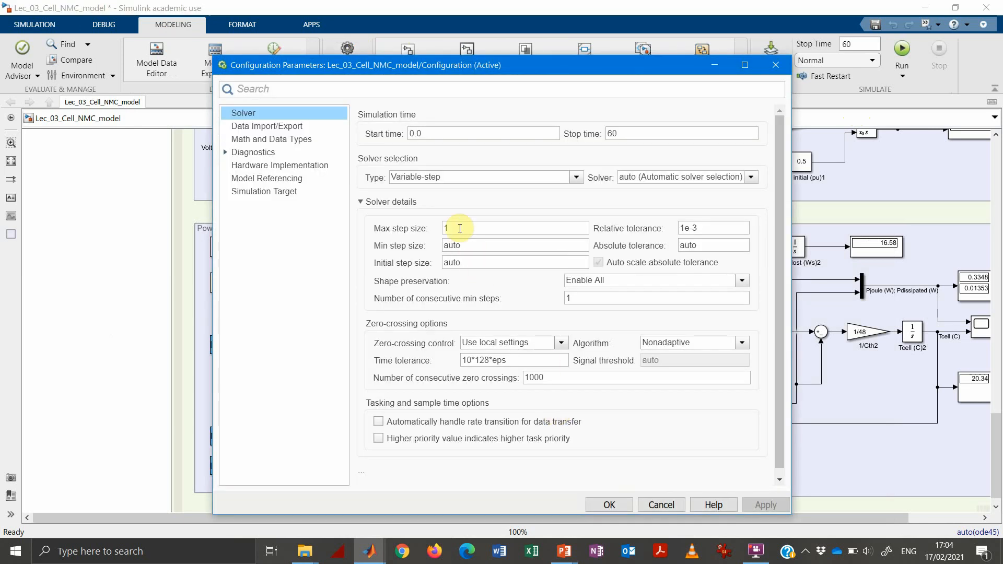
type("0.0")
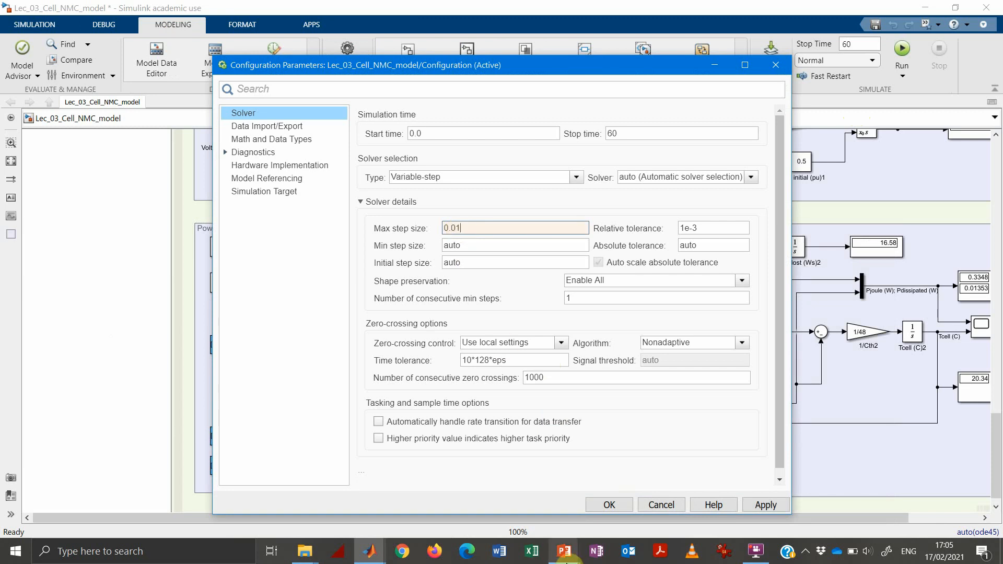
mouse_move(462, 188)
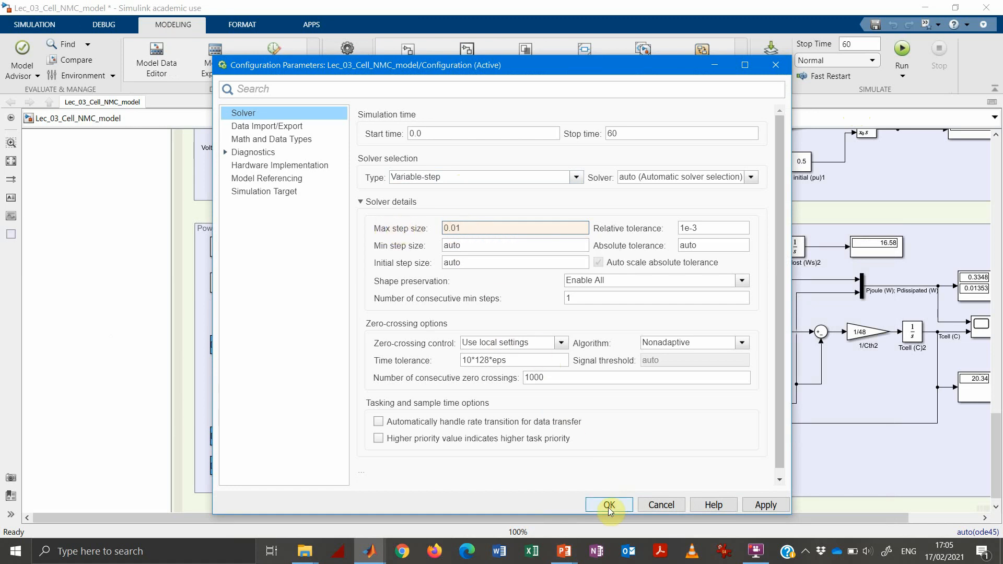
left_click(608, 505)
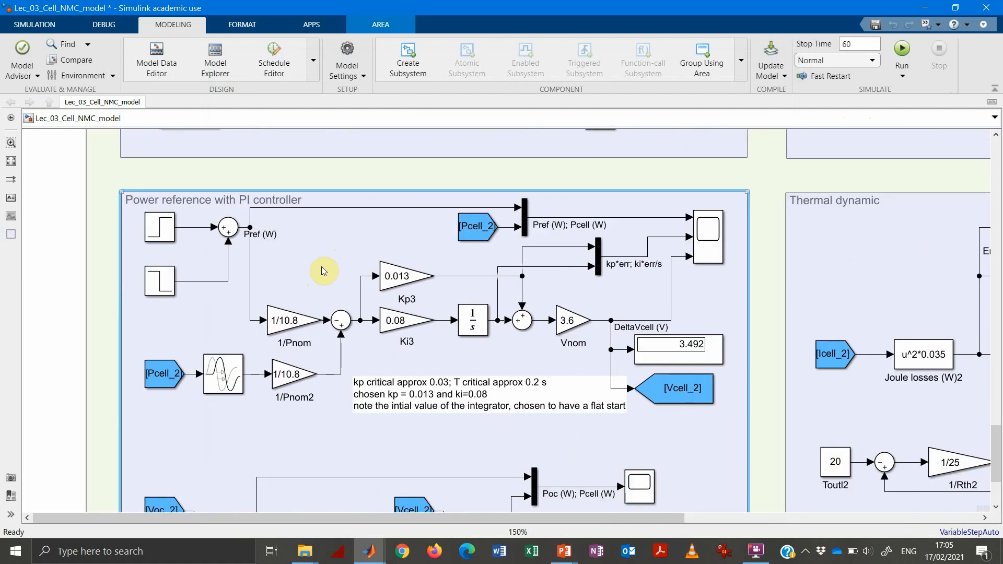
mouse_move(169, 295)
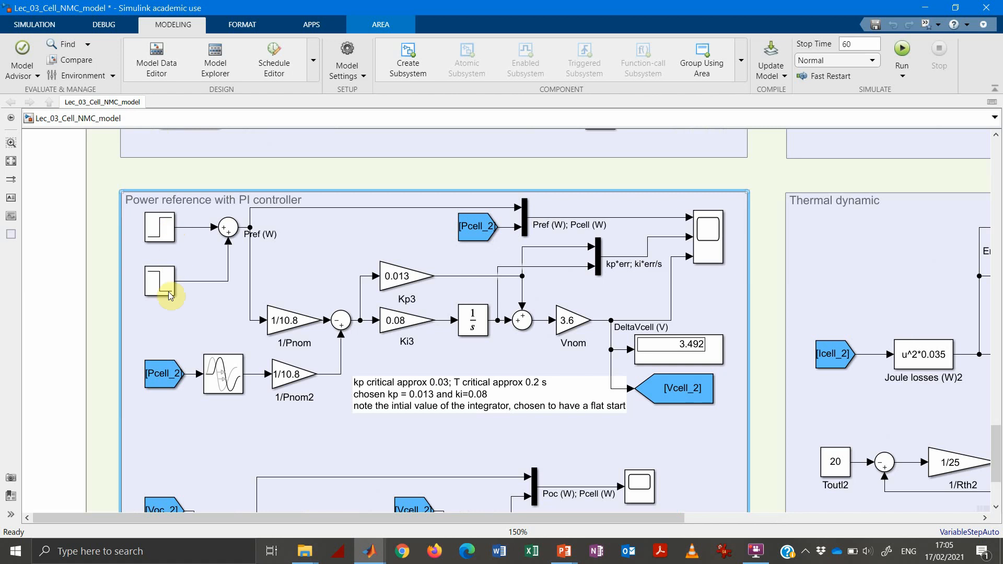
left_click(159, 228)
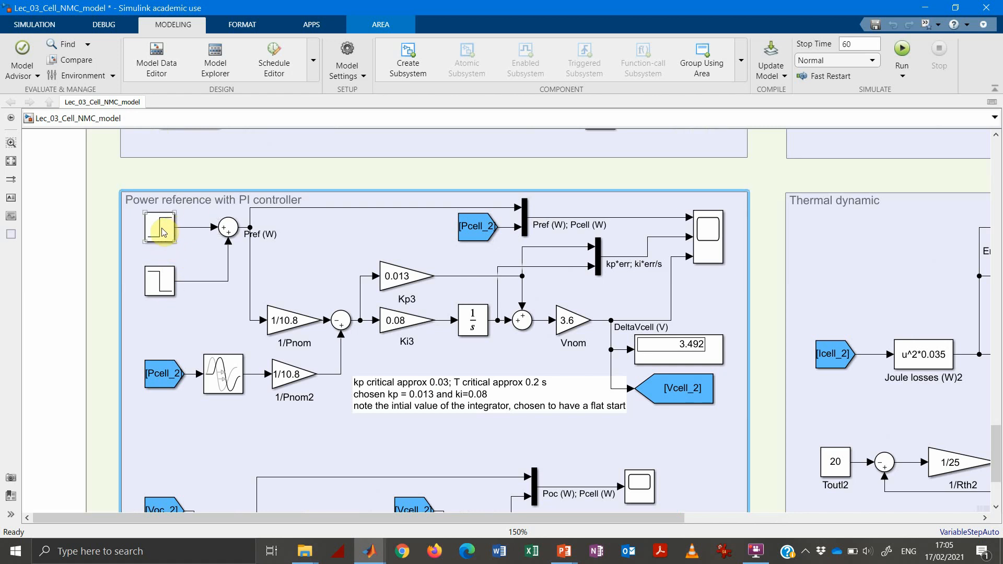
double_click(159, 226)
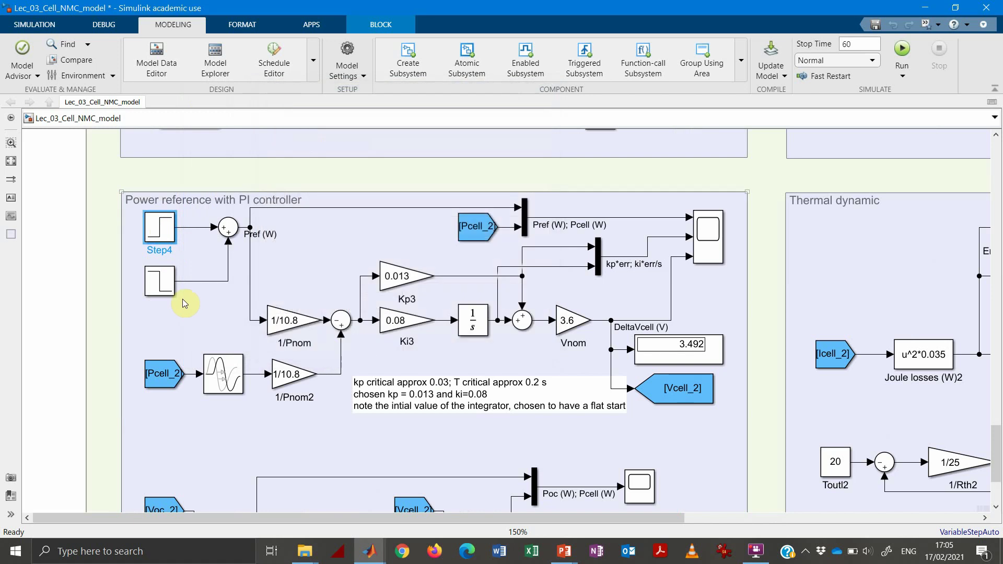
double_click(159, 282)
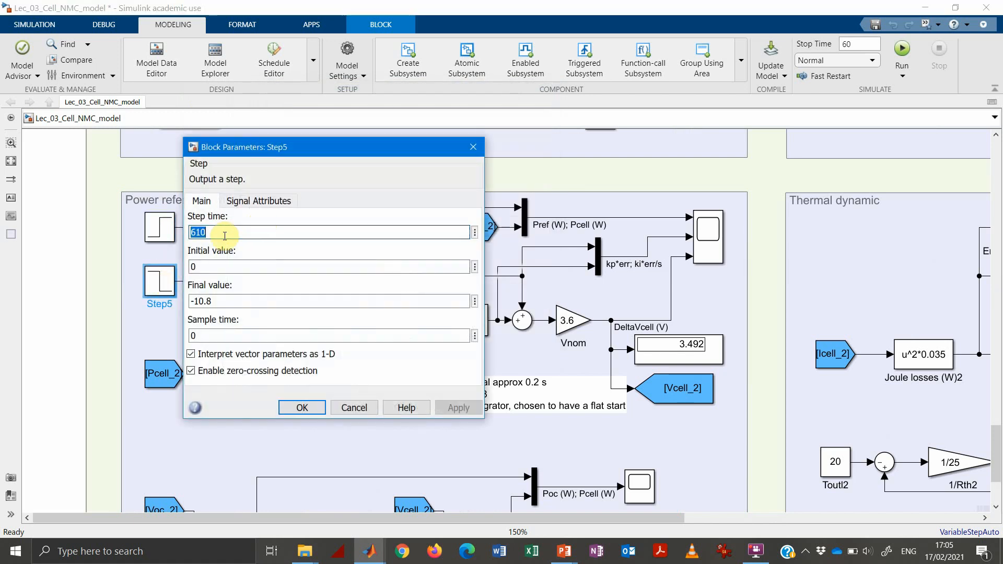
mouse_move(234, 269)
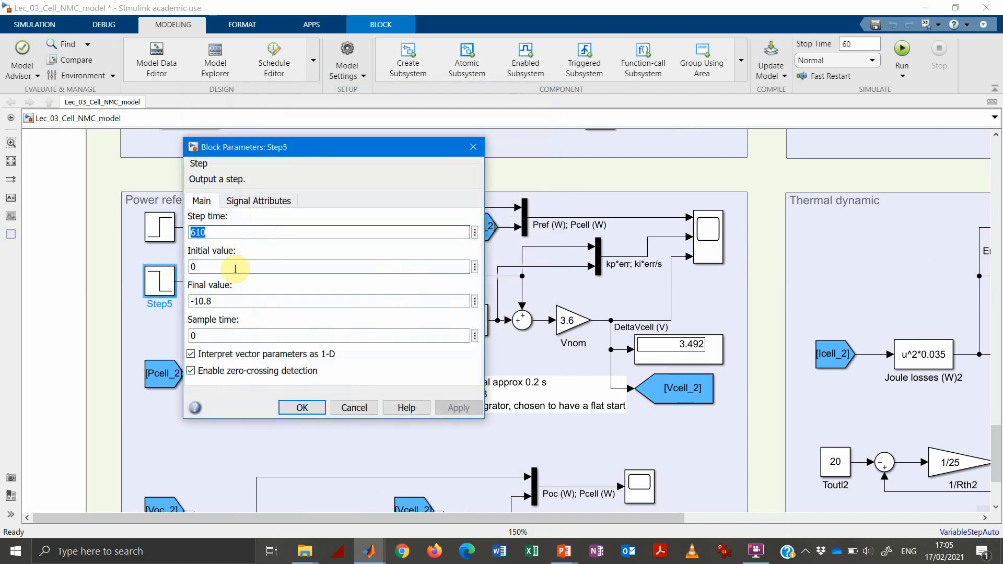
left_click(301, 408)
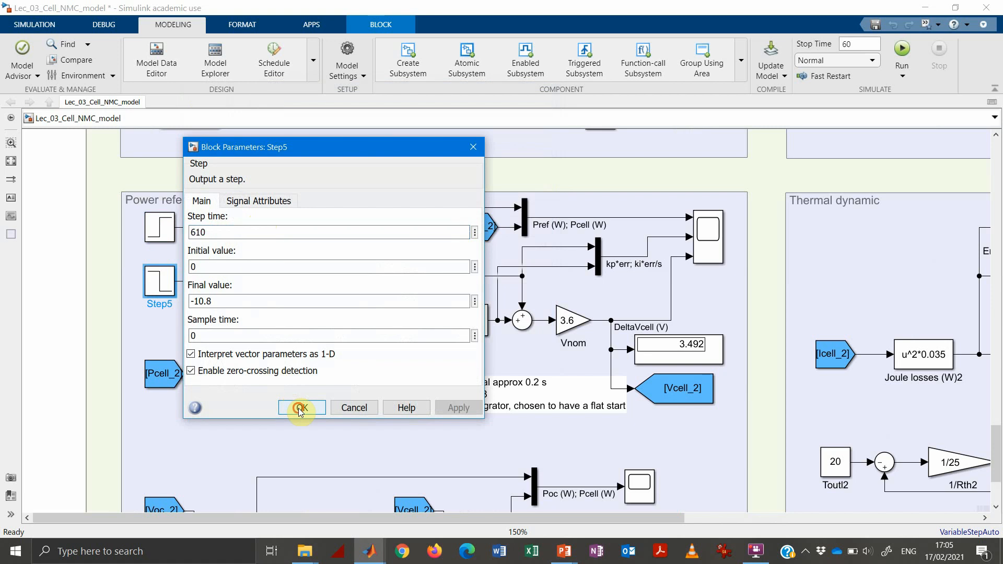
left_click(301, 408)
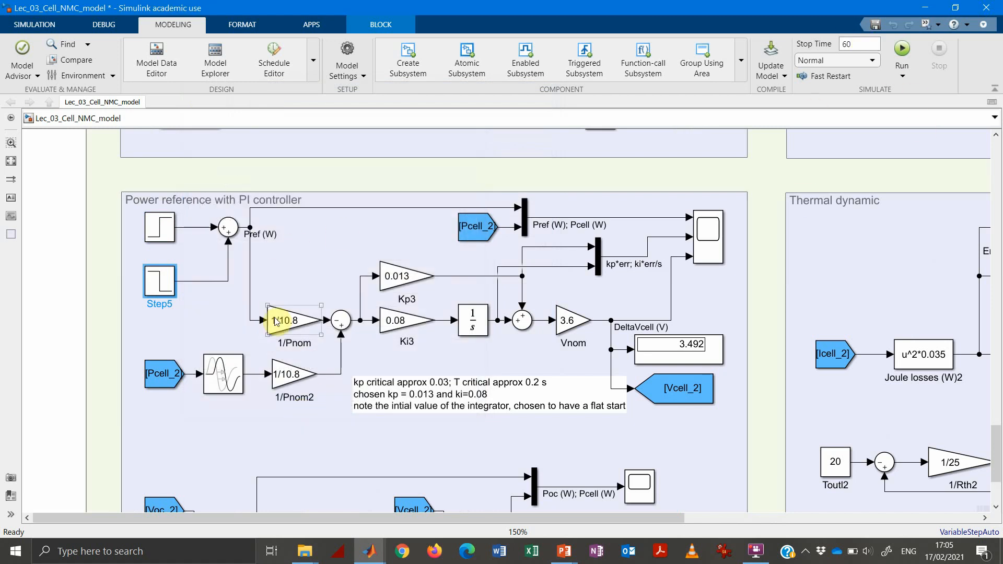
left_click(227, 227)
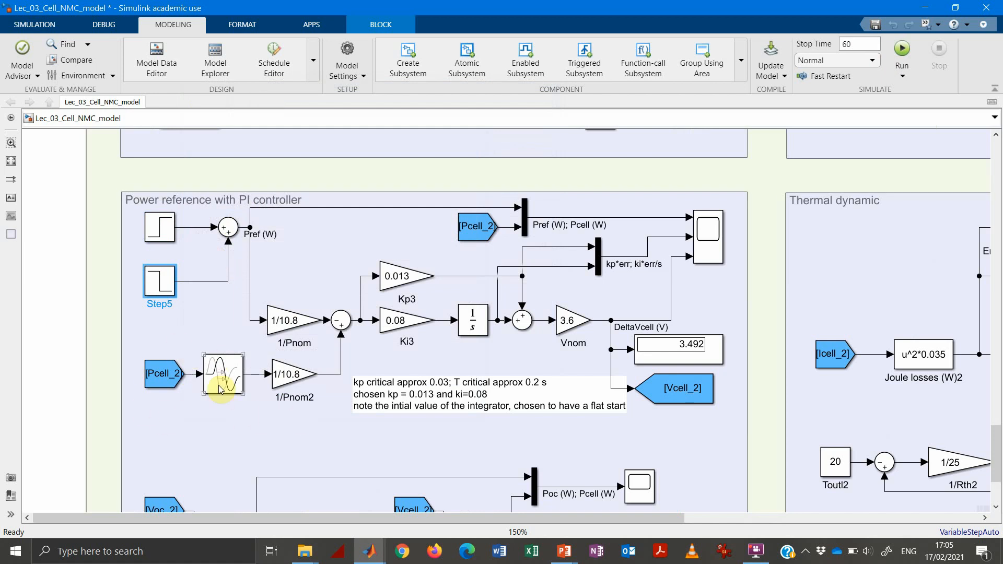
left_click(505, 410)
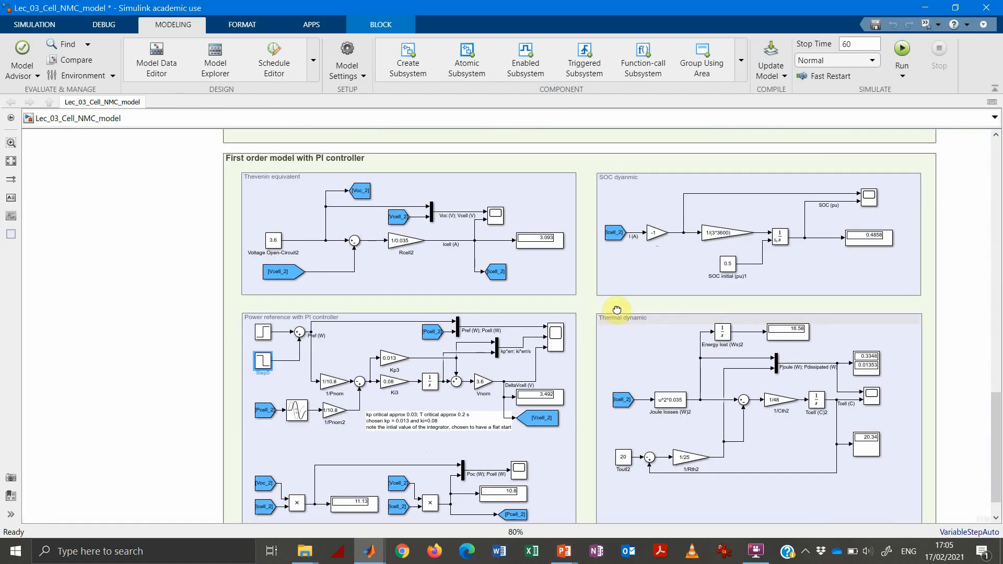
scroll("down", 3)
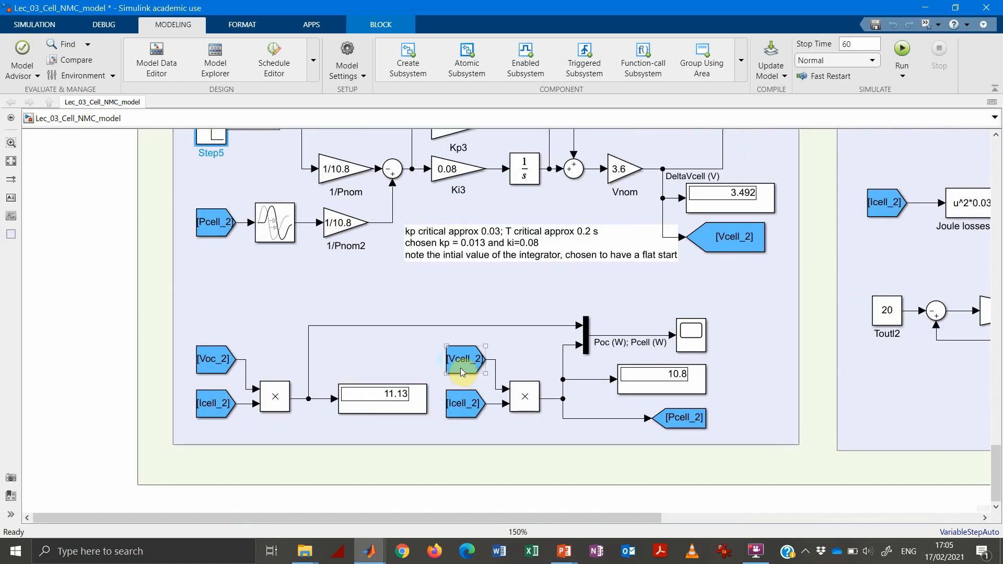
left_click(465, 403)
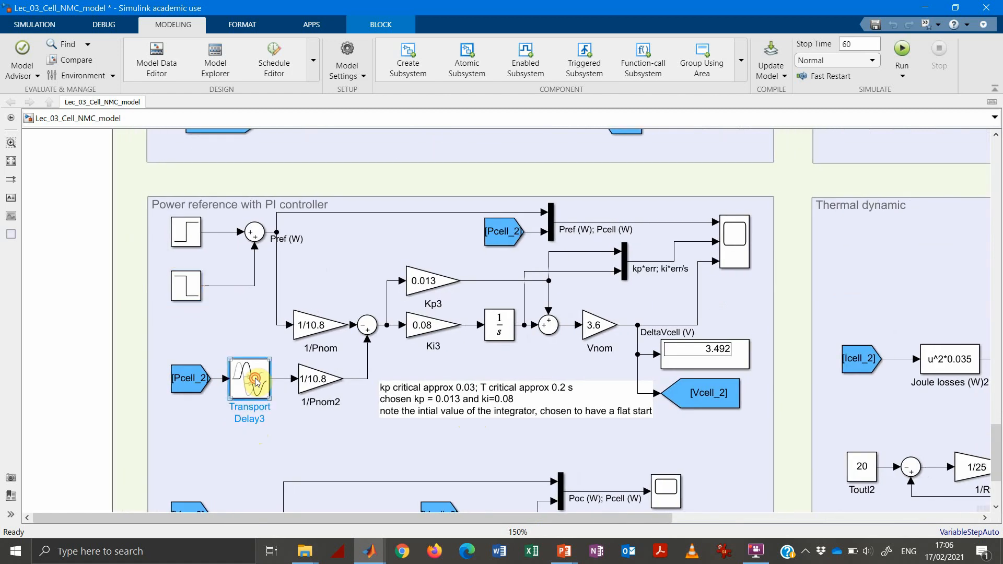
double_click(250, 378)
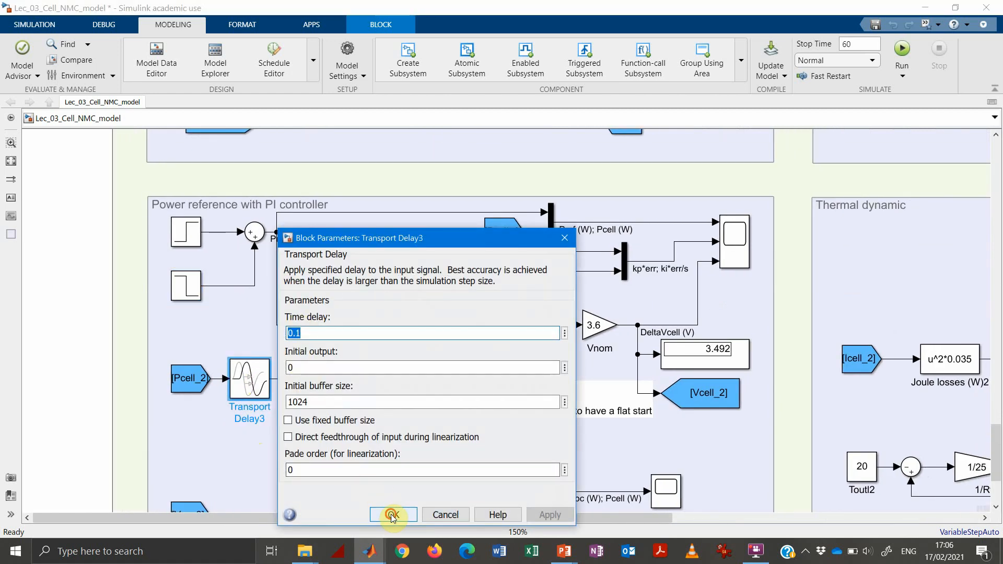
left_click(393, 514)
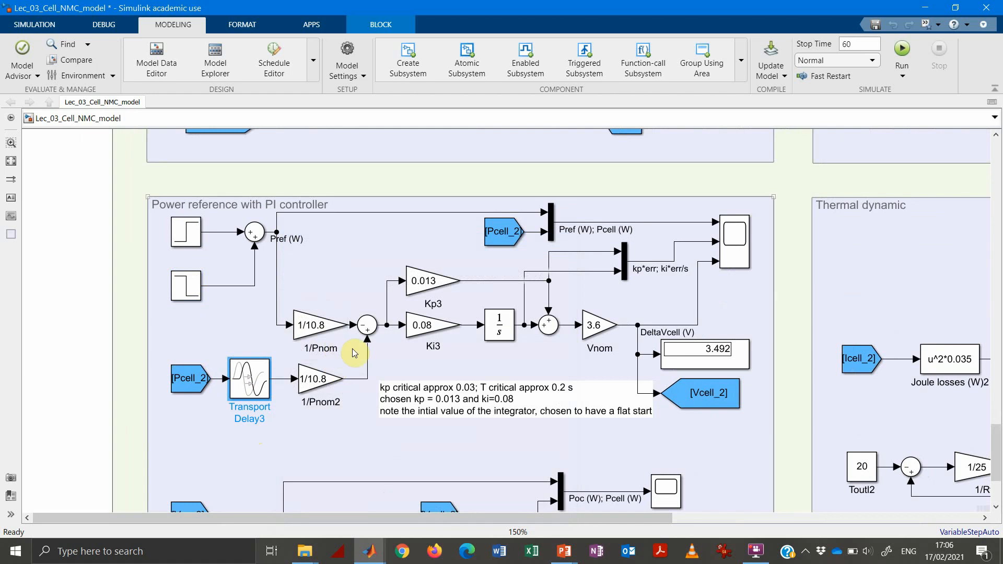
left_click(314, 324)
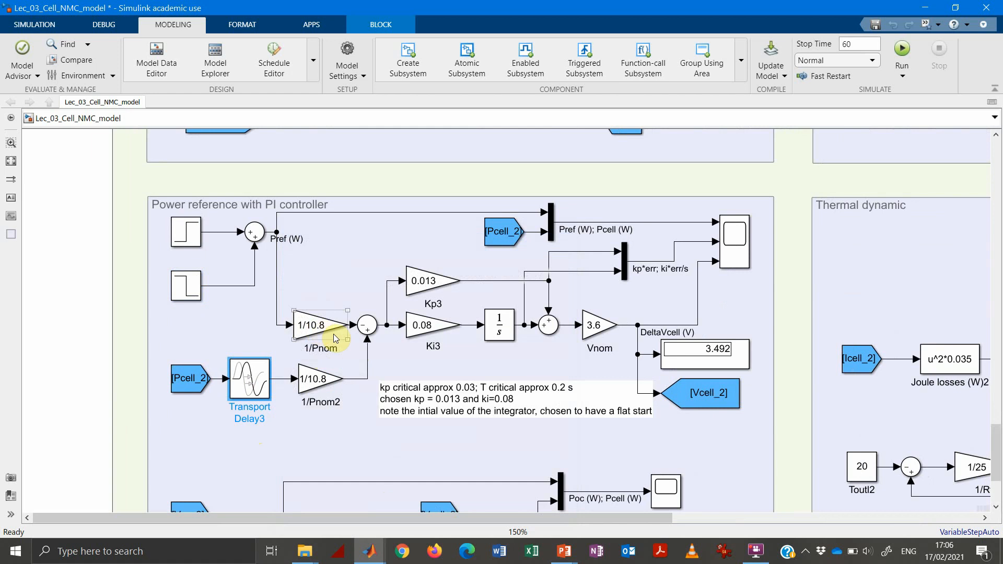
left_click(320, 383)
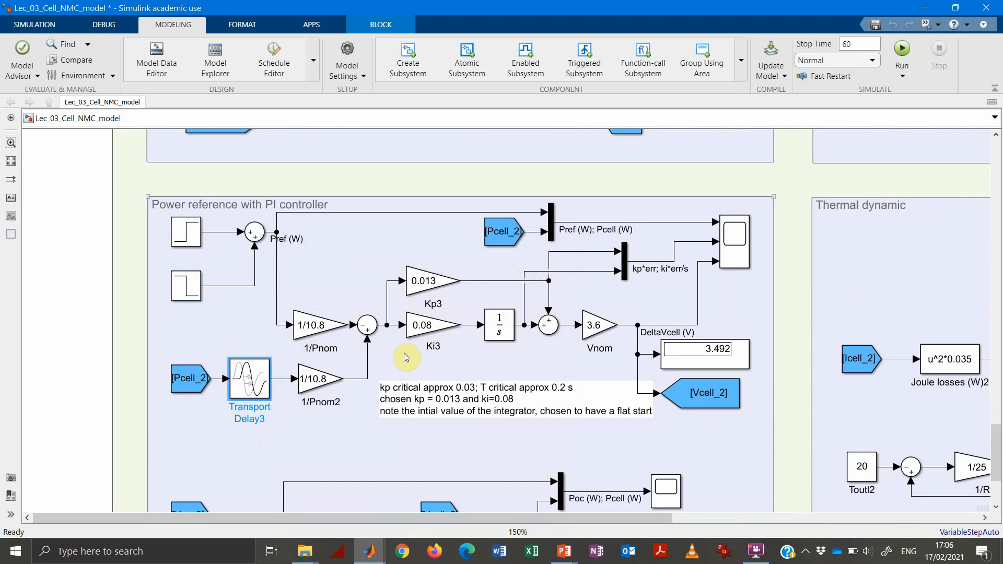
mouse_move(456, 341)
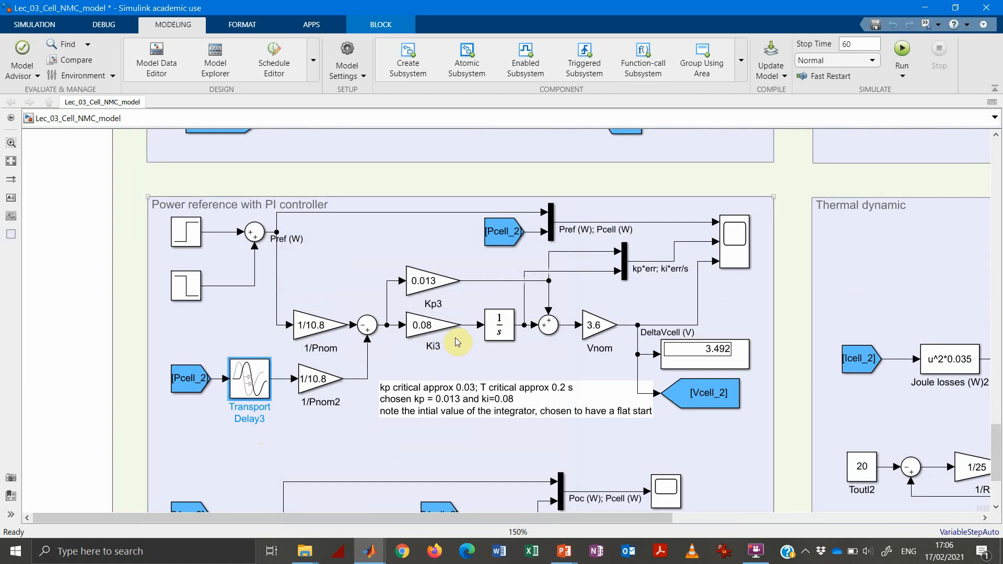
left_click(428, 280)
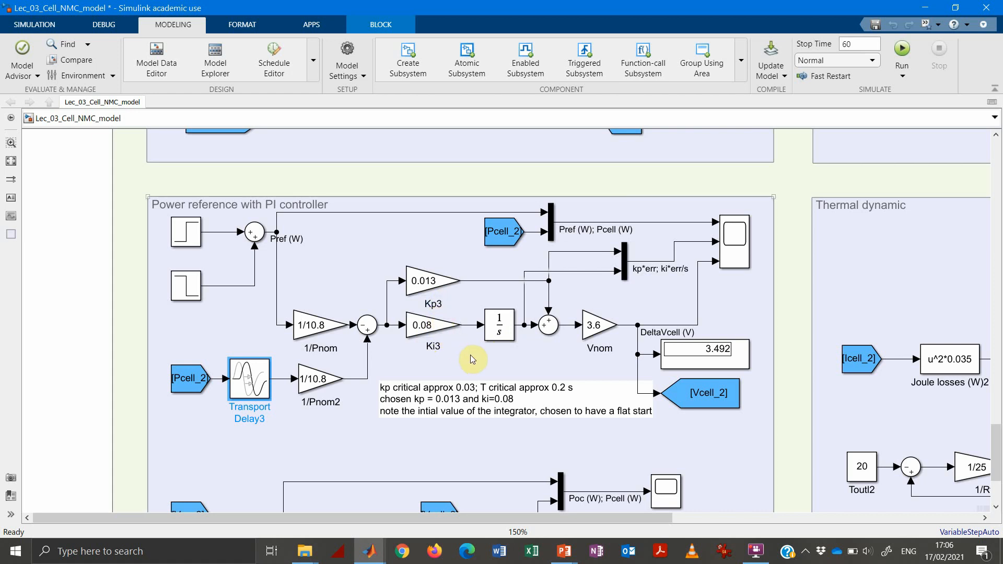
mouse_move(488, 345)
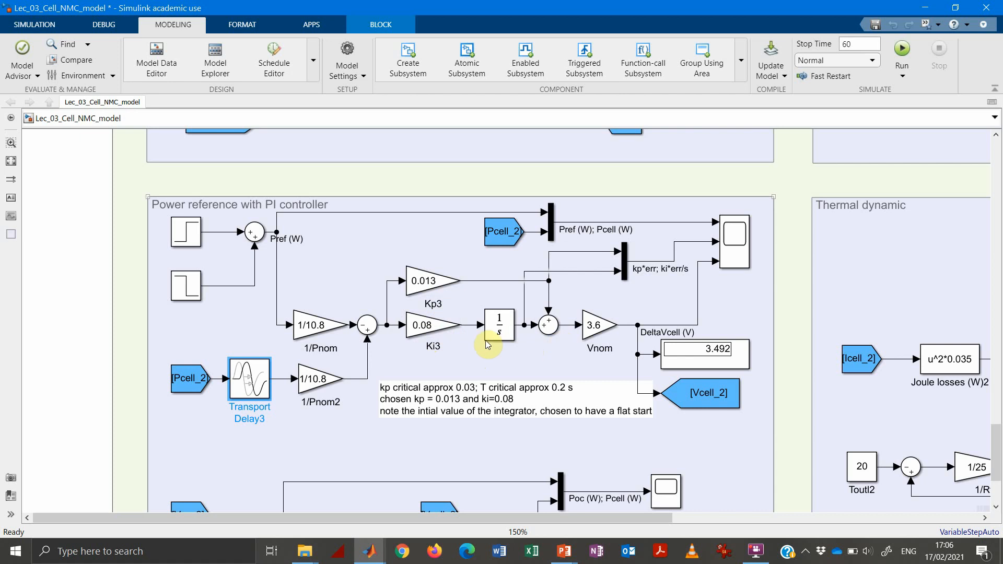
mouse_move(616, 326)
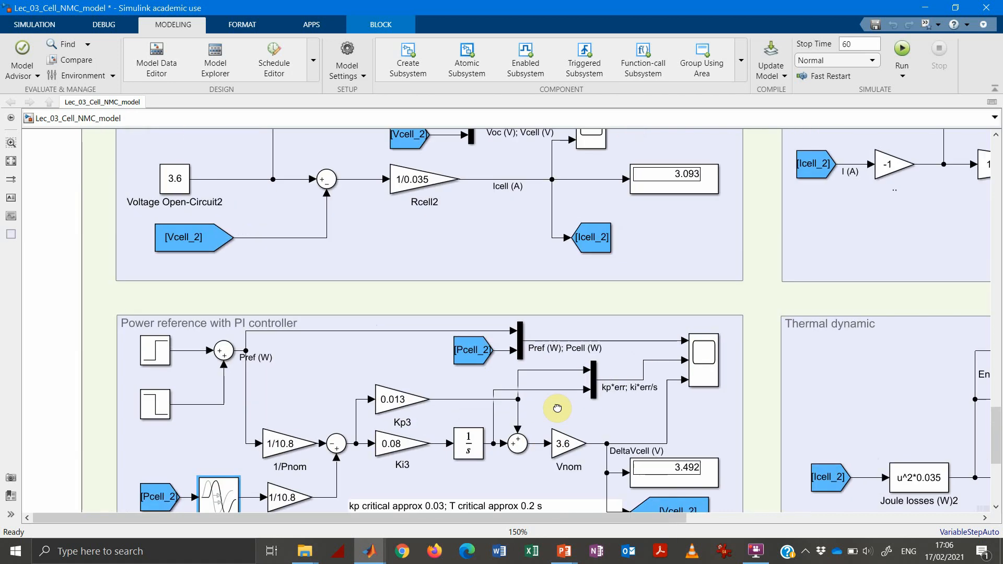
mouse_move(706, 429)
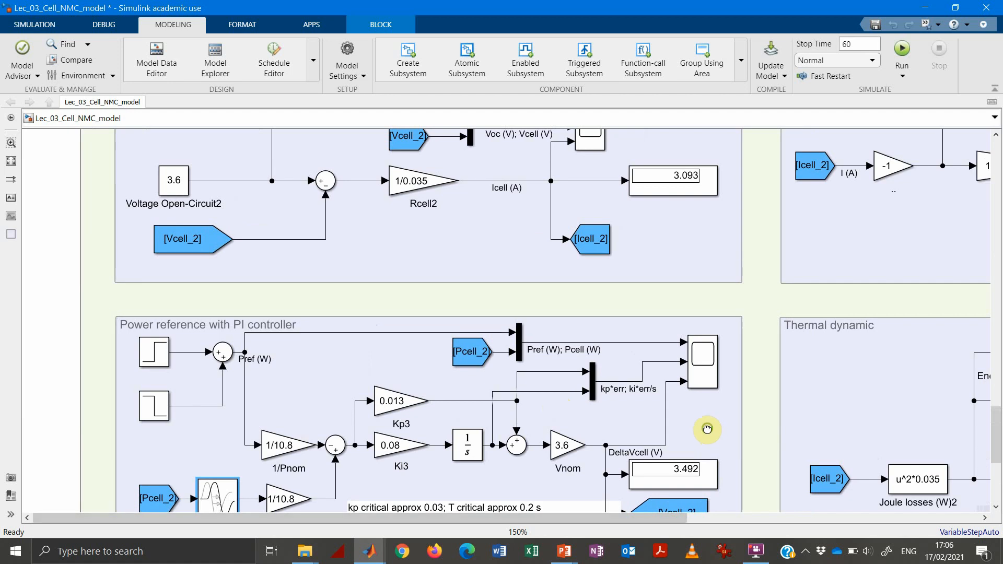
scroll("down", 3)
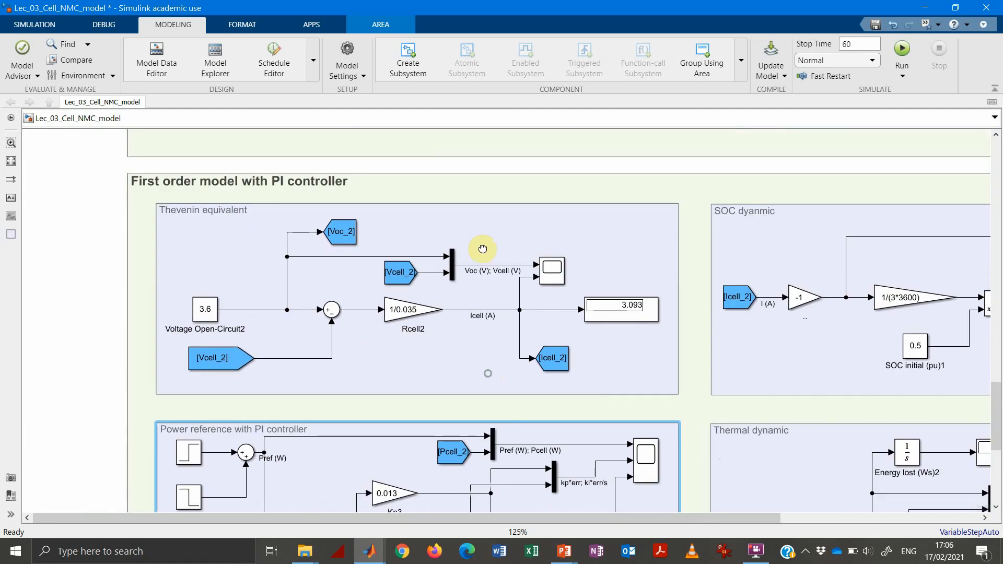
scroll("down", 3)
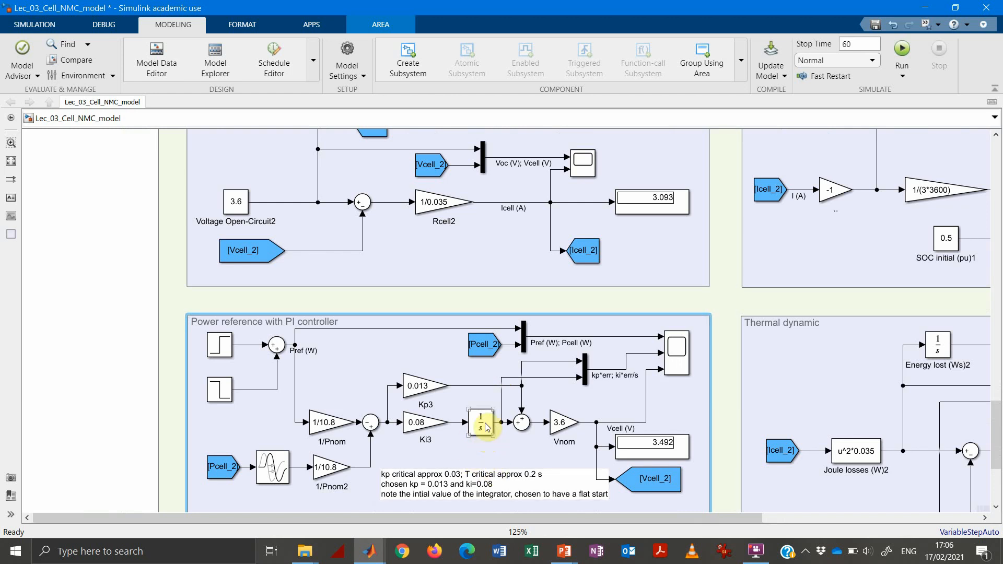
Check Integrator3's initial condition of 1, then inspect the Vcell_2 tag and 3.6 V constant.
double_click(478, 422)
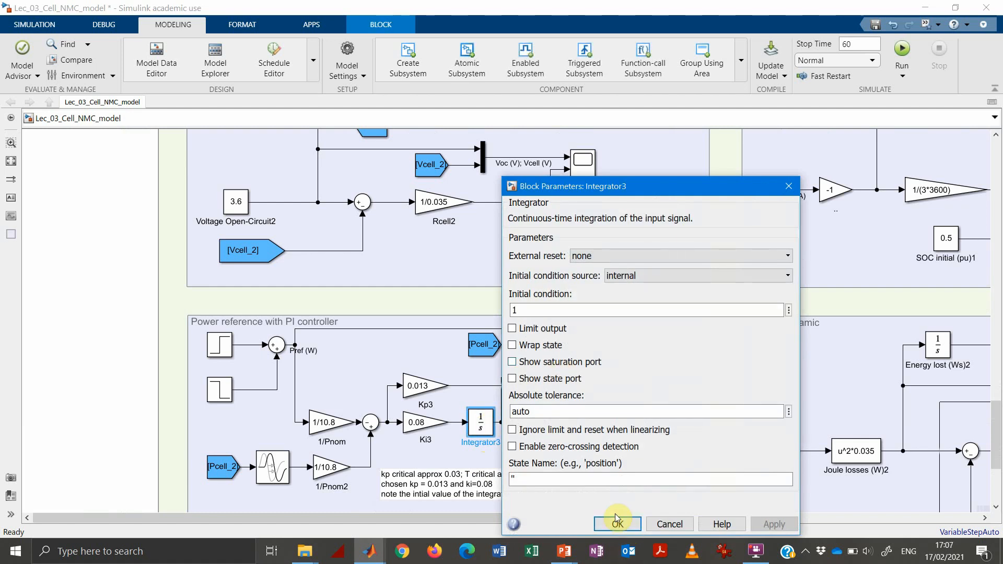
mouse_move(610, 195)
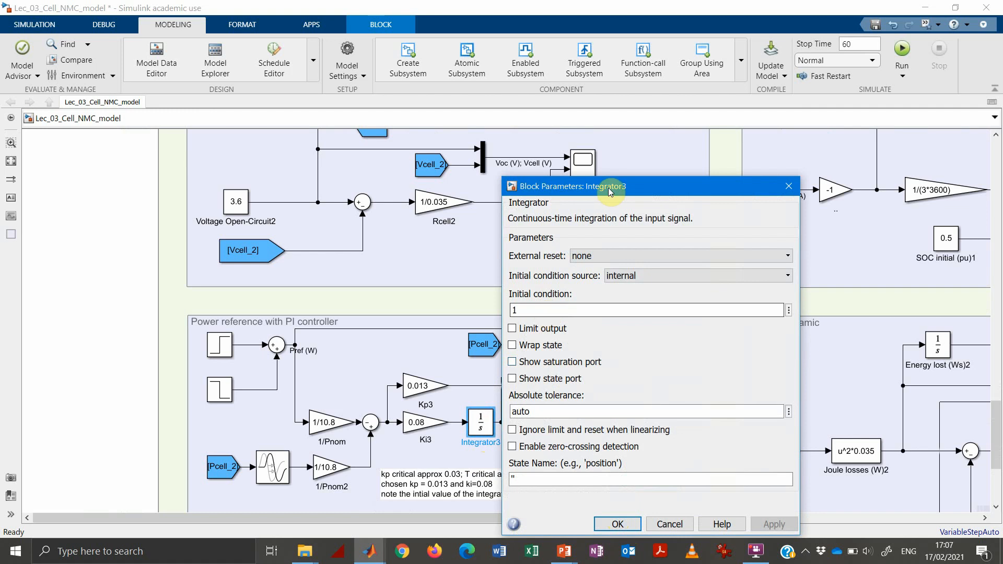
left_click_drag(608, 186, 760, 137)
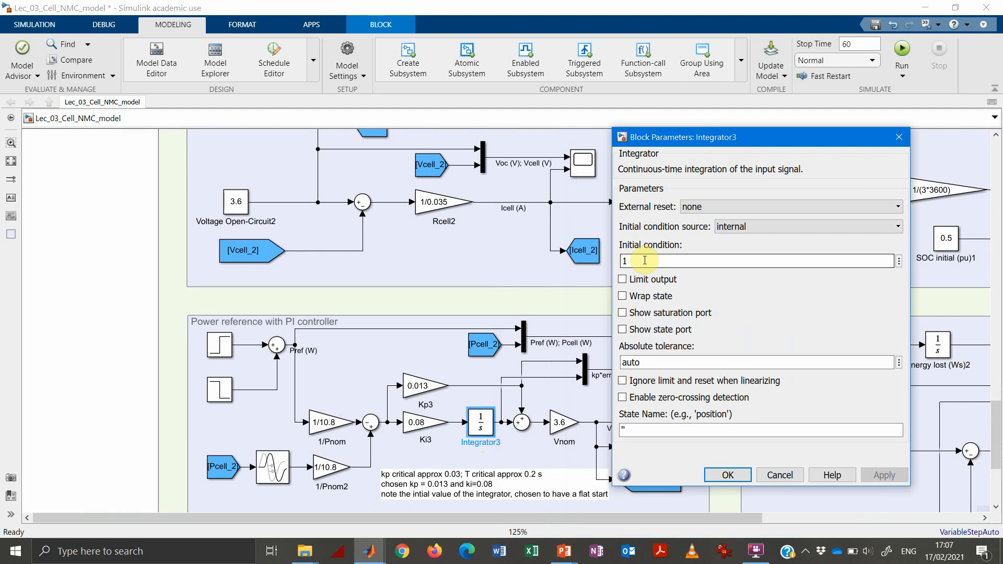
mouse_move(803, 516)
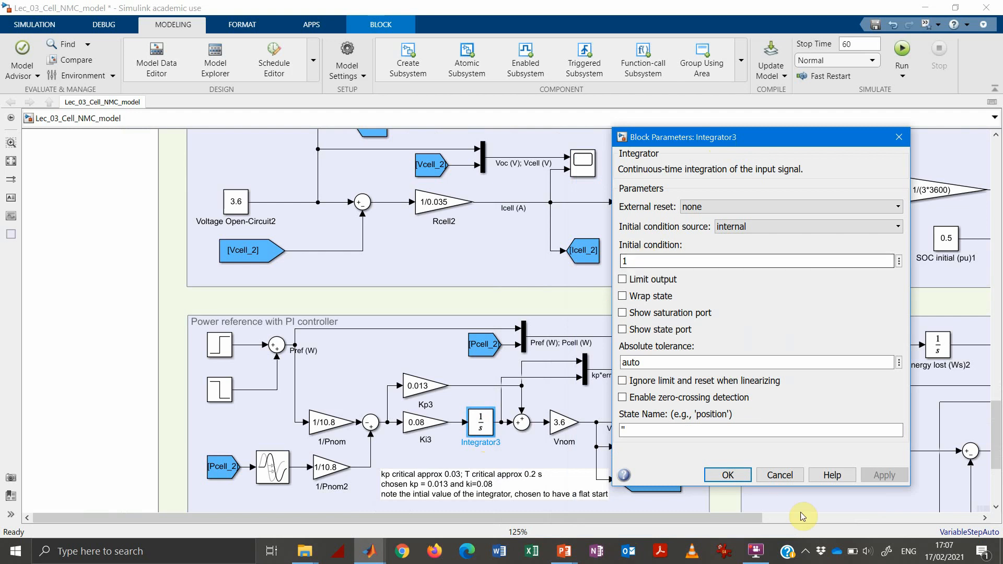
left_click(727, 474)
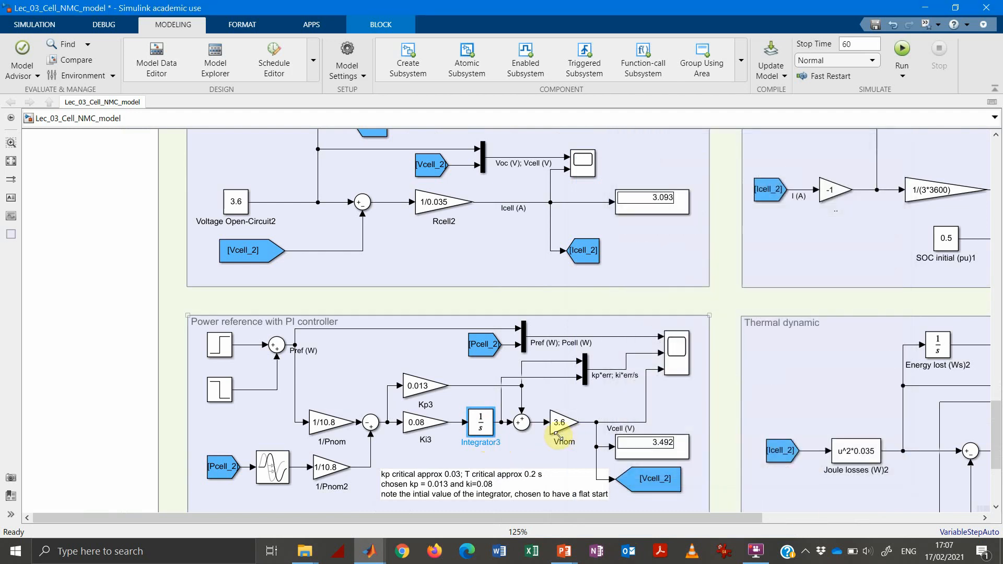
left_click(251, 251)
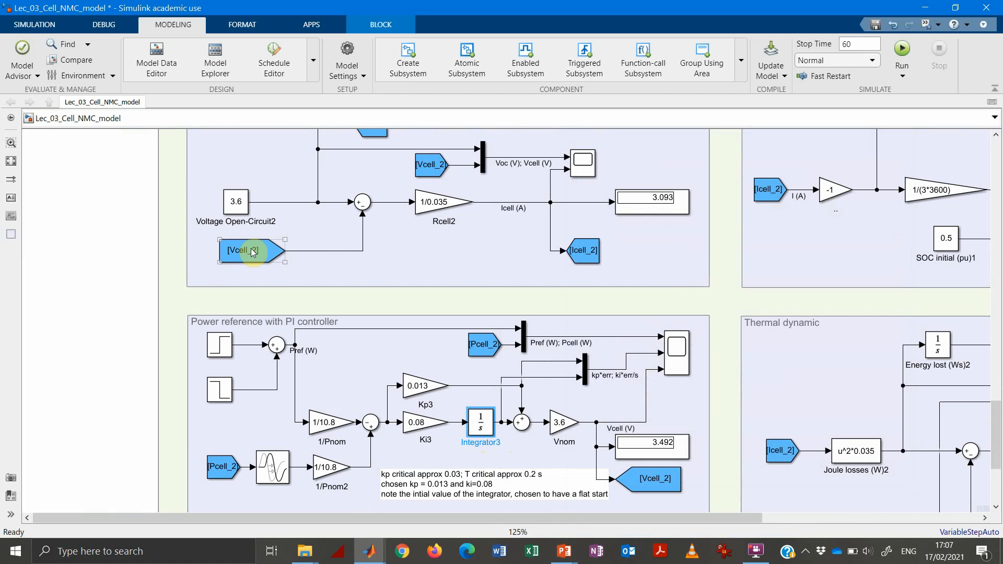
left_click(235, 201)
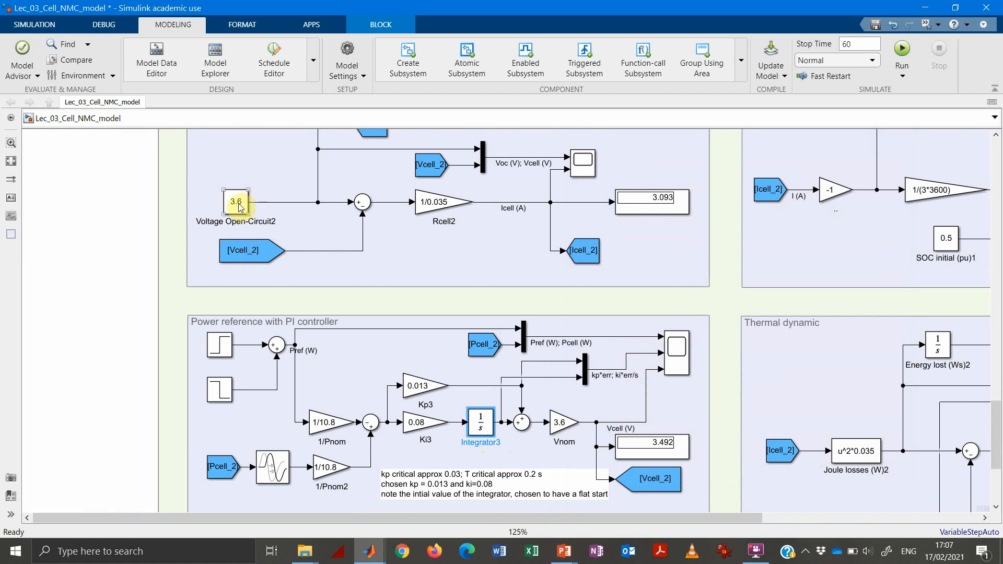
left_click(249, 250)
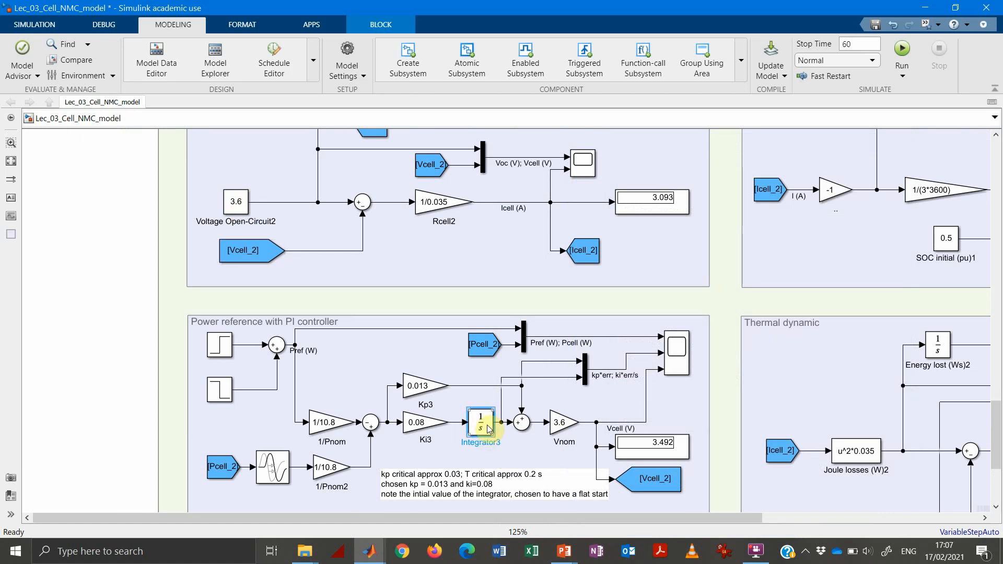
Reopen the Integrator3 parameters and cancel without changes.
double_click(481, 422)
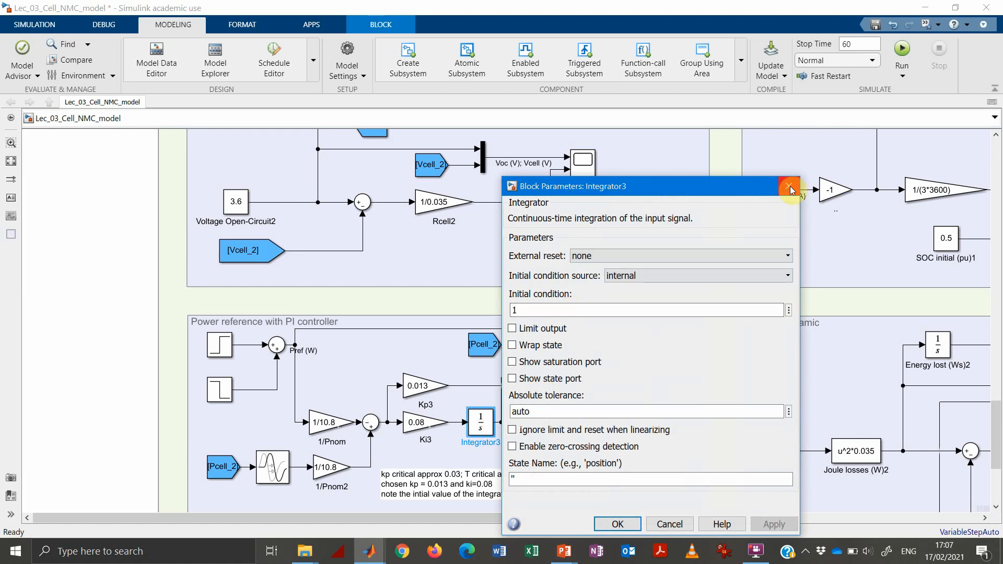
mouse_move(790, 188)
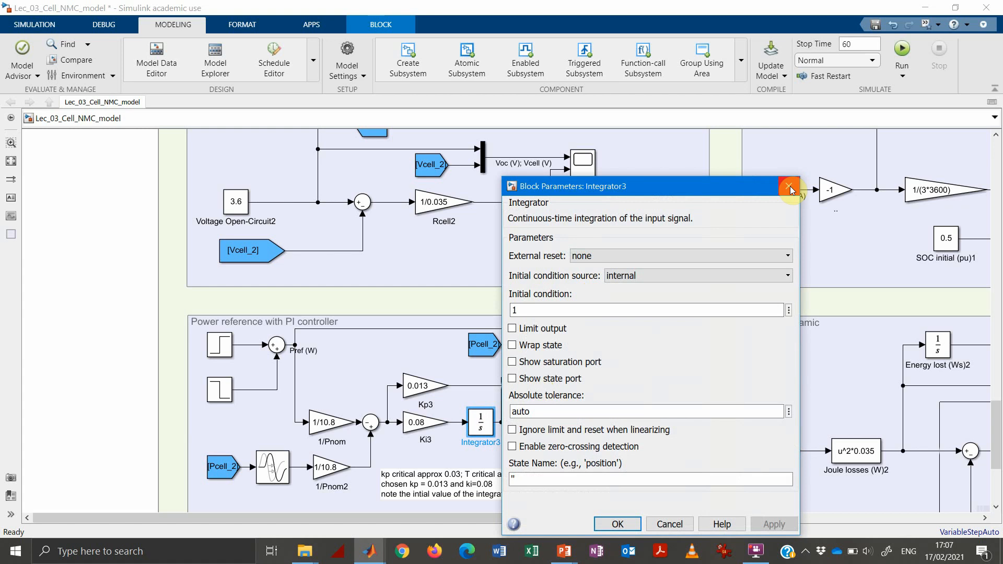
mouse_move(616, 303)
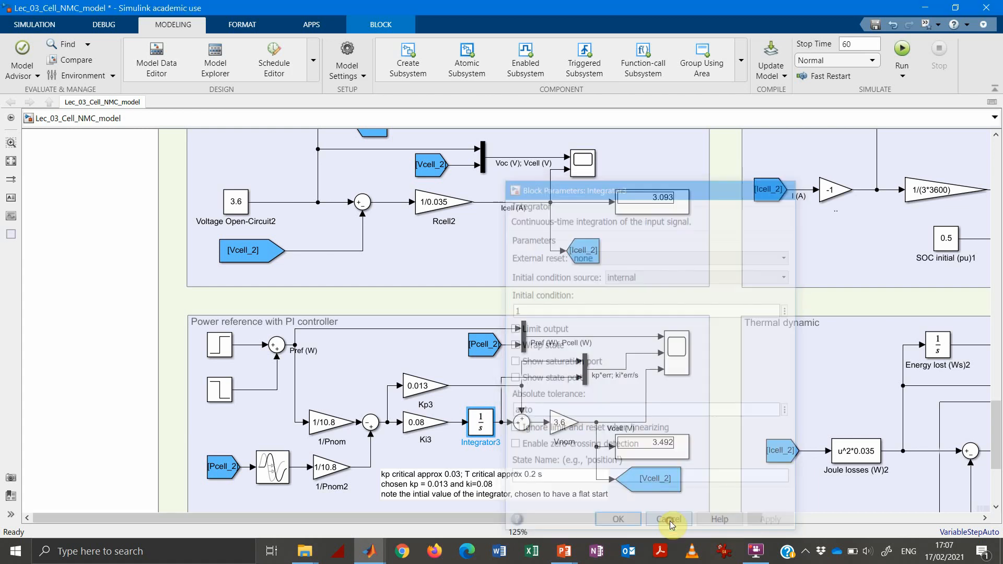
left_click(669, 518)
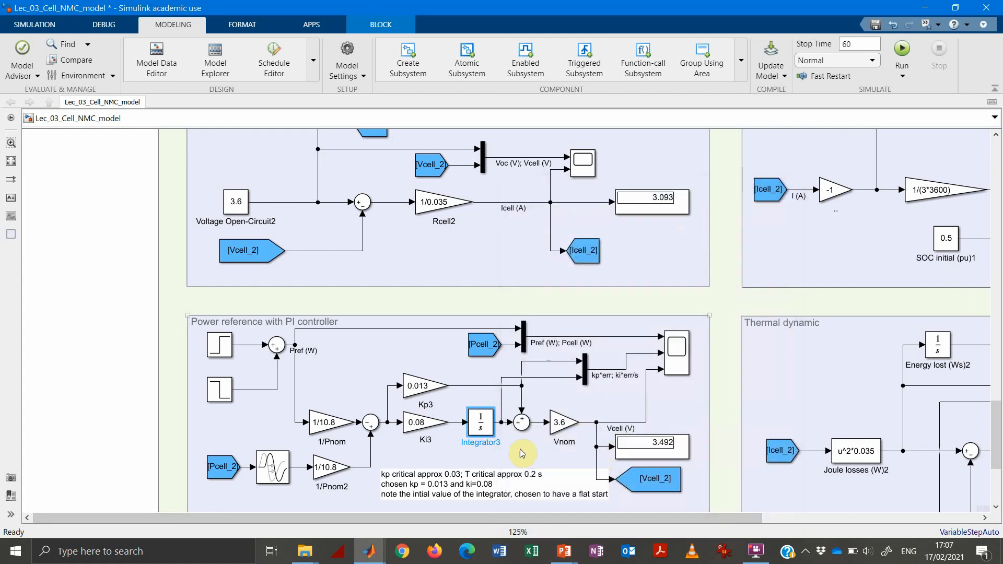
left_click(480, 423)
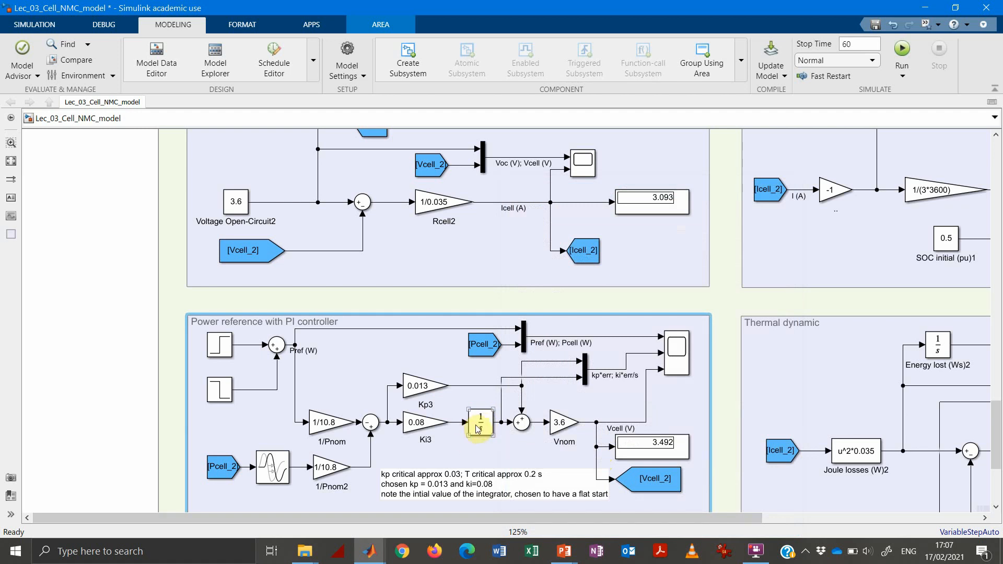
left_click(559, 422)
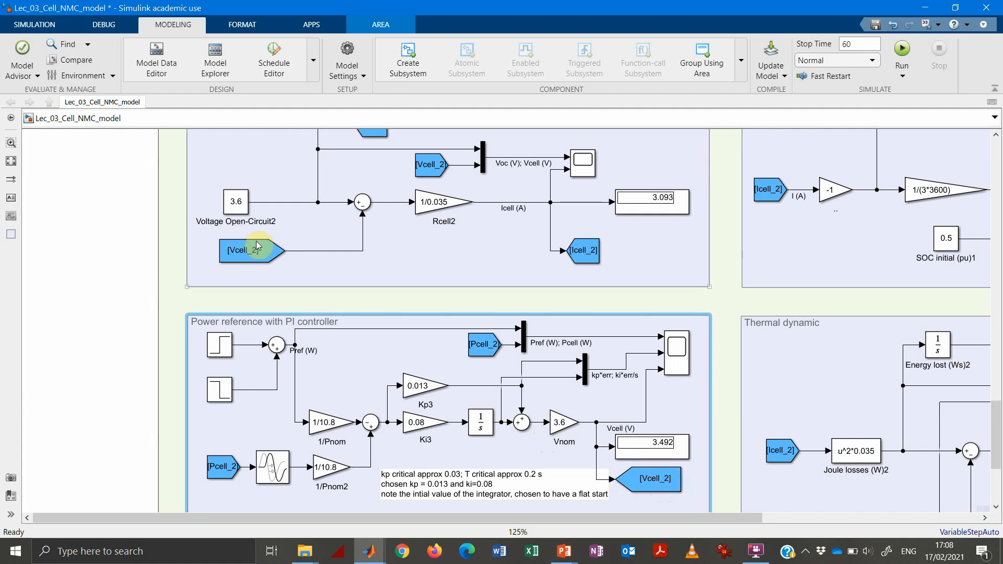
mouse_move(282, 239)
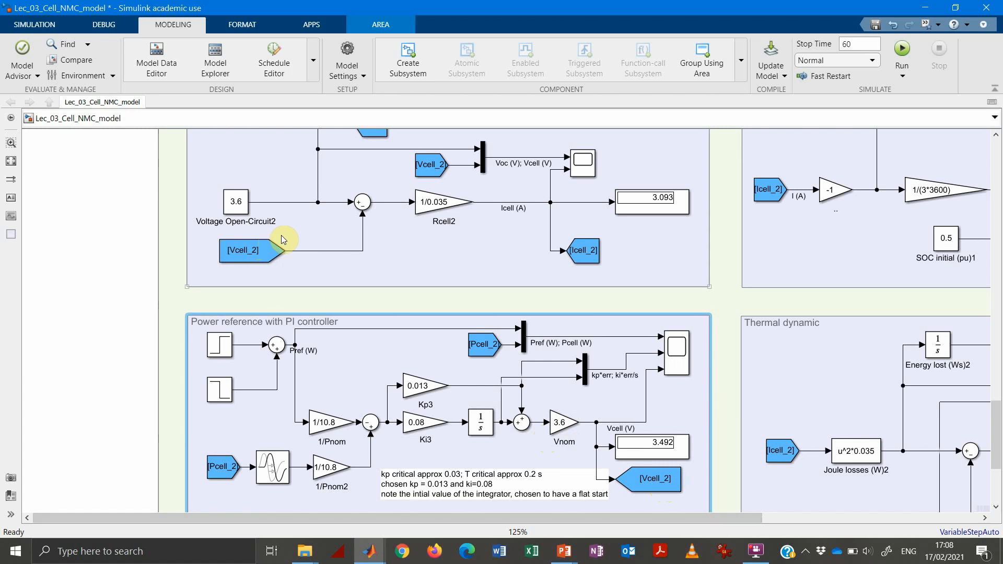
mouse_move(293, 254)
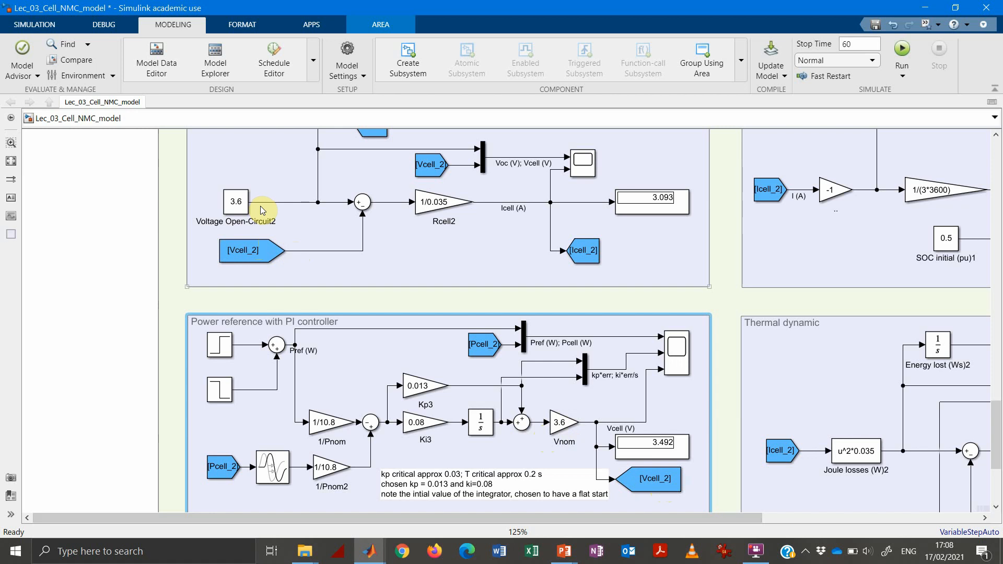
mouse_move(602, 434)
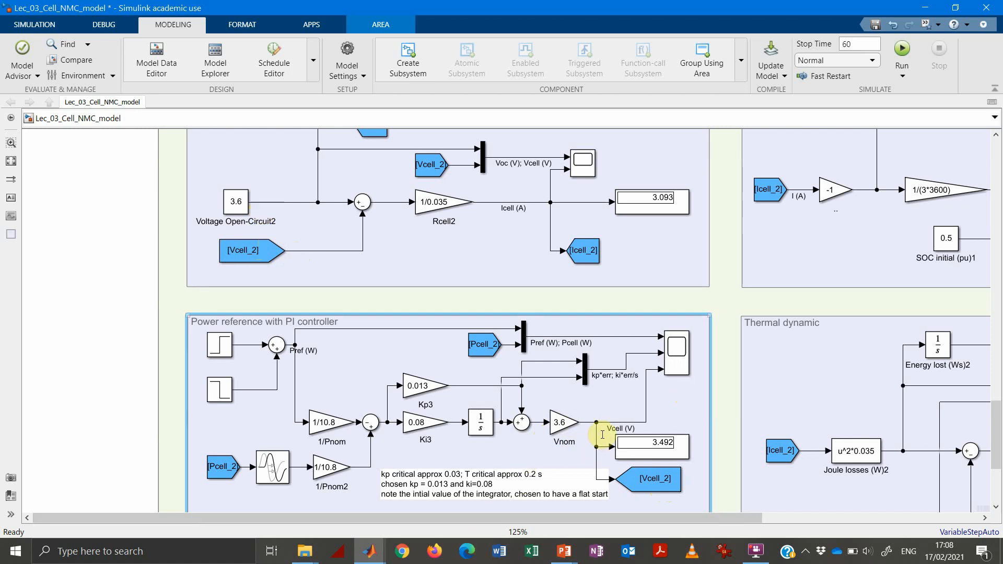
Run the simulation with both Kp3 and Ki3 gains at 0.
left_click(652, 478)
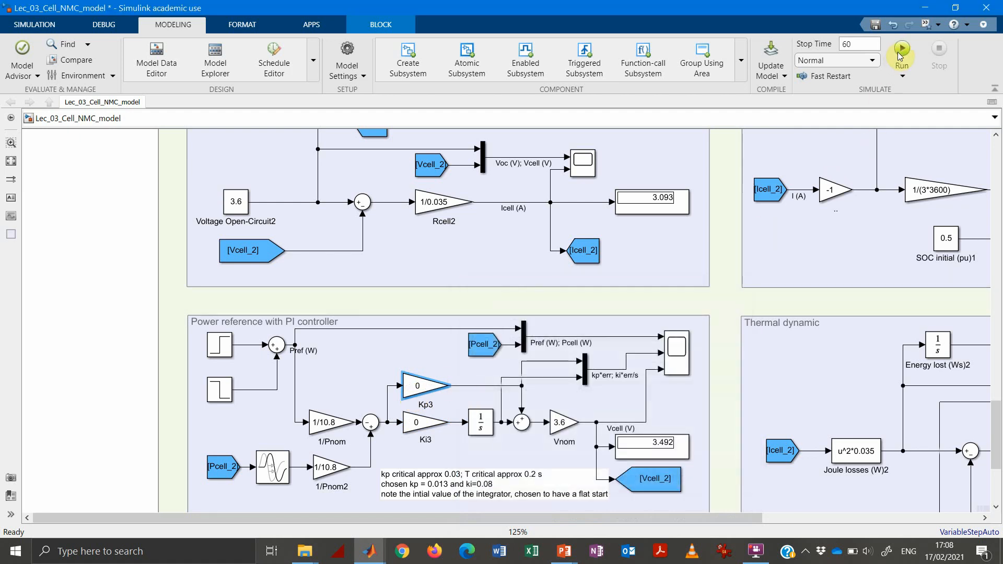
left_click(901, 48)
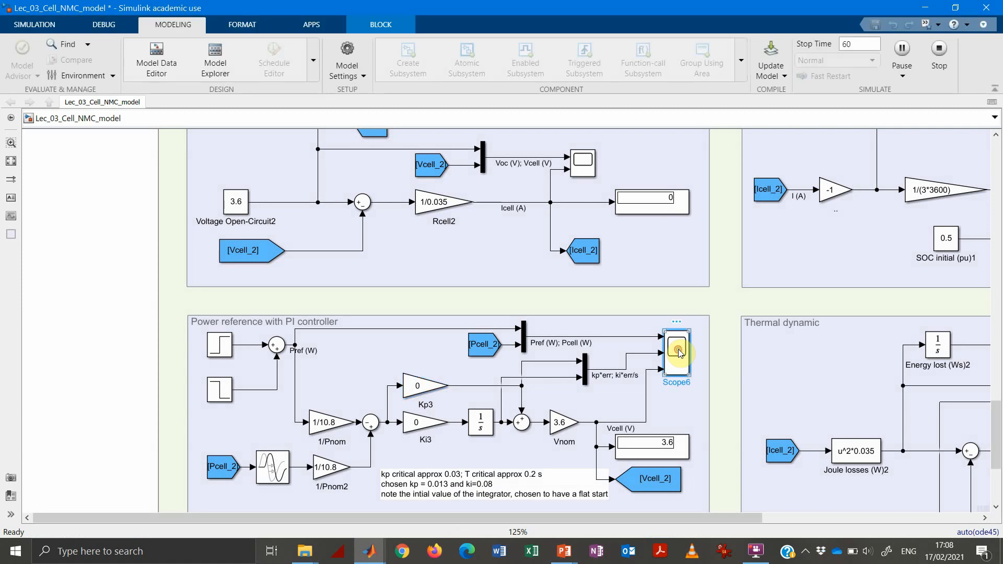
double_click(676, 353)
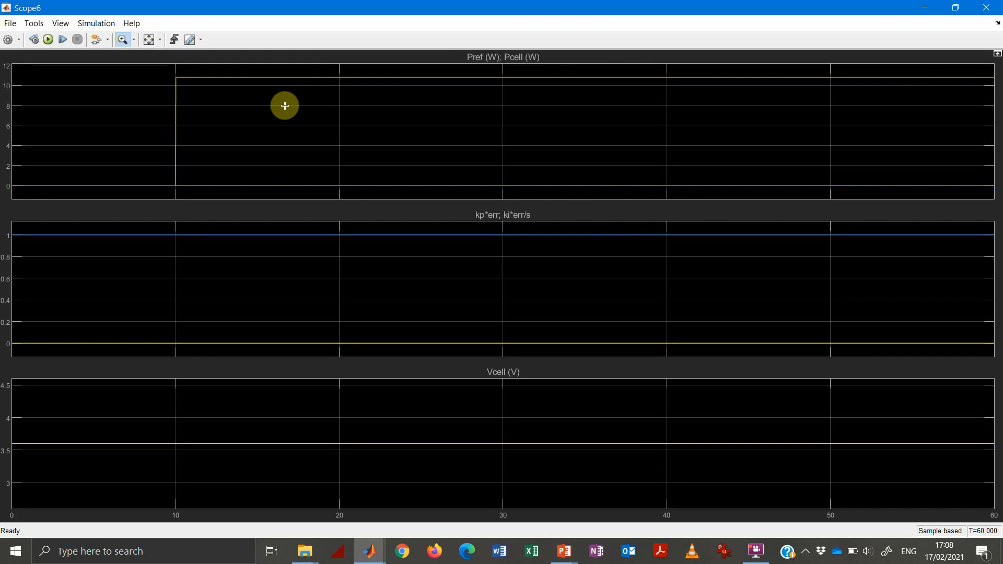
mouse_move(152, 181)
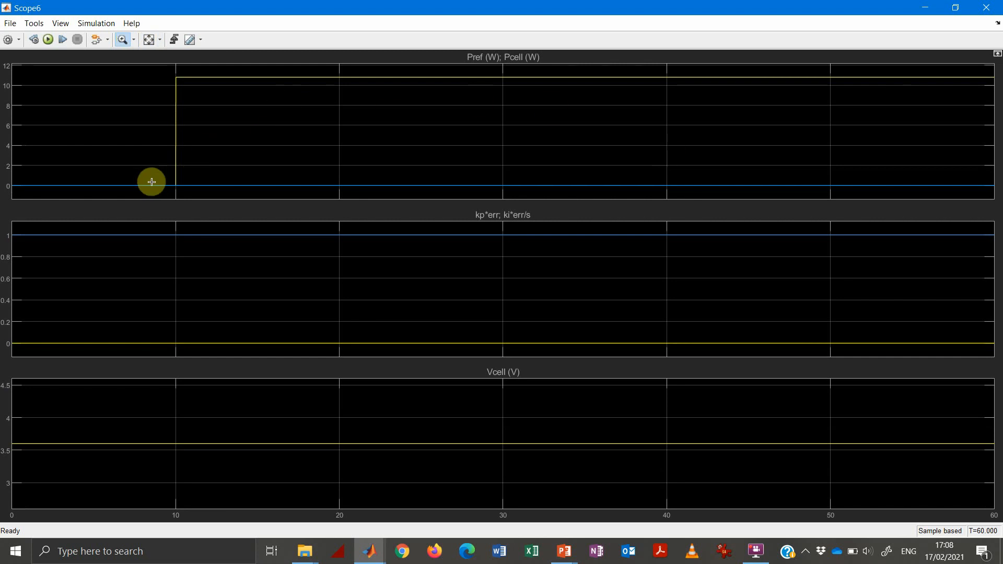
mouse_move(172, 192)
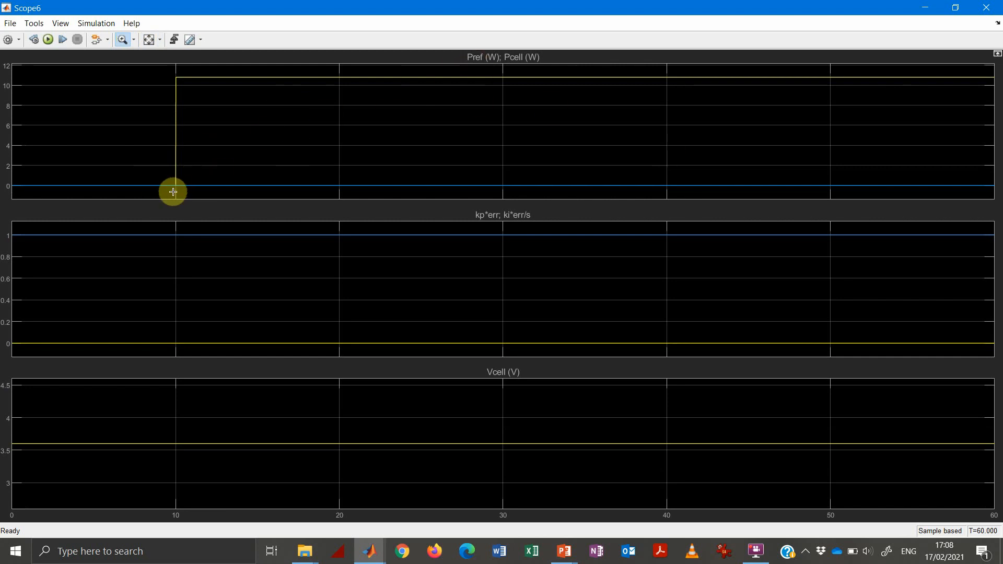
mouse_move(184, 77)
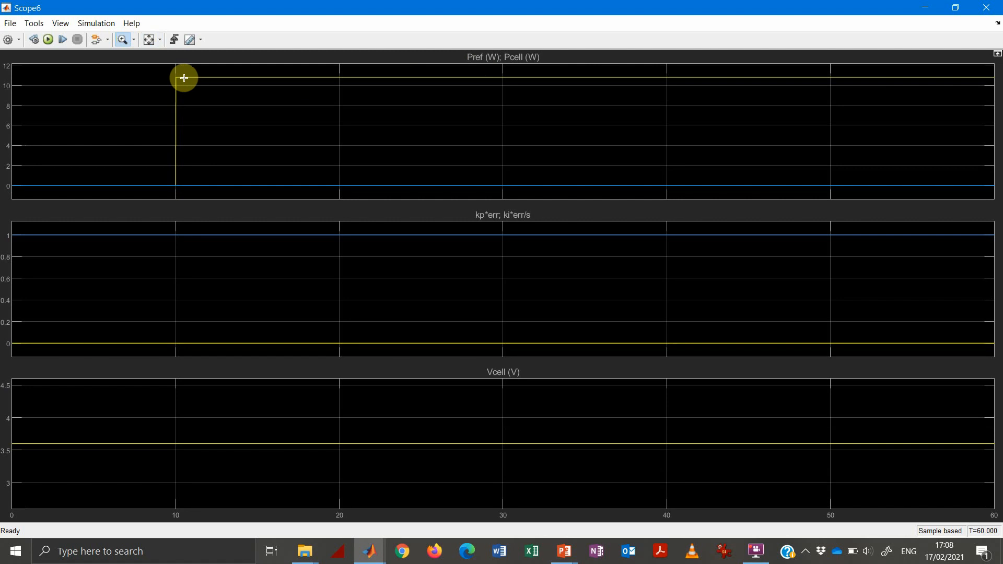
mouse_move(223, 182)
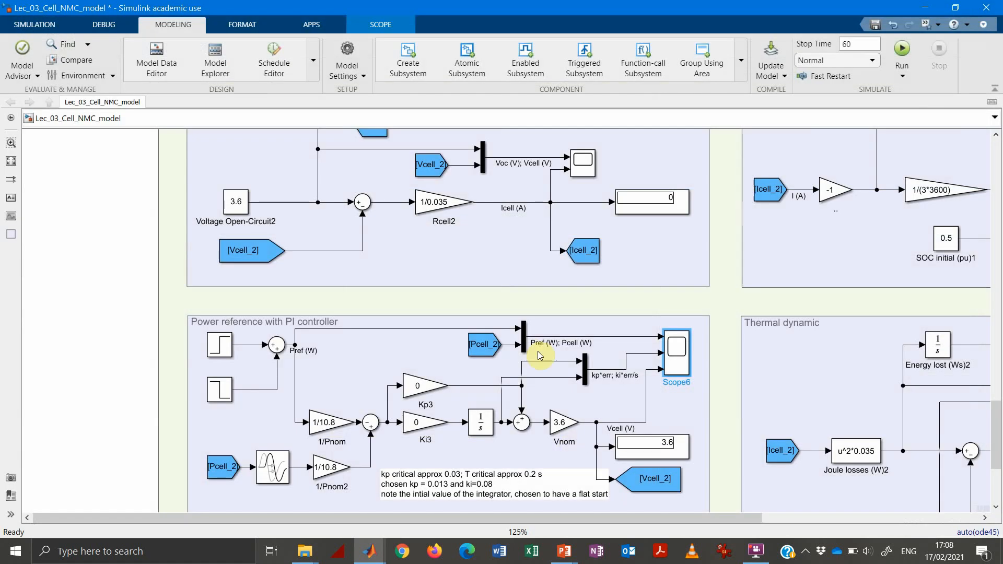
left_click(583, 165)
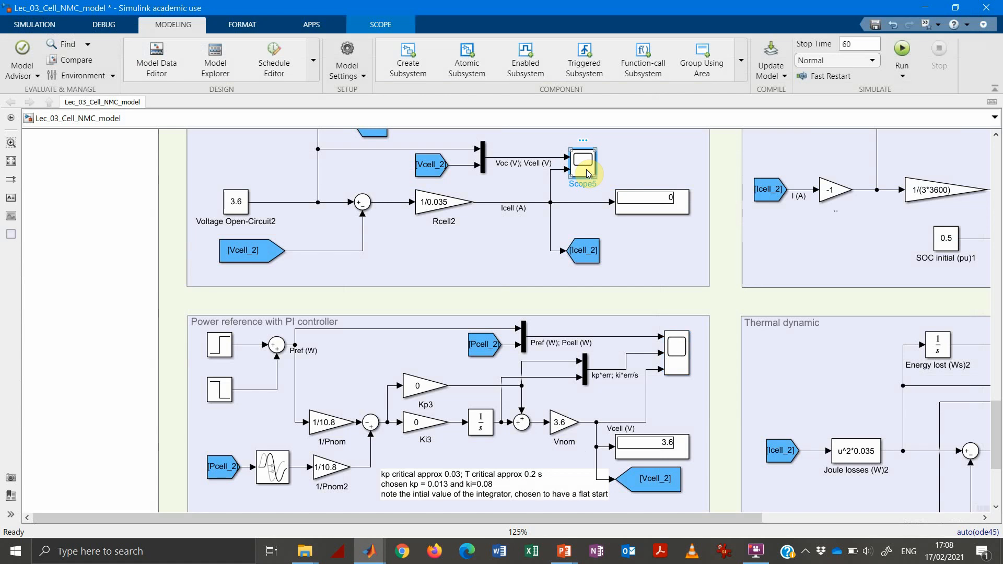
double_click(583, 158)
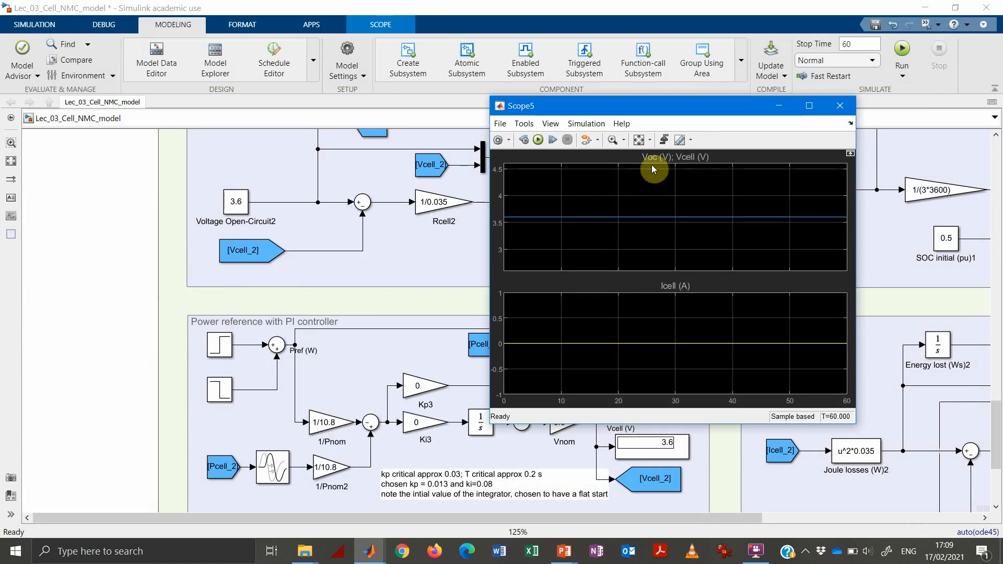
mouse_move(535, 221)
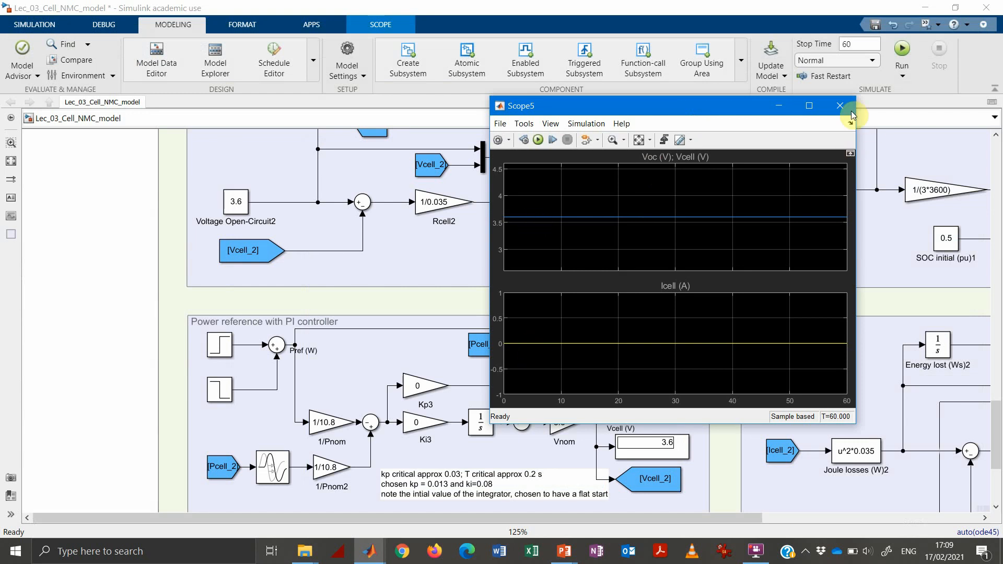
left_click(840, 105)
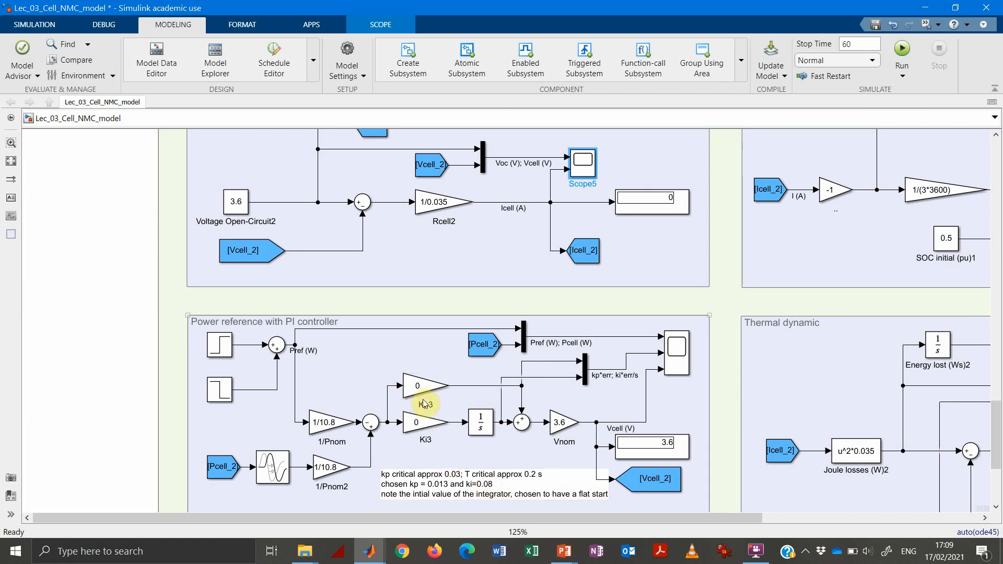
Set the Kp3 proportional gain to 0.03.
left_click(420, 386)
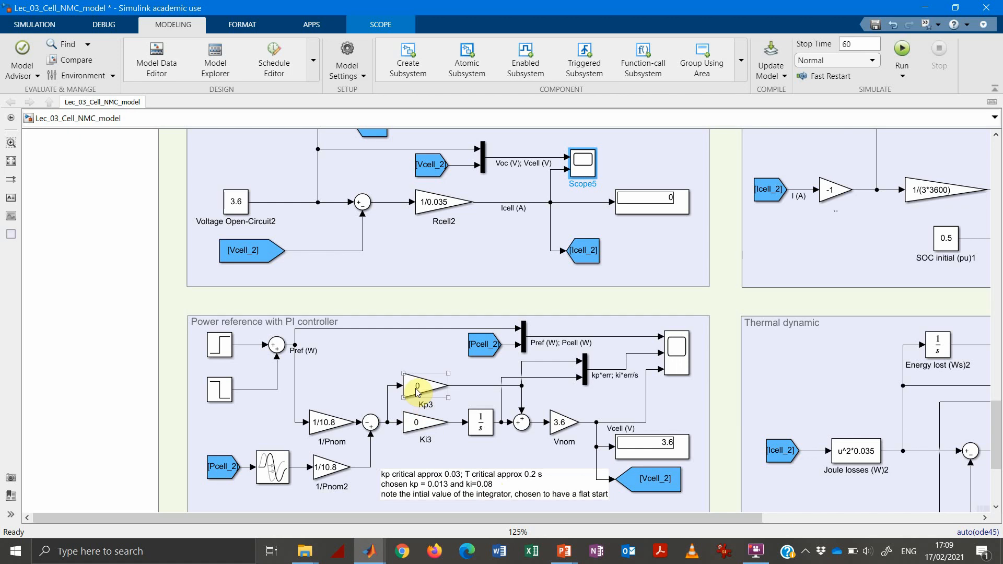
double_click(418, 384)
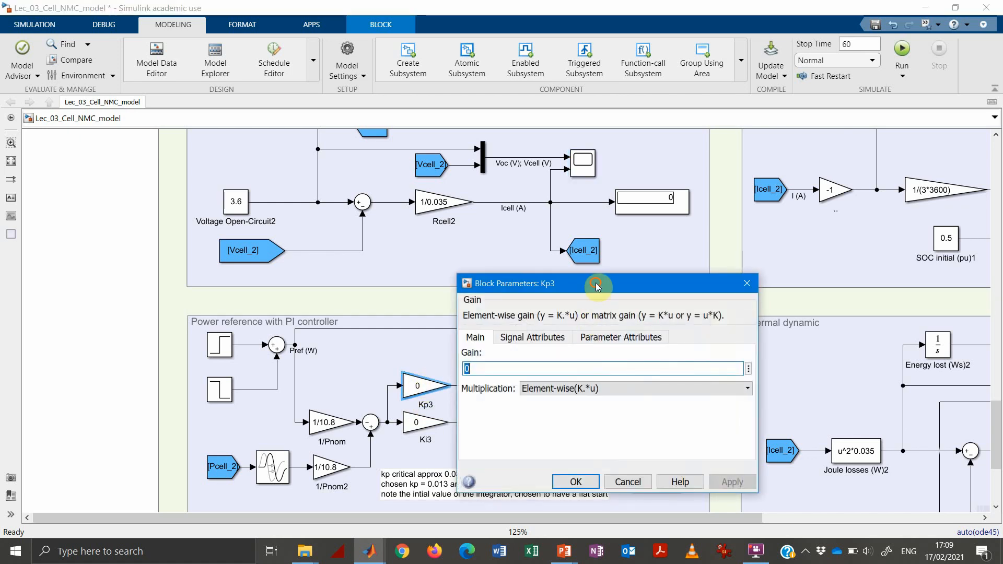
left_click_drag(595, 283, 742, 212)
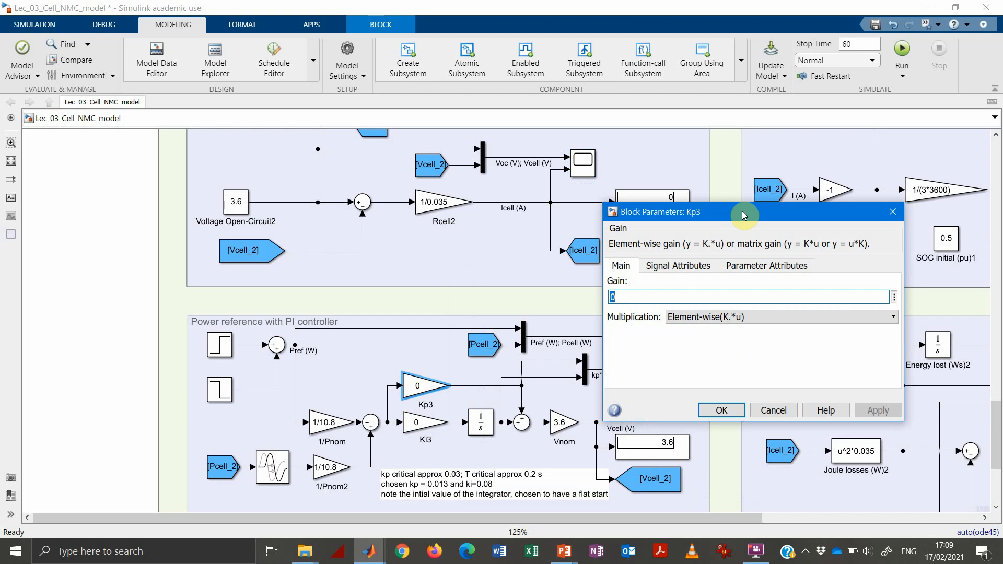
type("0.03")
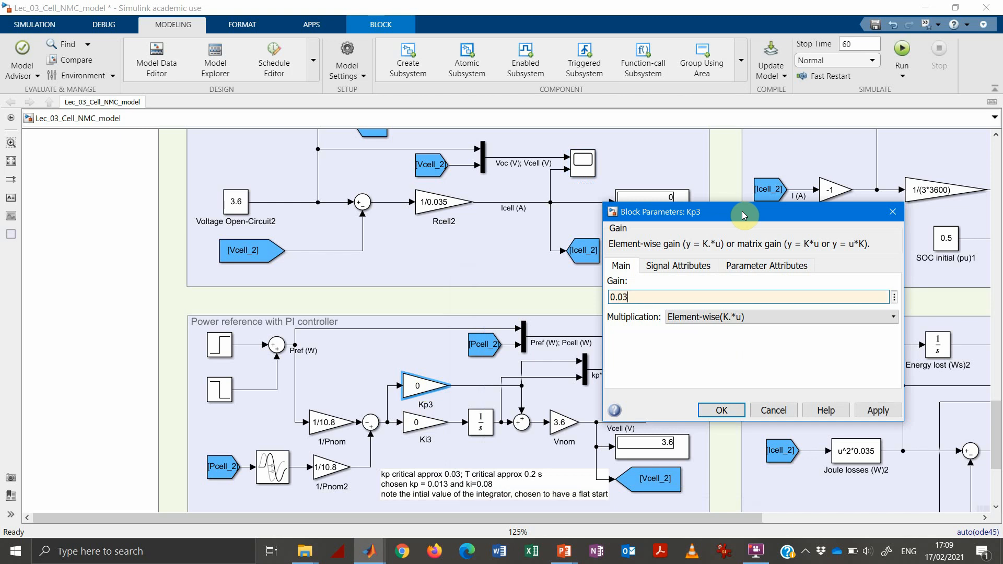
left_click(721, 409)
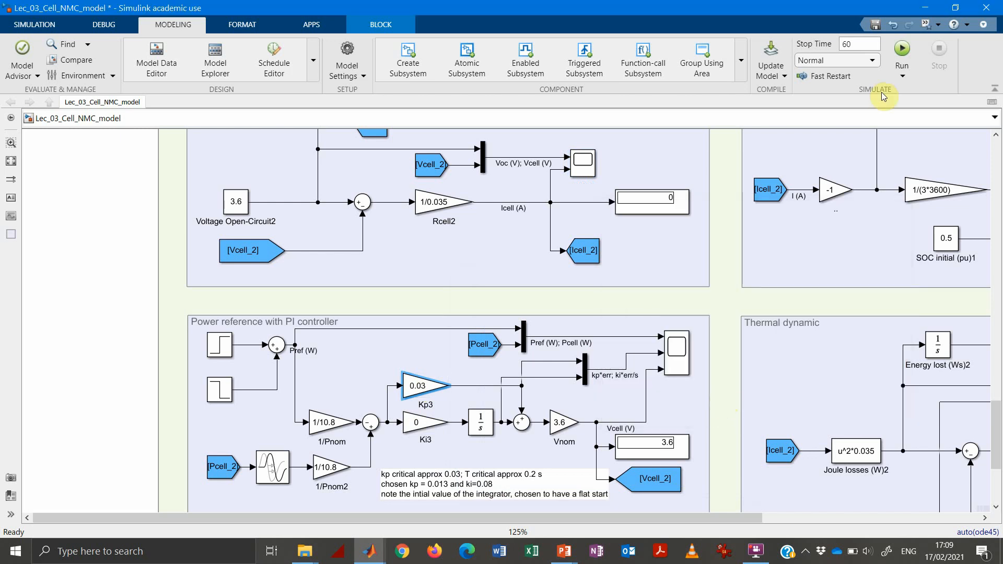
Run the simulation and view the Pcell and Vcell results in Scope6.
left_click(902, 49)
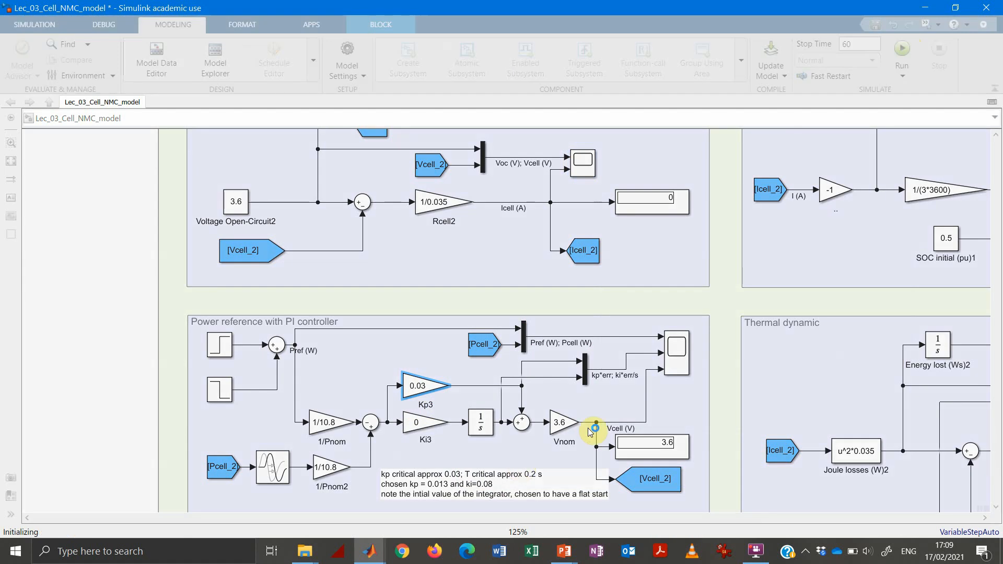
left_click(901, 49)
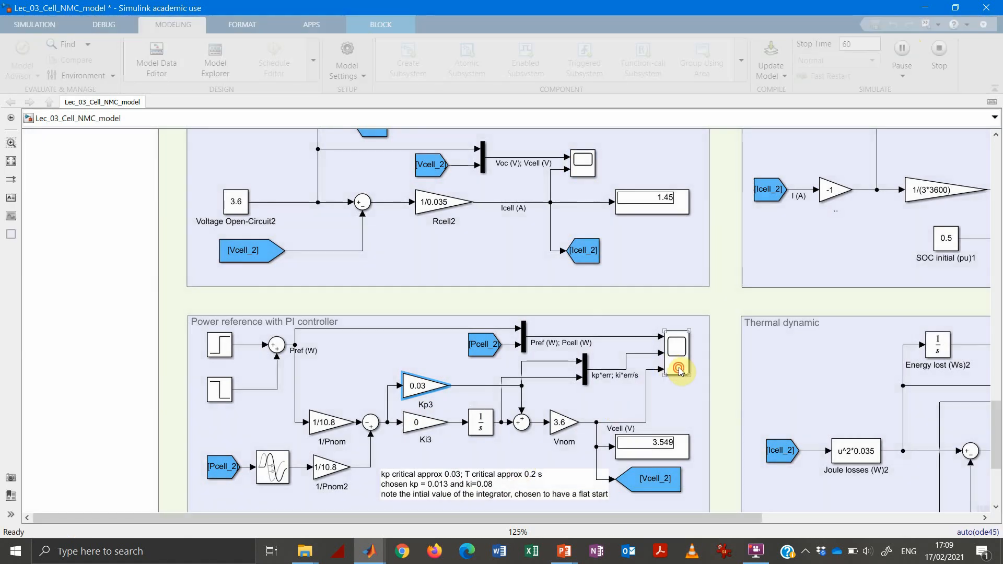
double_click(674, 357)
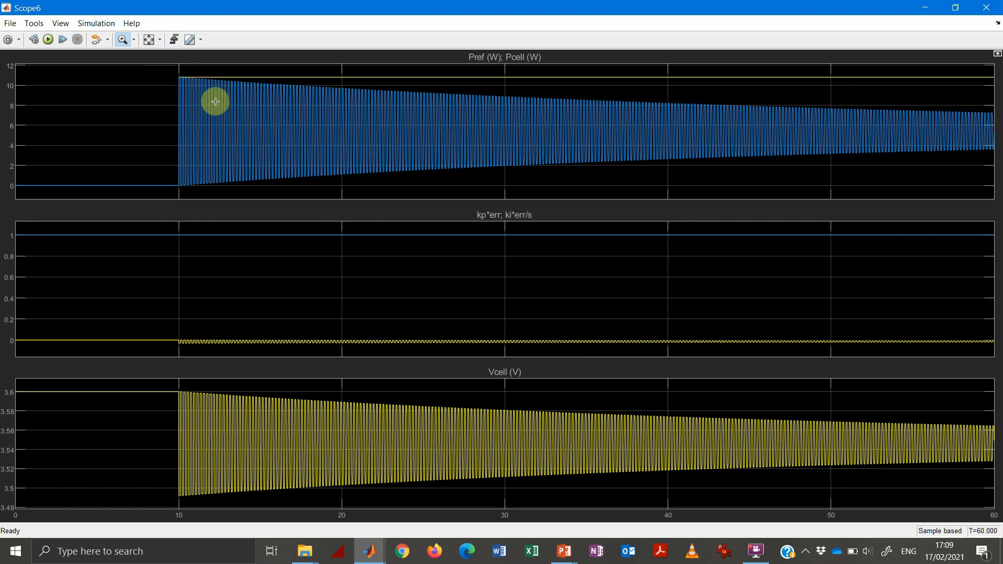
mouse_move(214, 409)
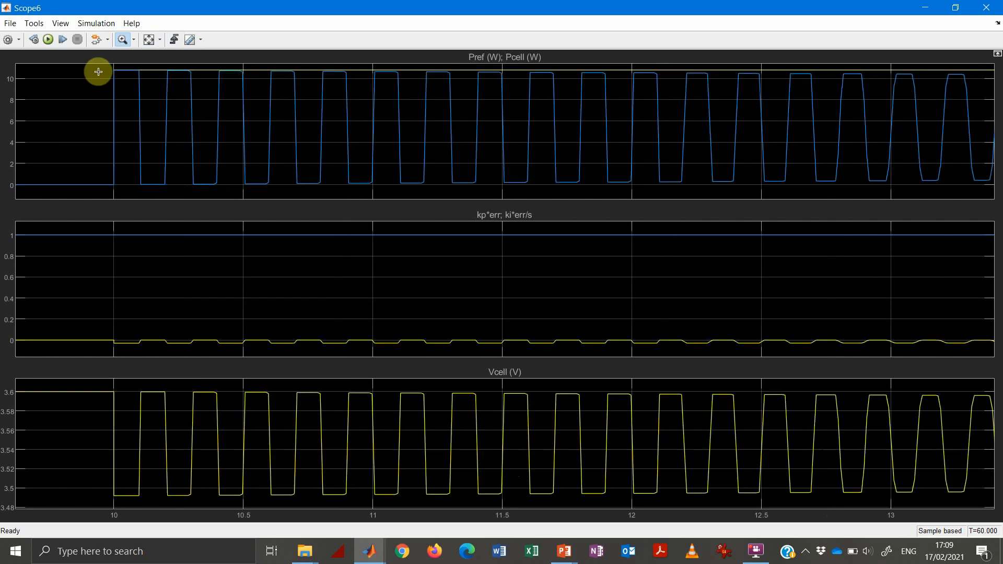
mouse_move(106, 65)
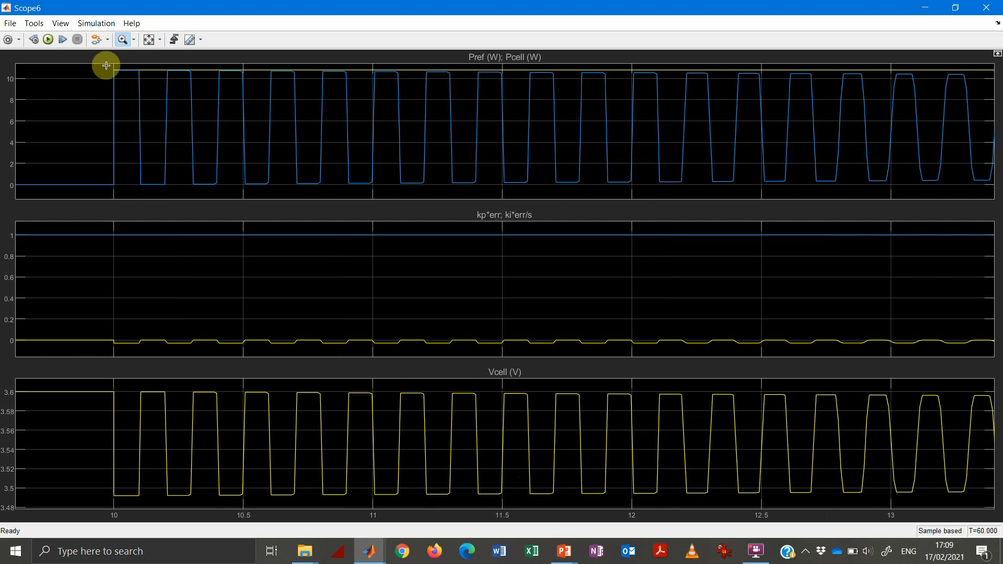
mouse_move(107, 73)
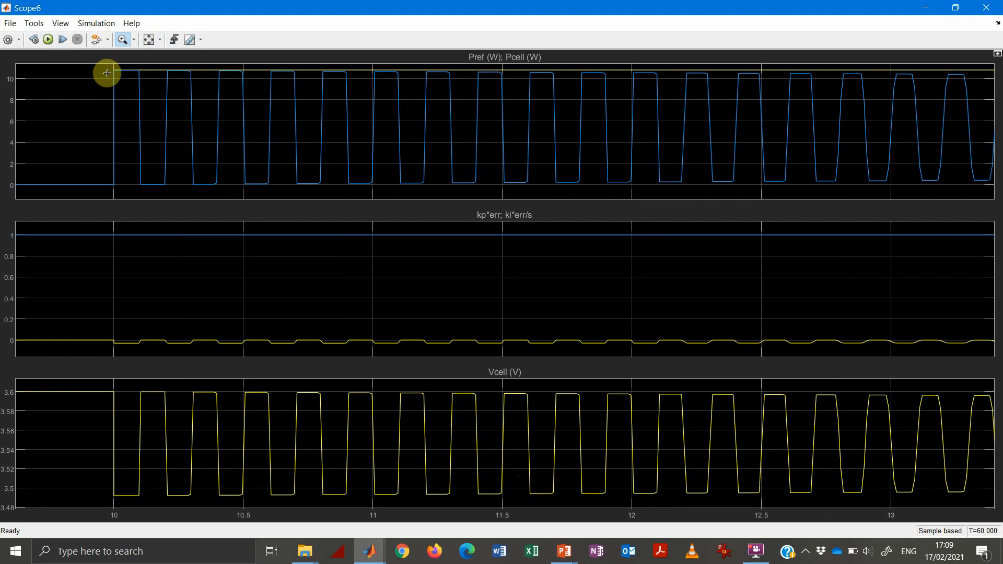
mouse_move(984, 8)
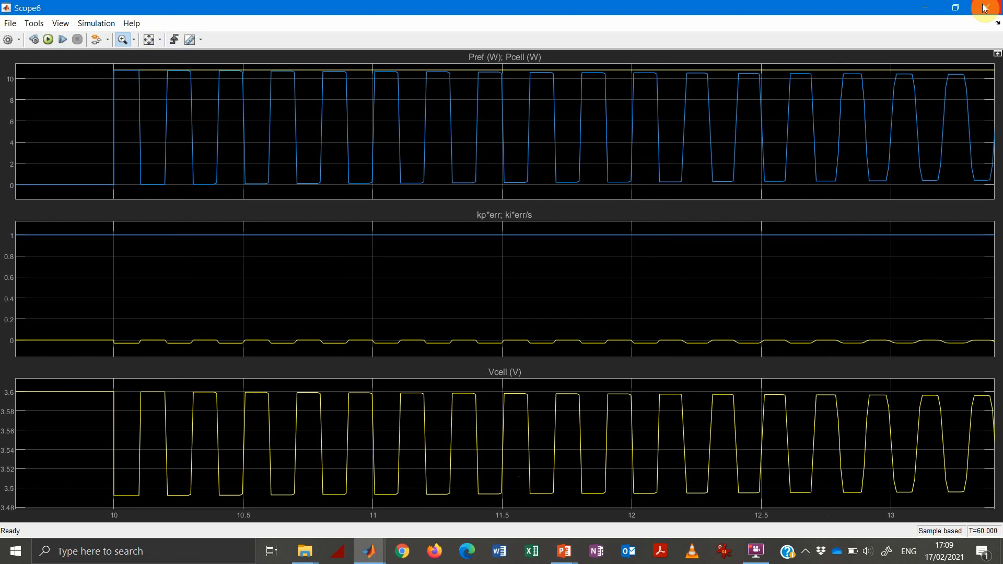
Close the Scope6 window after inspecting the 10–13 s oscillations.
left_click(987, 8)
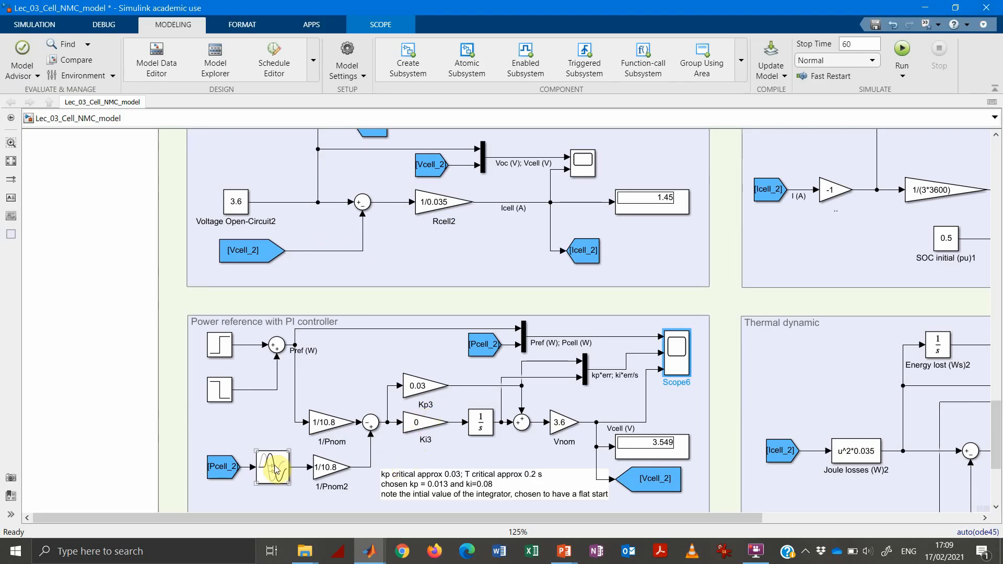
Set the Kp3 proportional gain to 0.013.
left_click(543, 499)
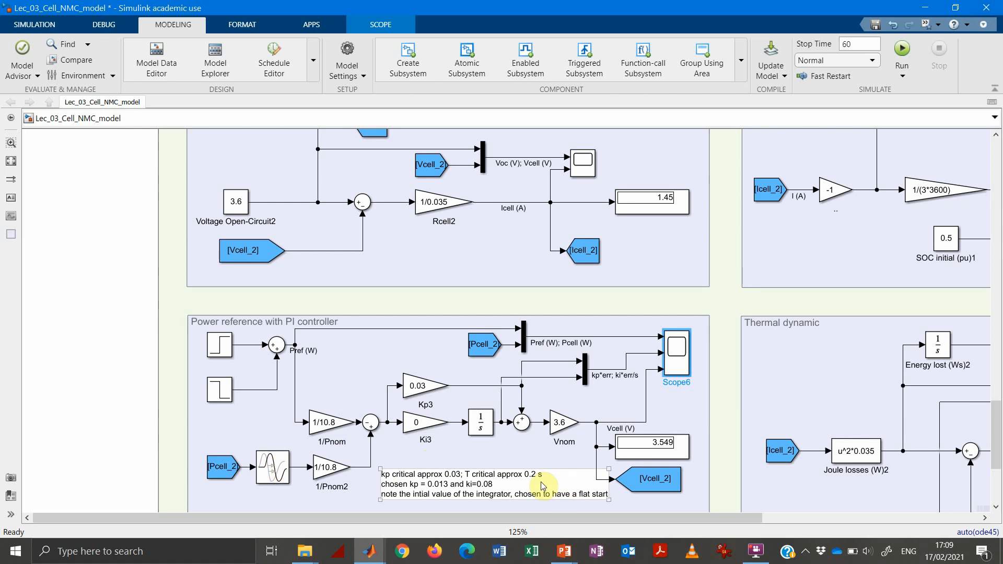
mouse_move(439, 476)
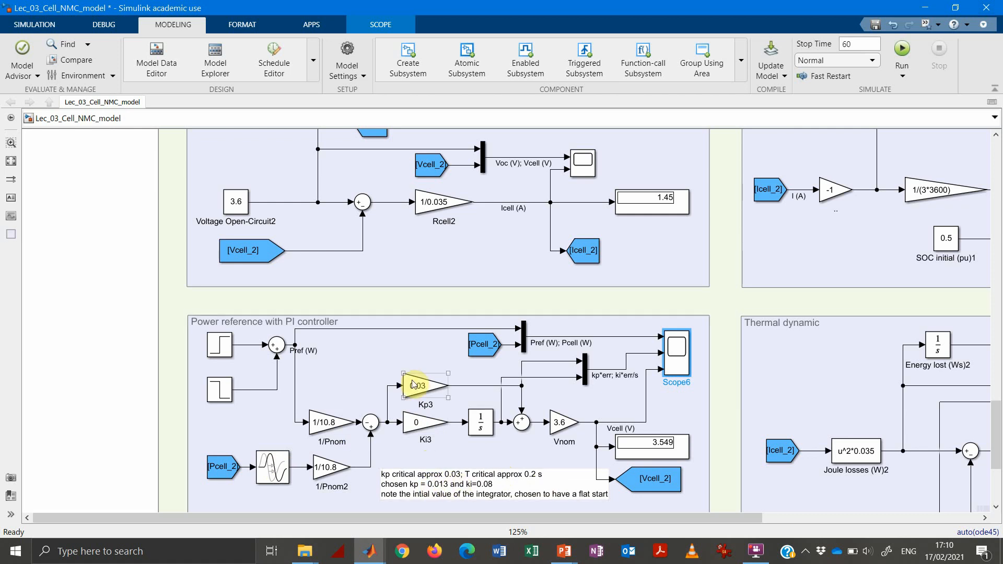
double_click(424, 387)
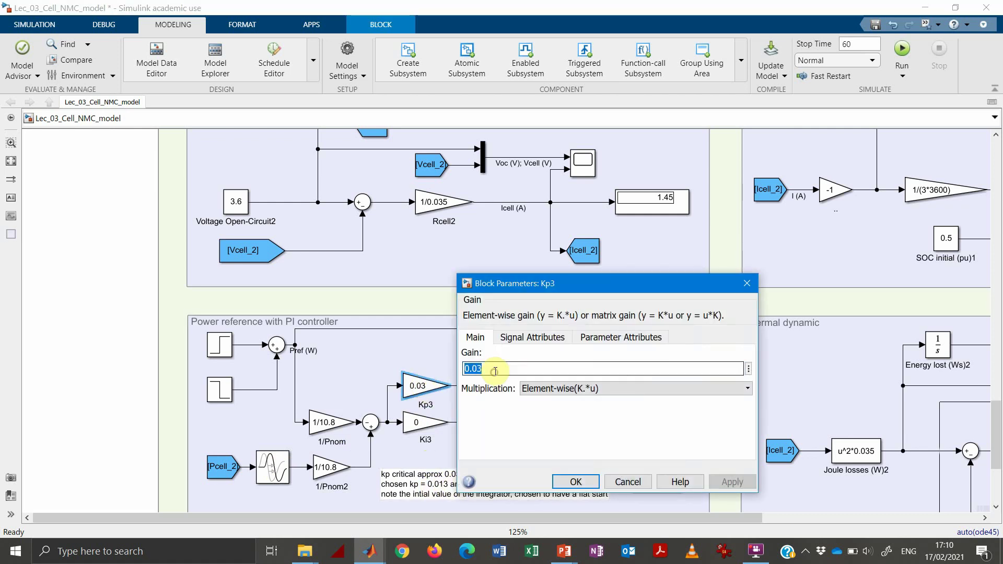
type("0.013")
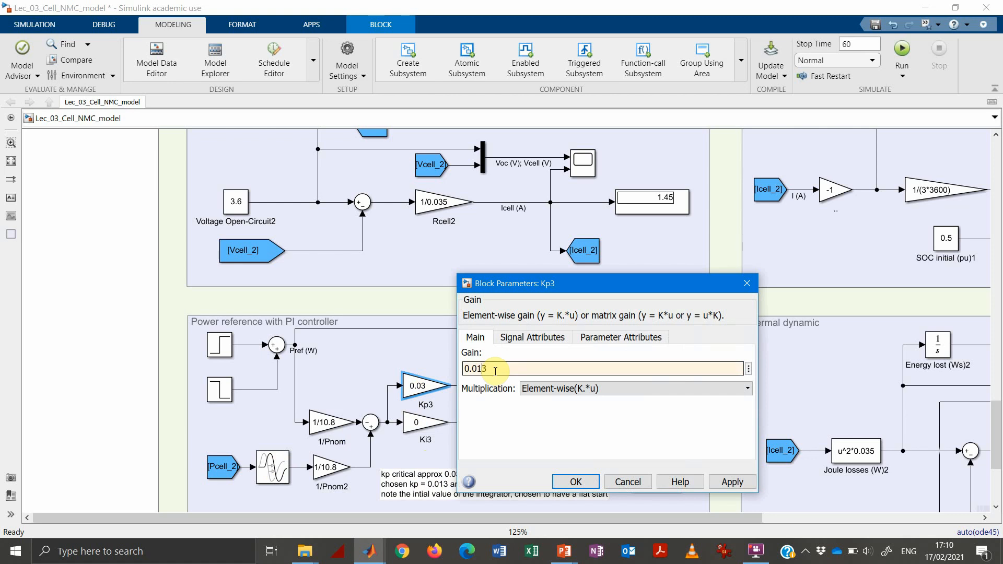
left_click(575, 482)
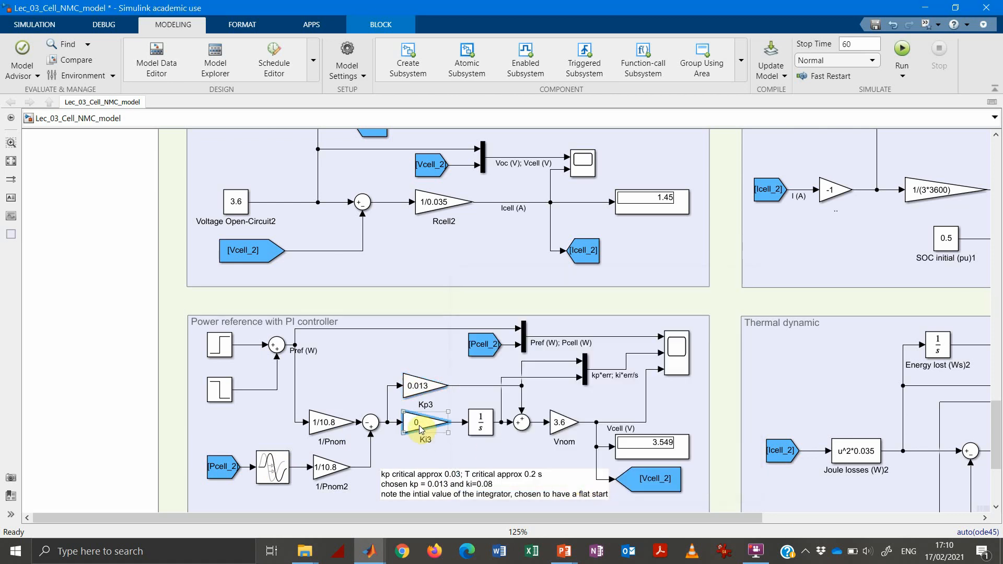
Set the Ki3 integral gain to 0.08 and run the simulation.
double_click(420, 423)
type("0.08")
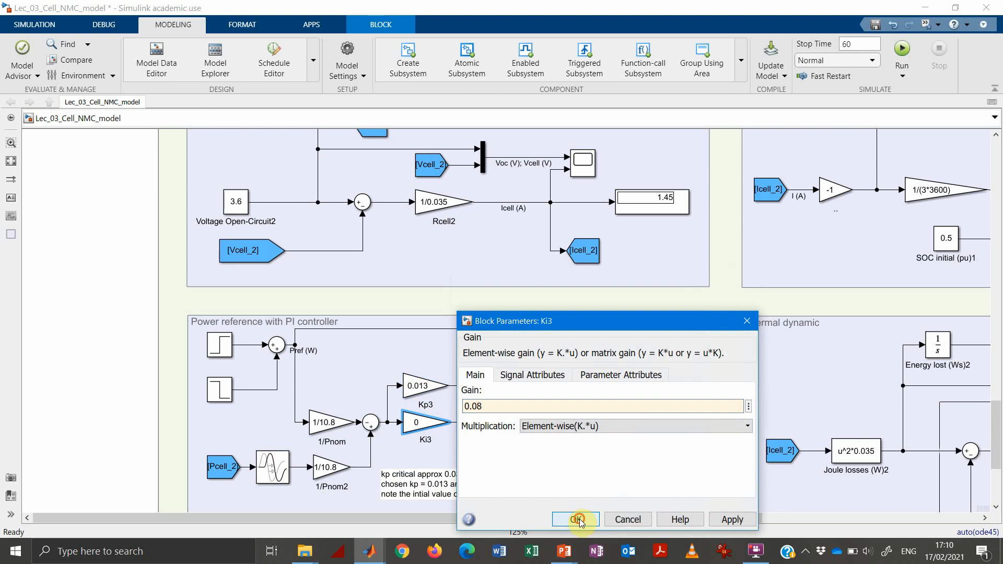
left_click(574, 519)
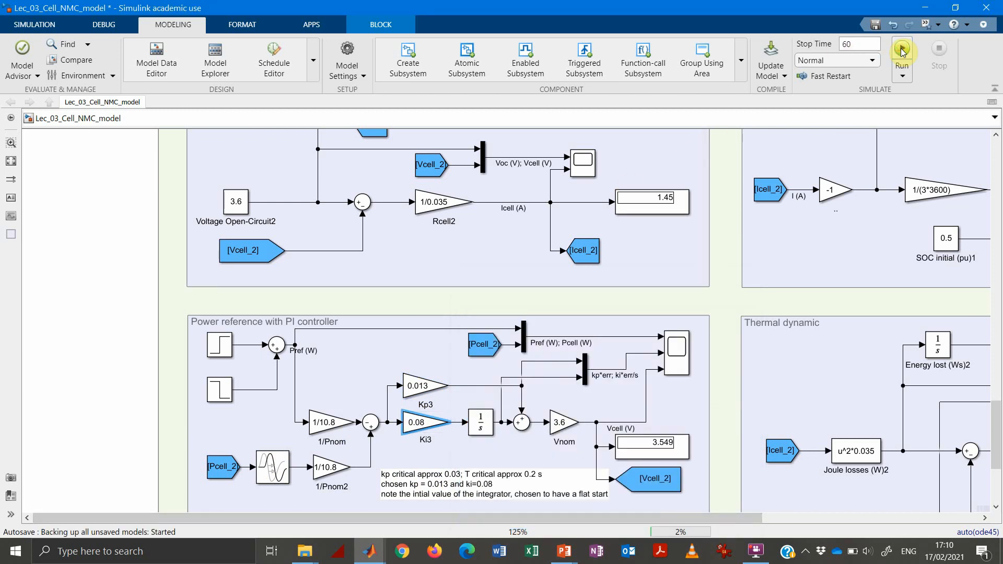
left_click(901, 49)
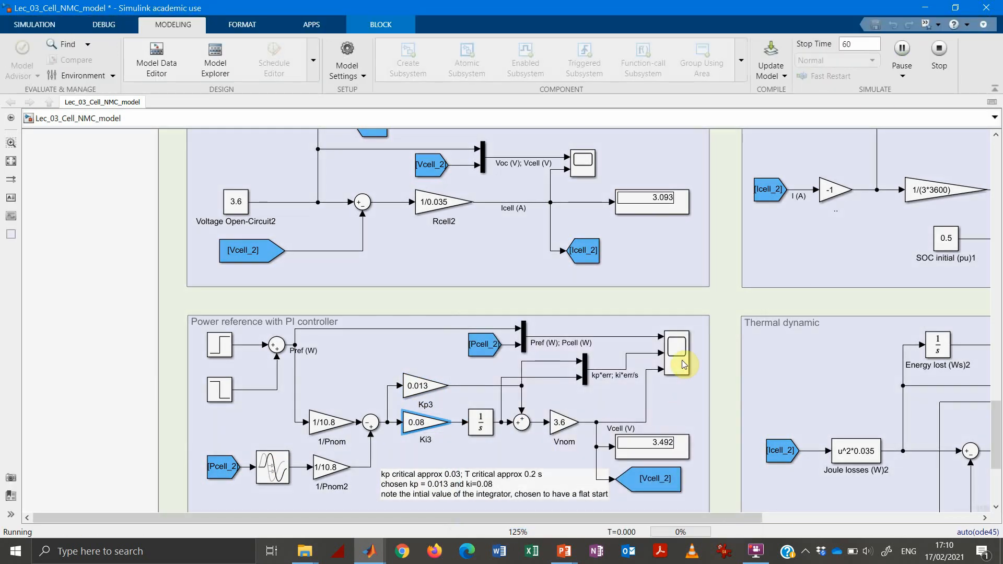
double_click(673, 353)
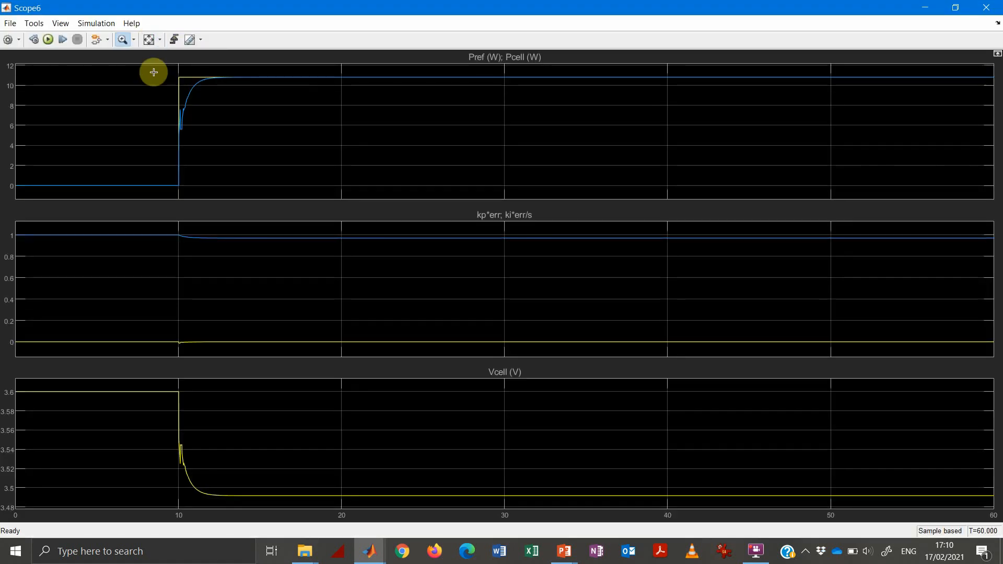
mouse_move(241, 422)
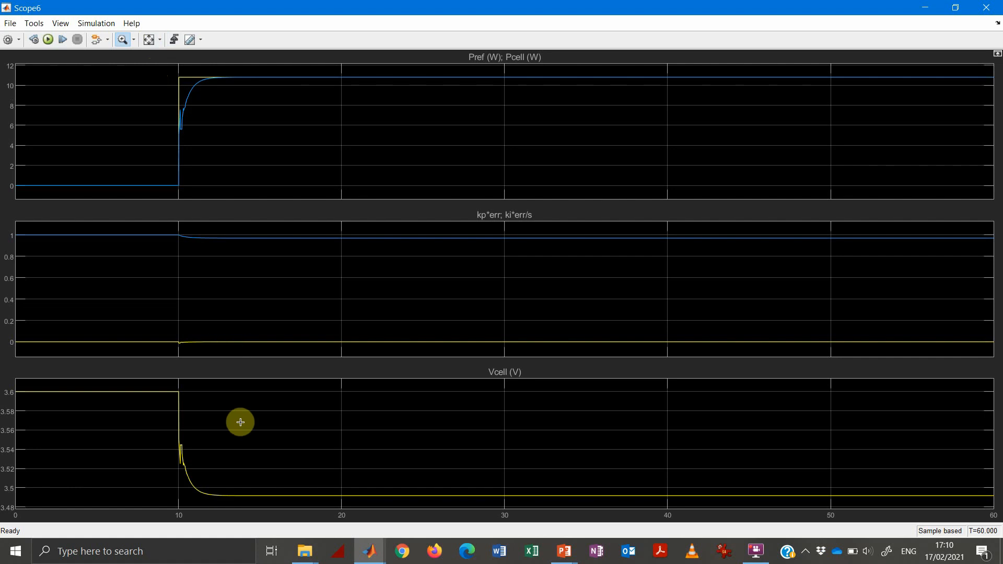
mouse_move(311, 94)
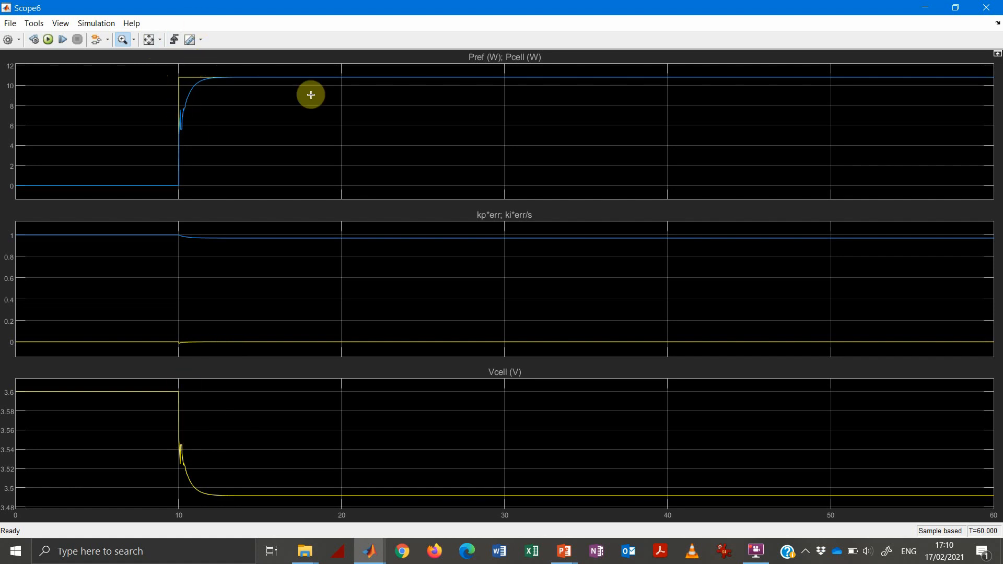
mouse_move(519, 67)
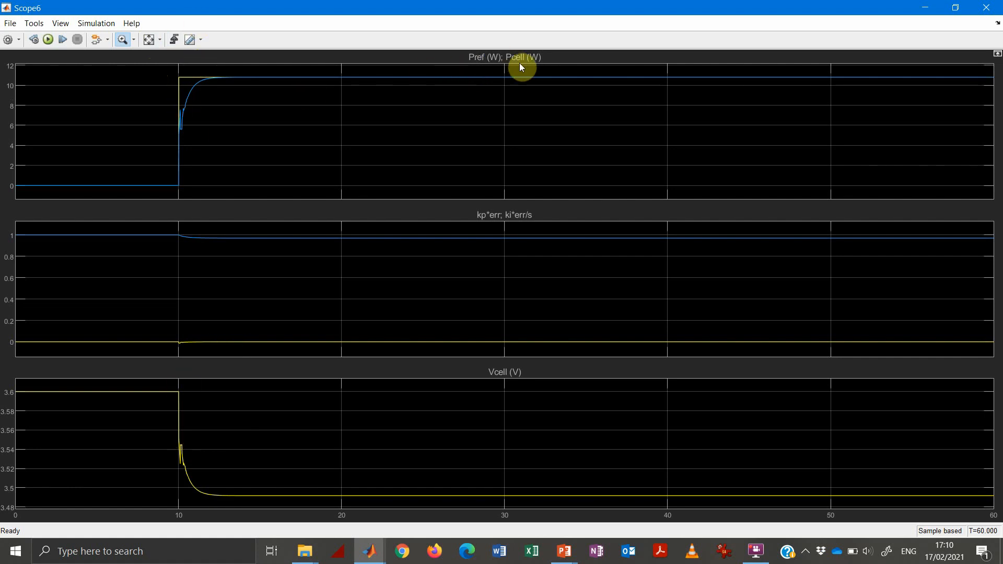
mouse_move(198, 85)
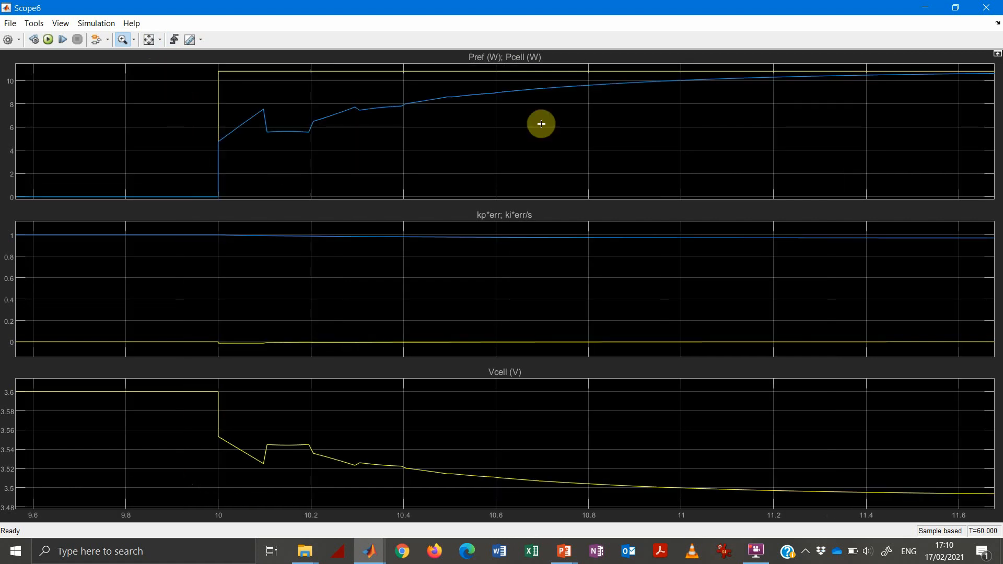
mouse_move(971, 82)
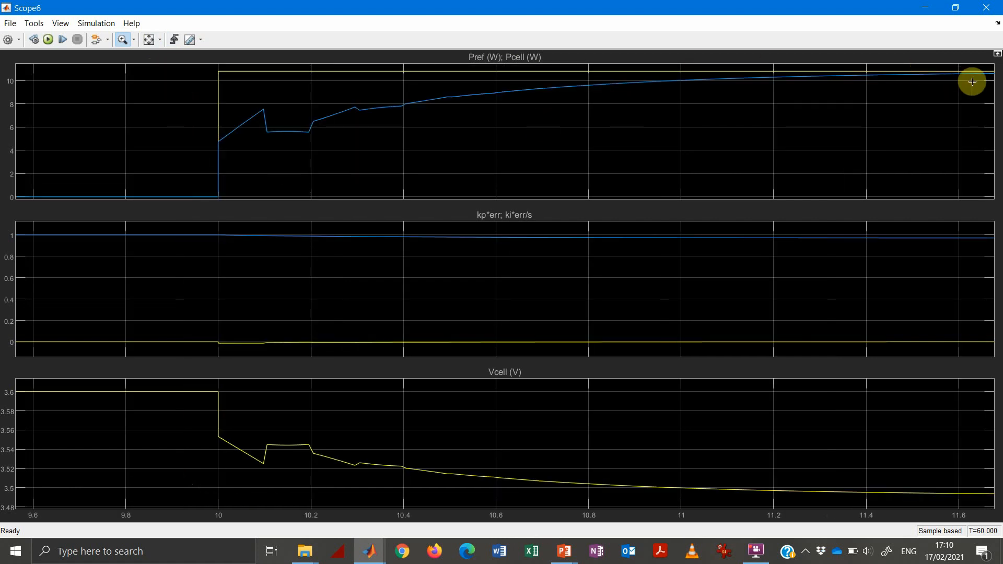
mouse_move(233, 418)
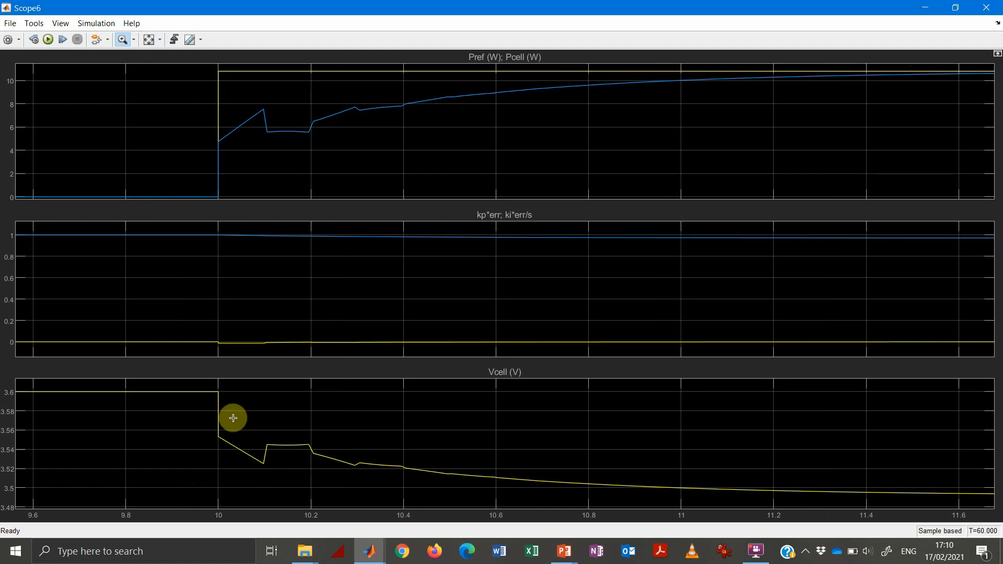
mouse_move(951, 184)
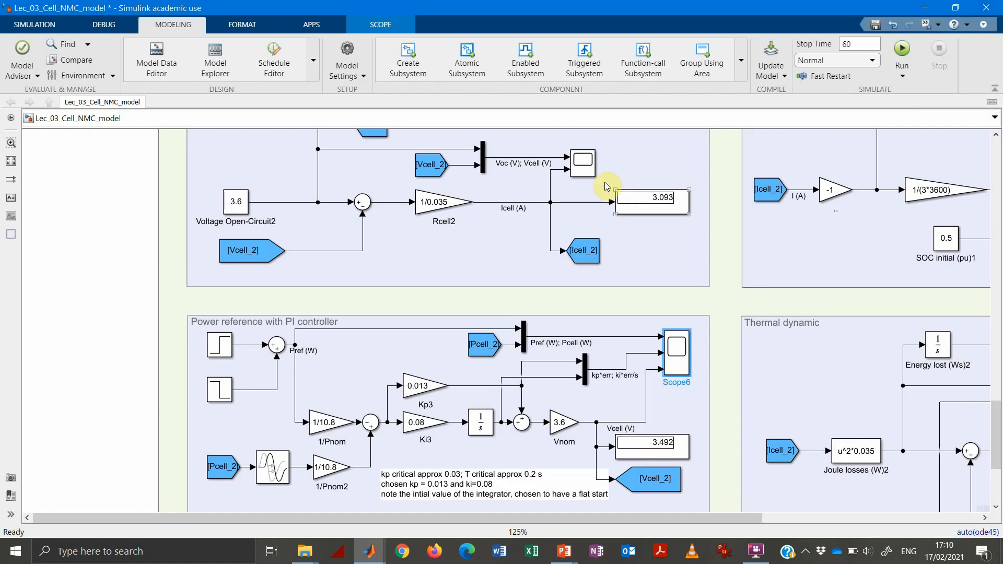
View Scope5 with axes fitted to the settling Vcell and Icell curves.
double_click(582, 162)
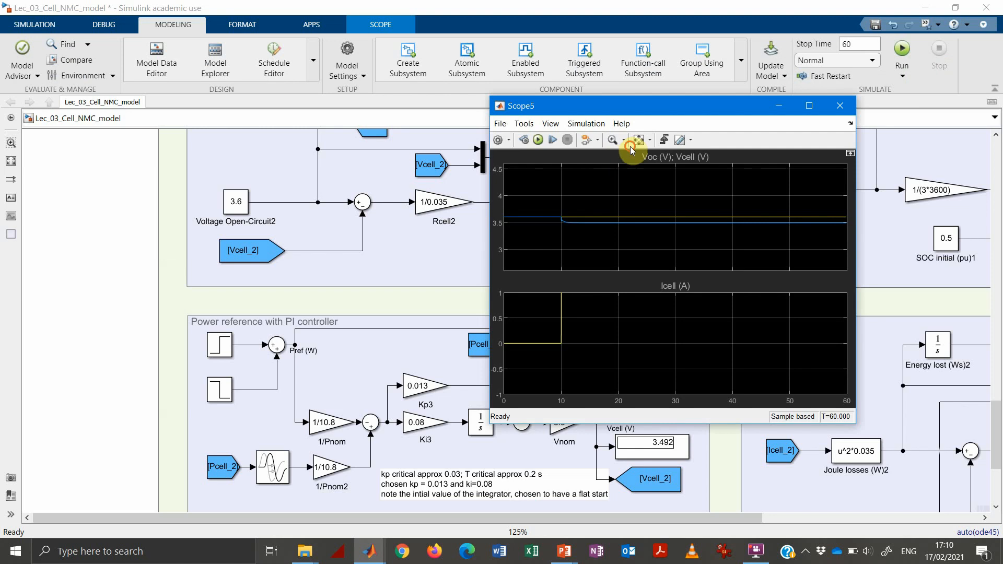
left_click(639, 140)
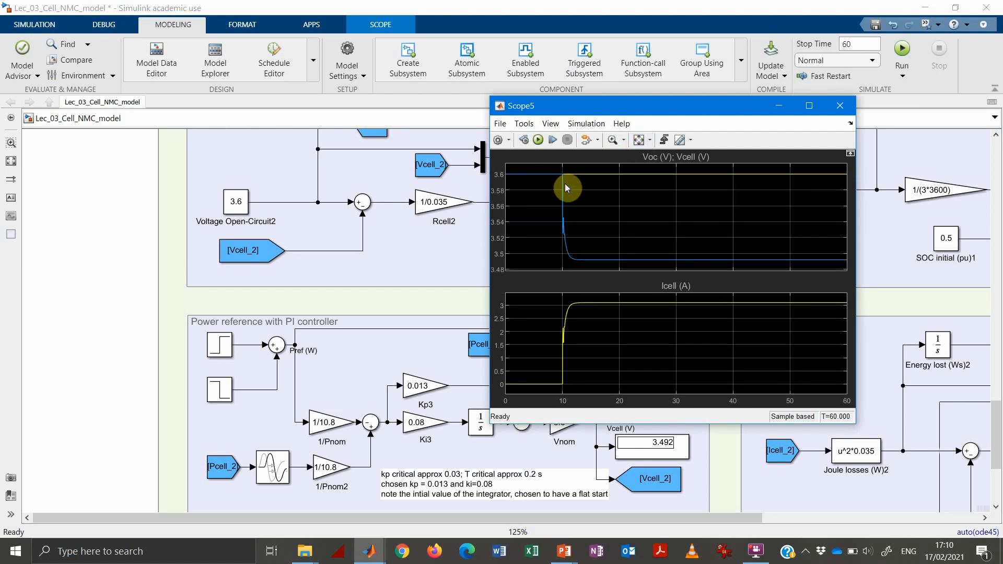
mouse_move(556, 346)
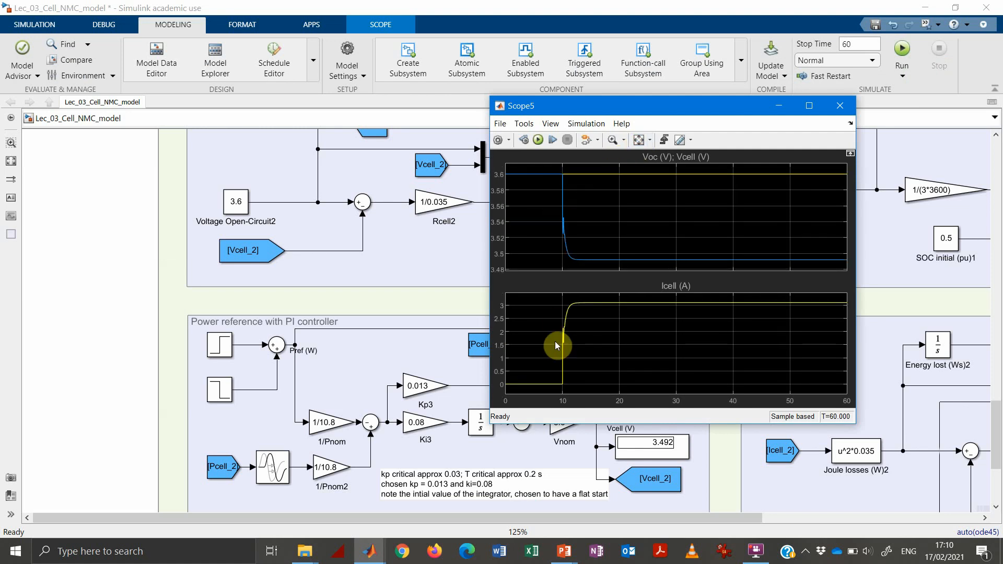